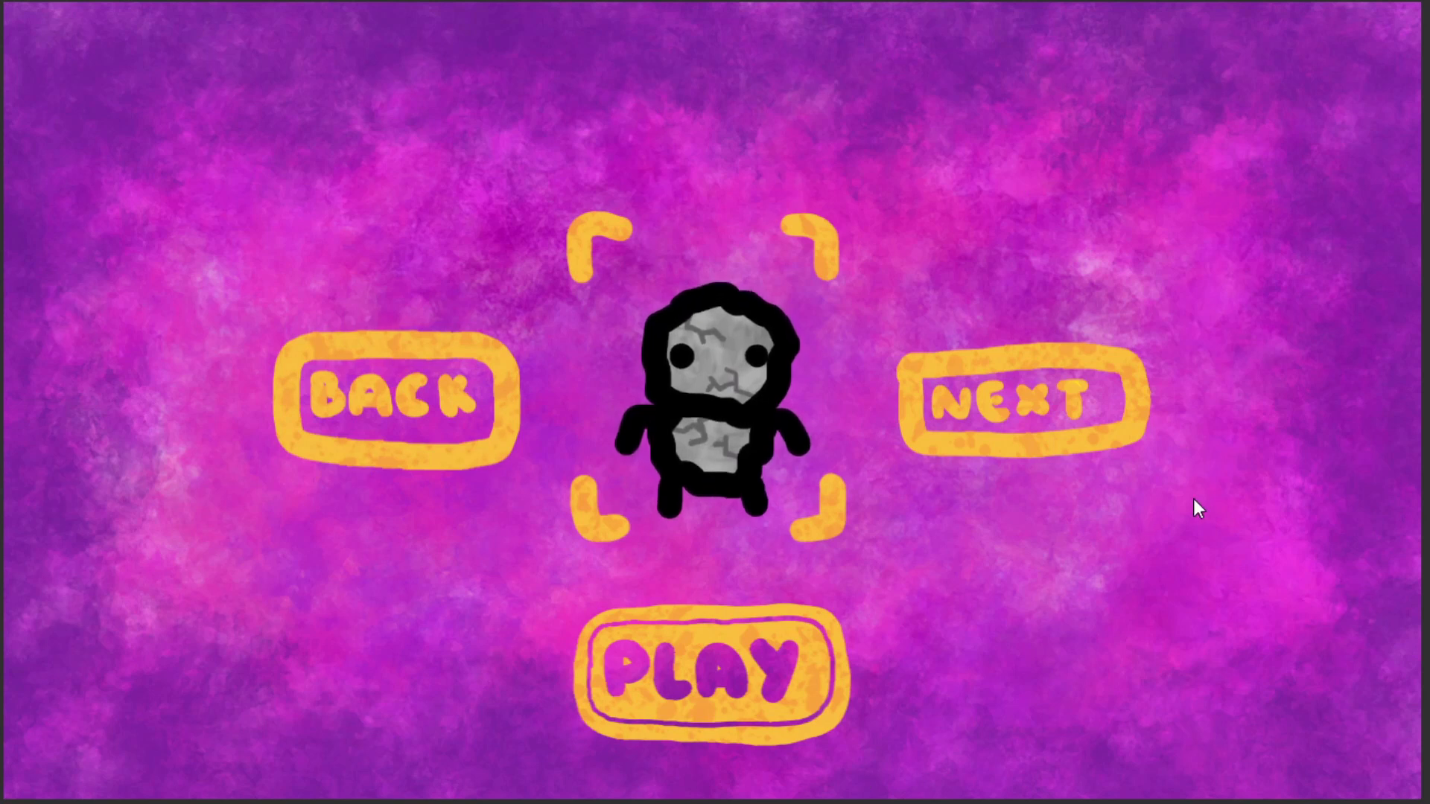
Switch to the Unity editor showing the empty SampleScene and the bg, buttons and skins assets.
click(1016, 401)
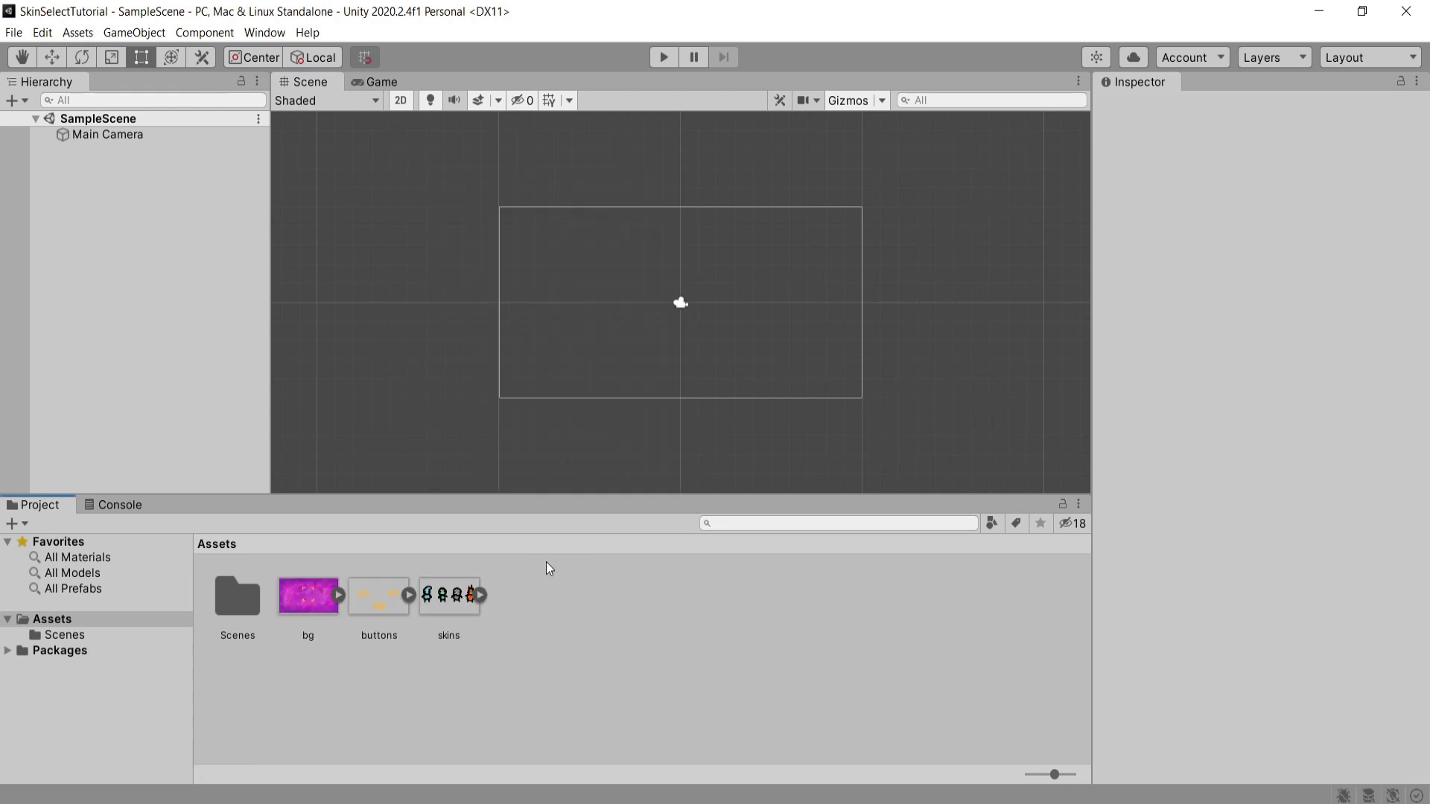
Set the skins sheet to Multiple sprite mode and auto-slice it into four character sprites.
click(308, 594)
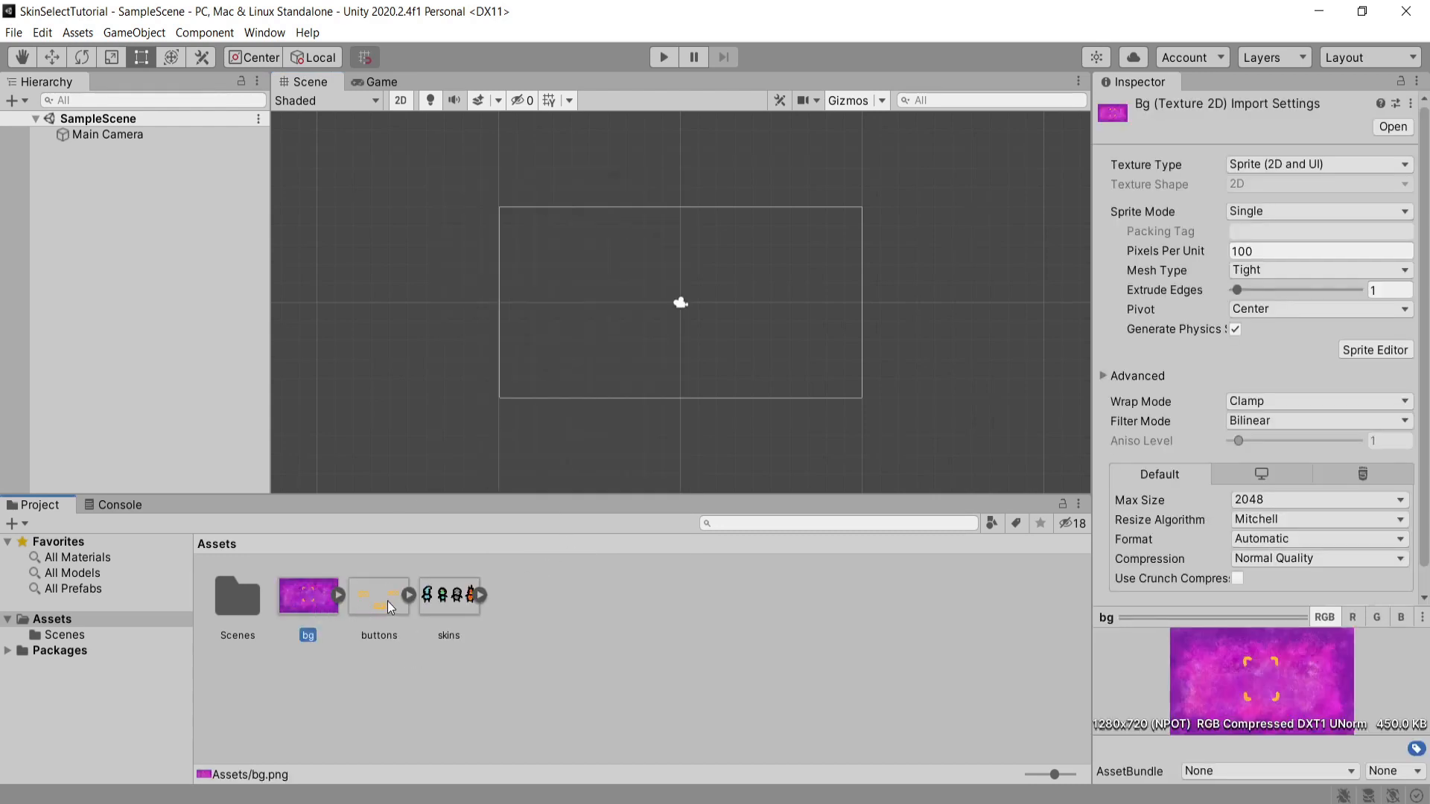
click(378, 594)
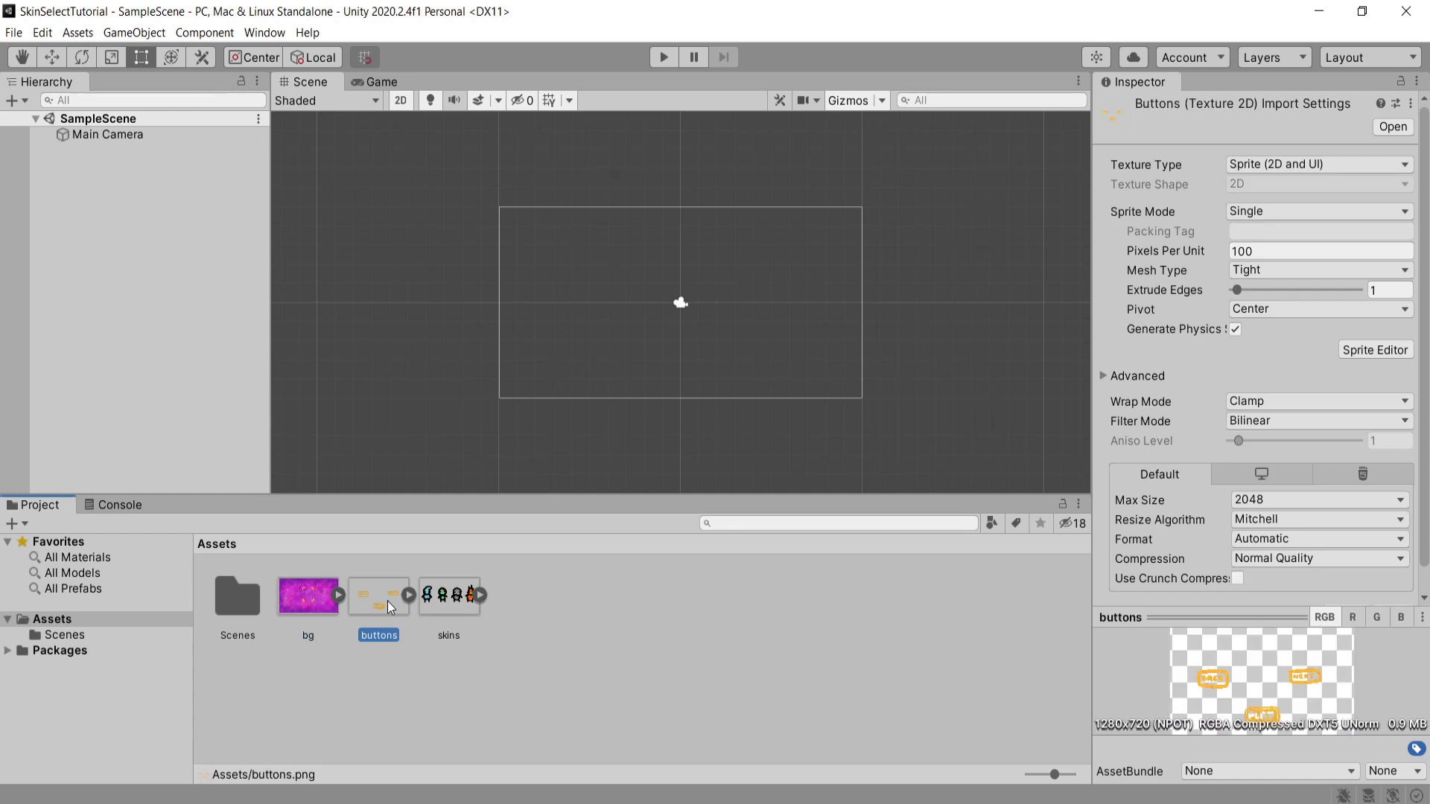
click(447, 595)
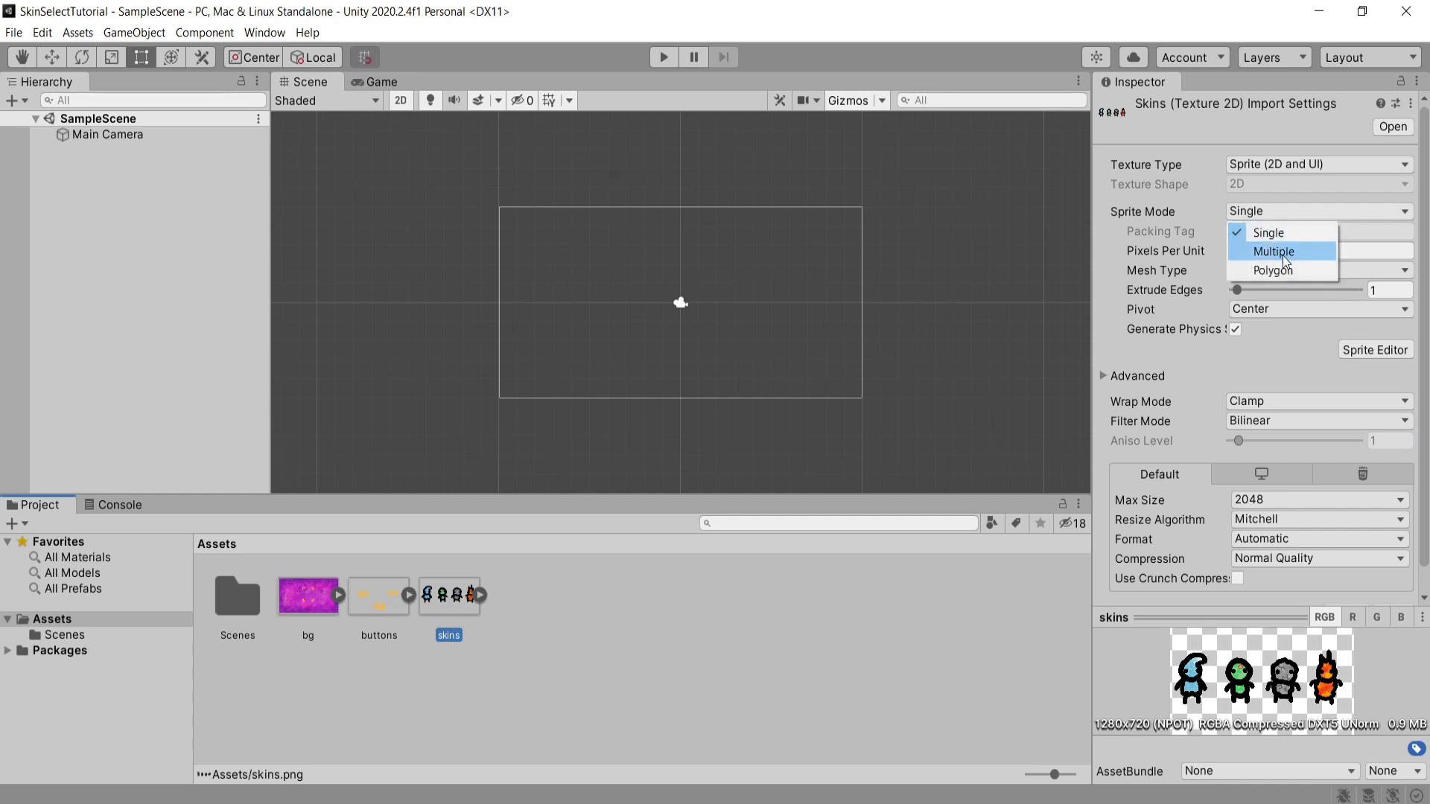
click(1272, 251)
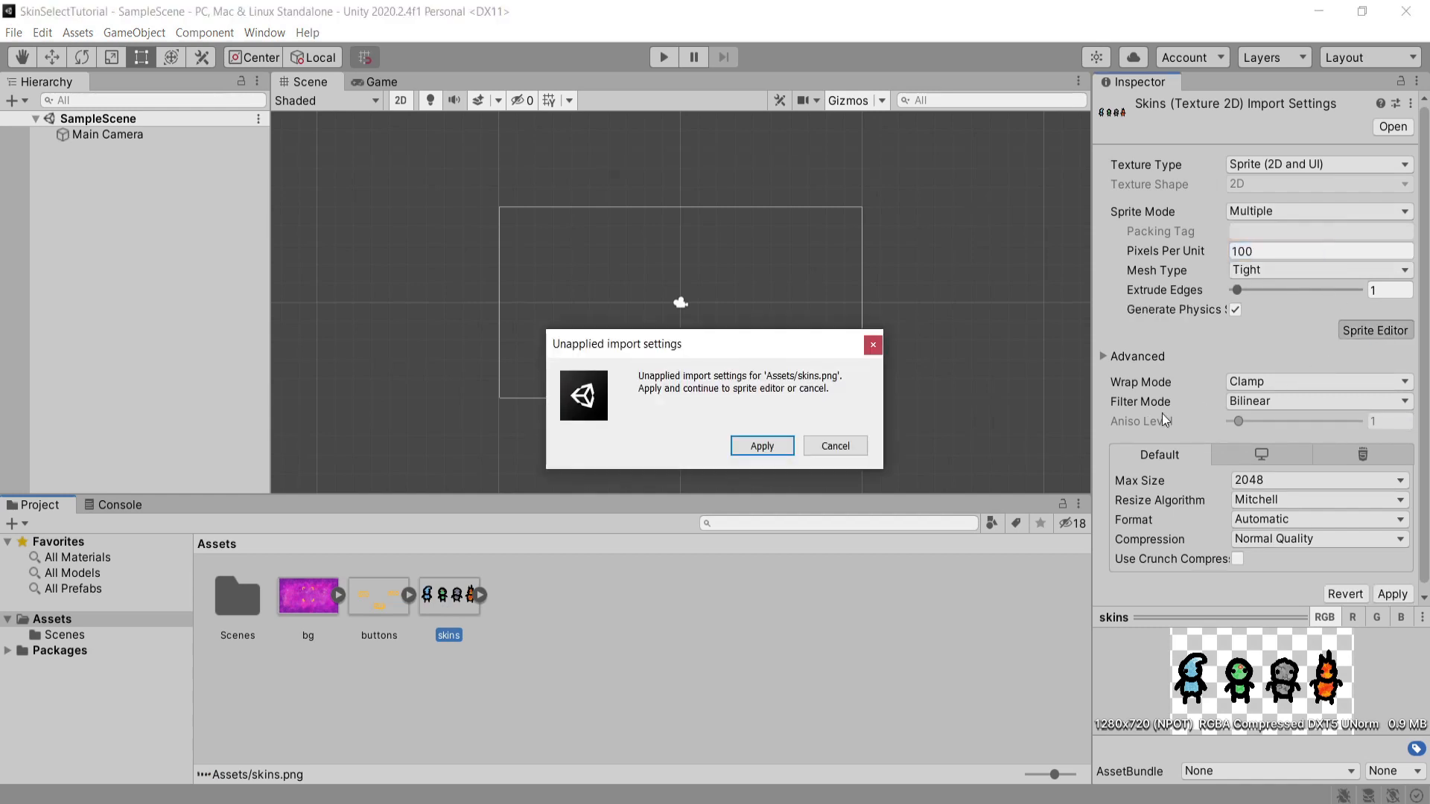
click(761, 446)
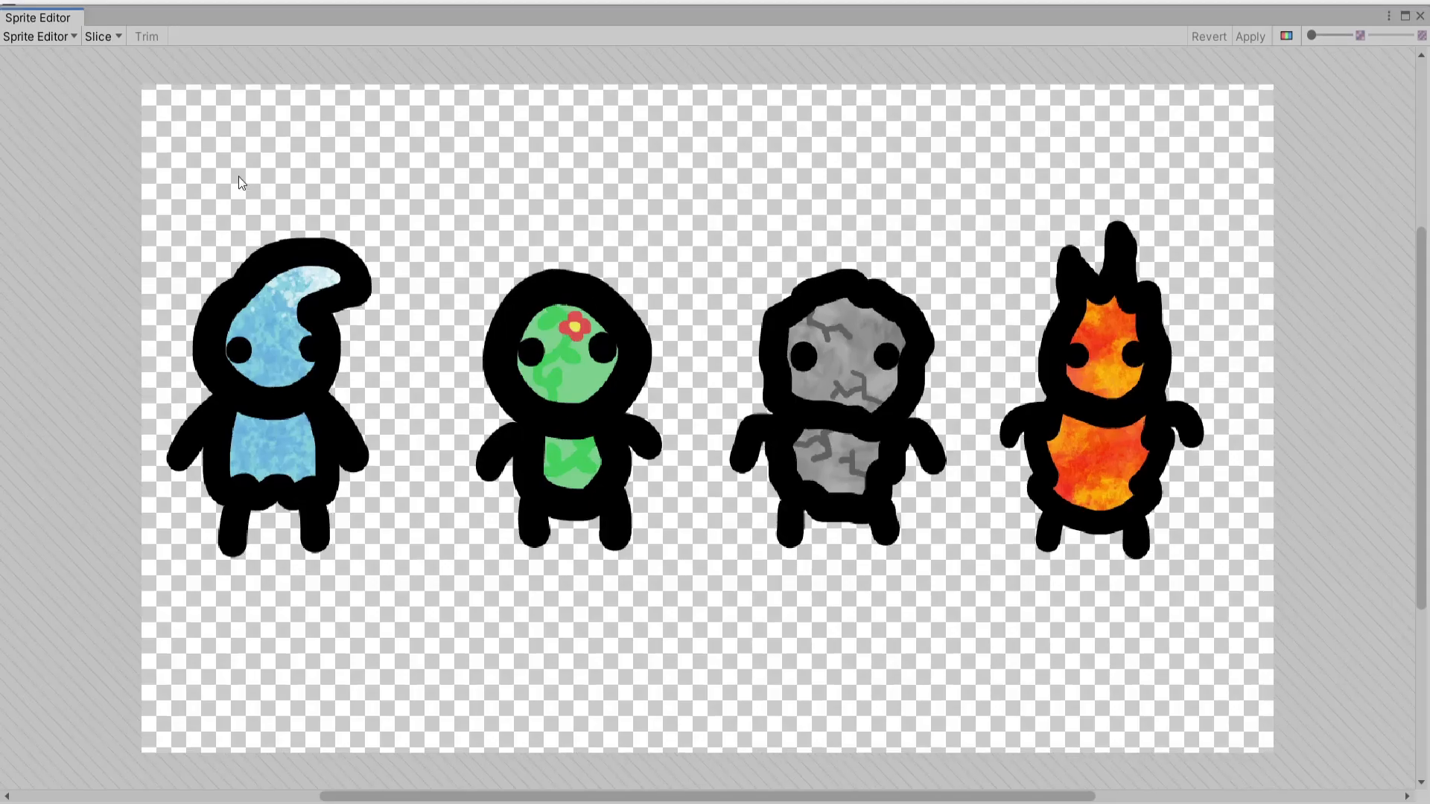
click(97, 37)
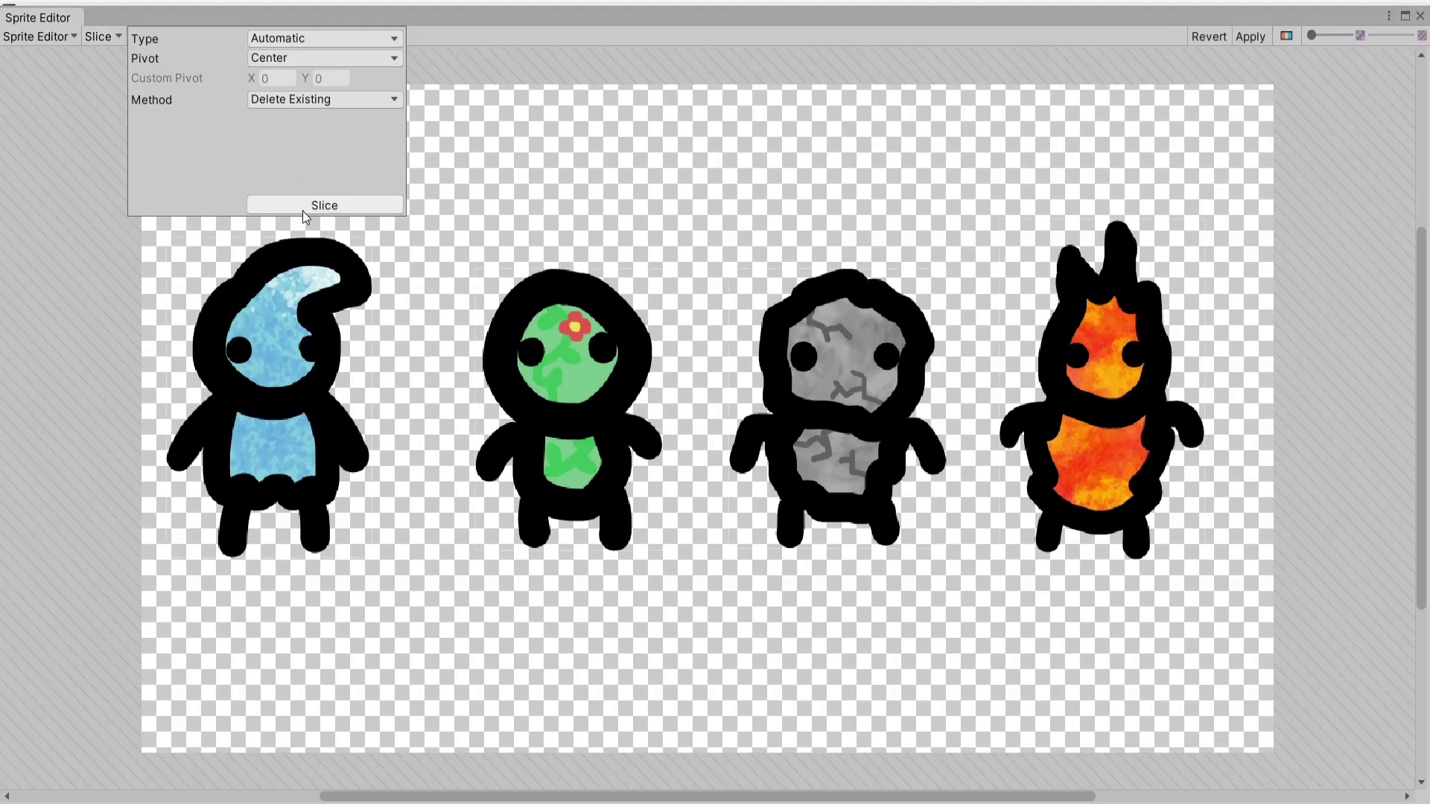
click(324, 204)
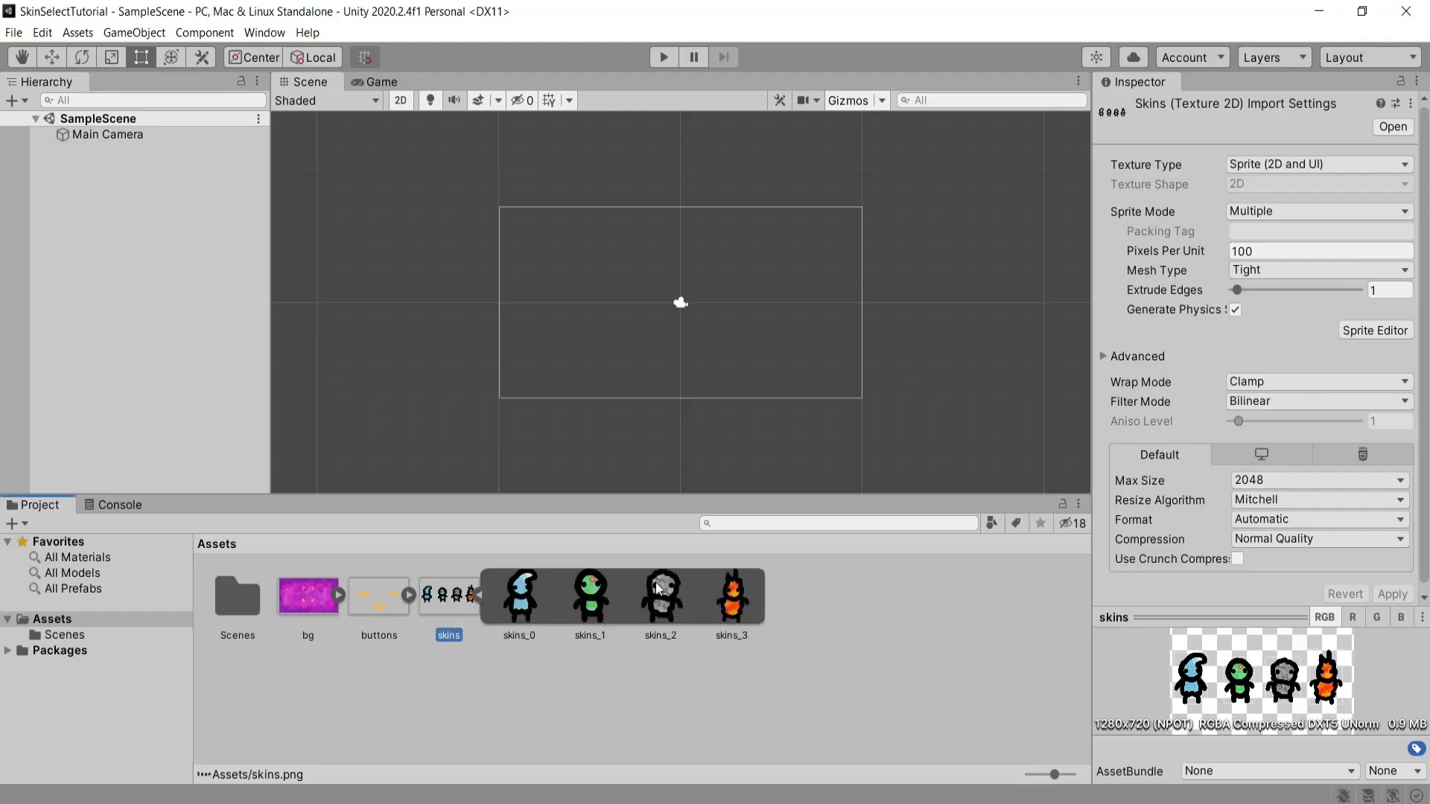
Auto-slice the buttons sheet into separate Back, Next and Play sprites.
click(378, 593)
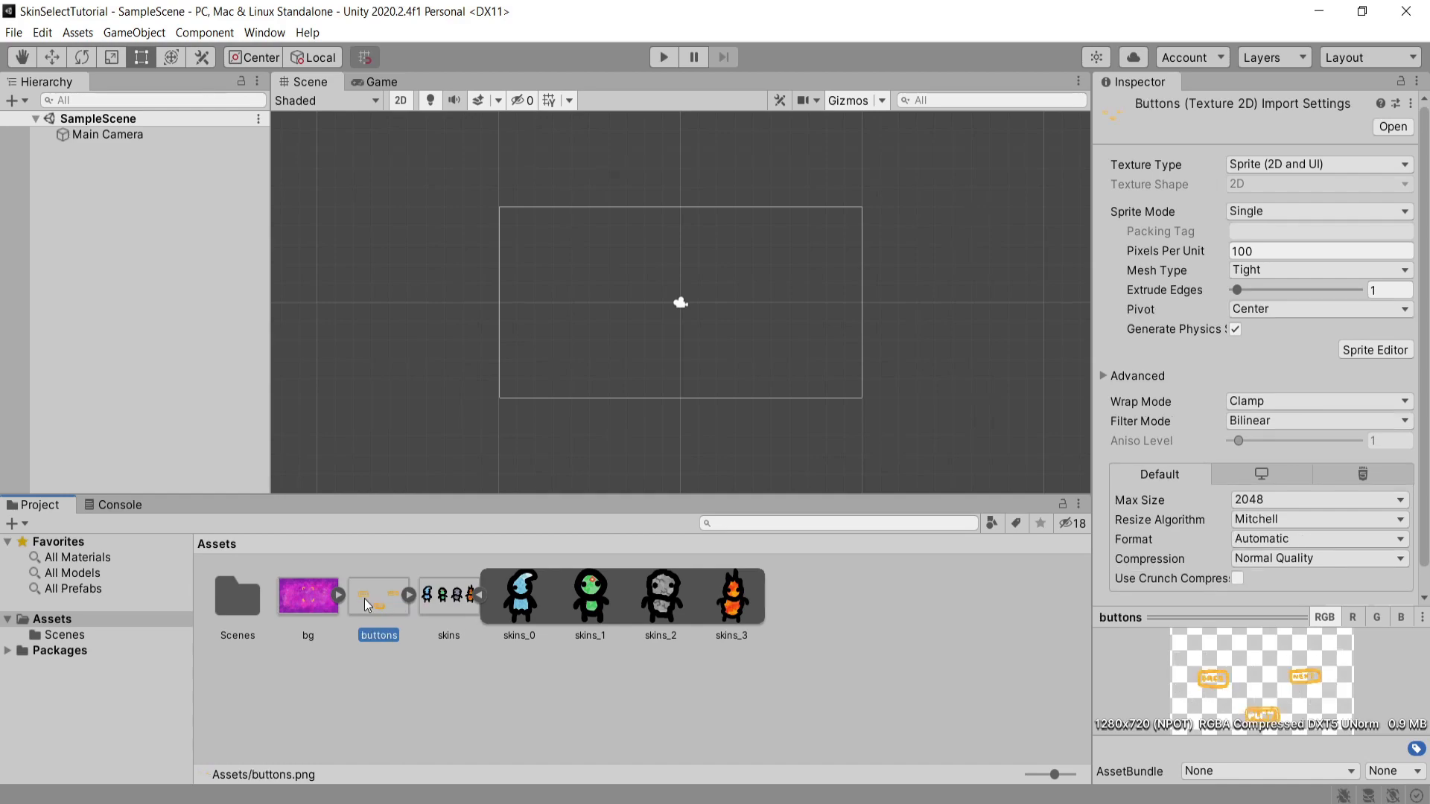
click(1374, 350)
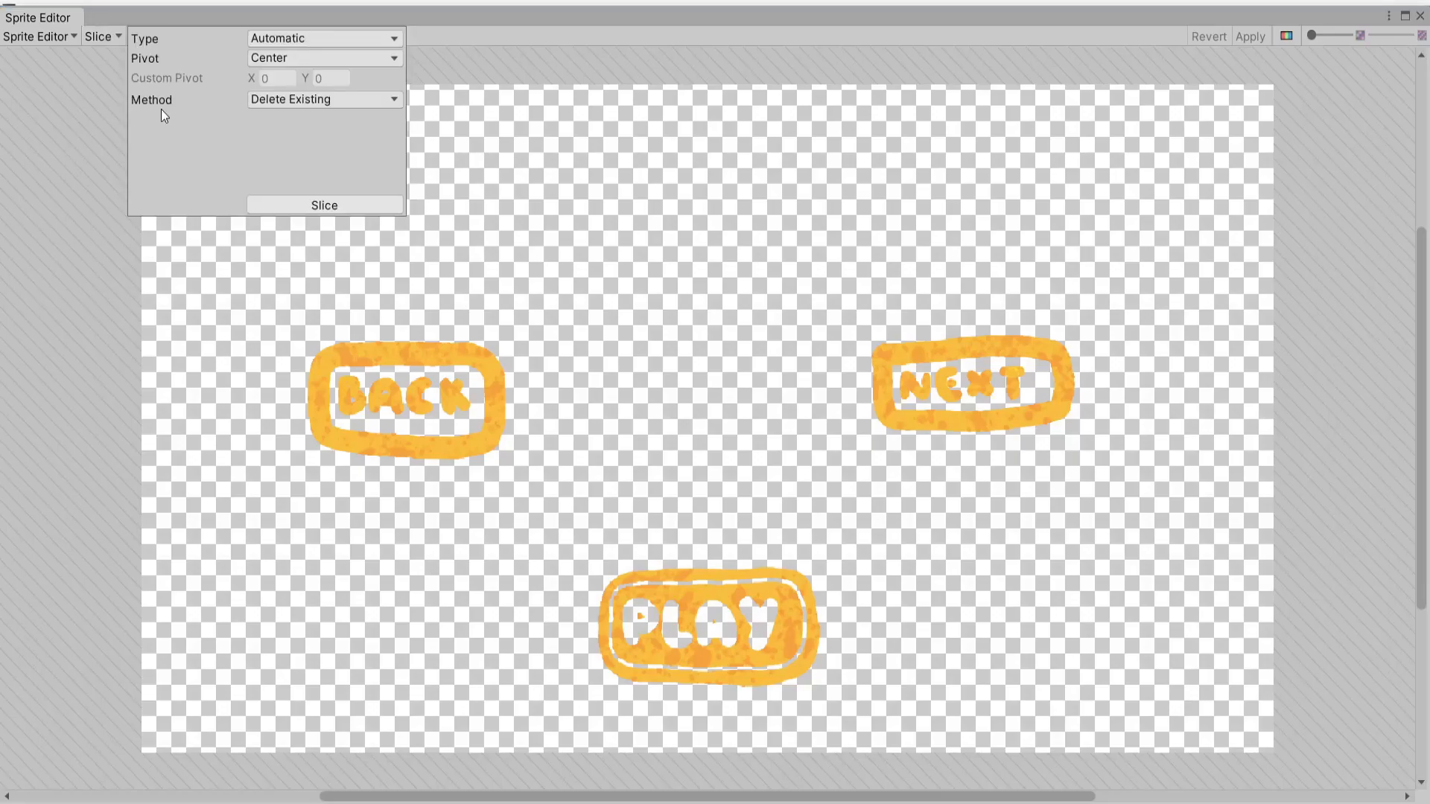
click(1417, 16)
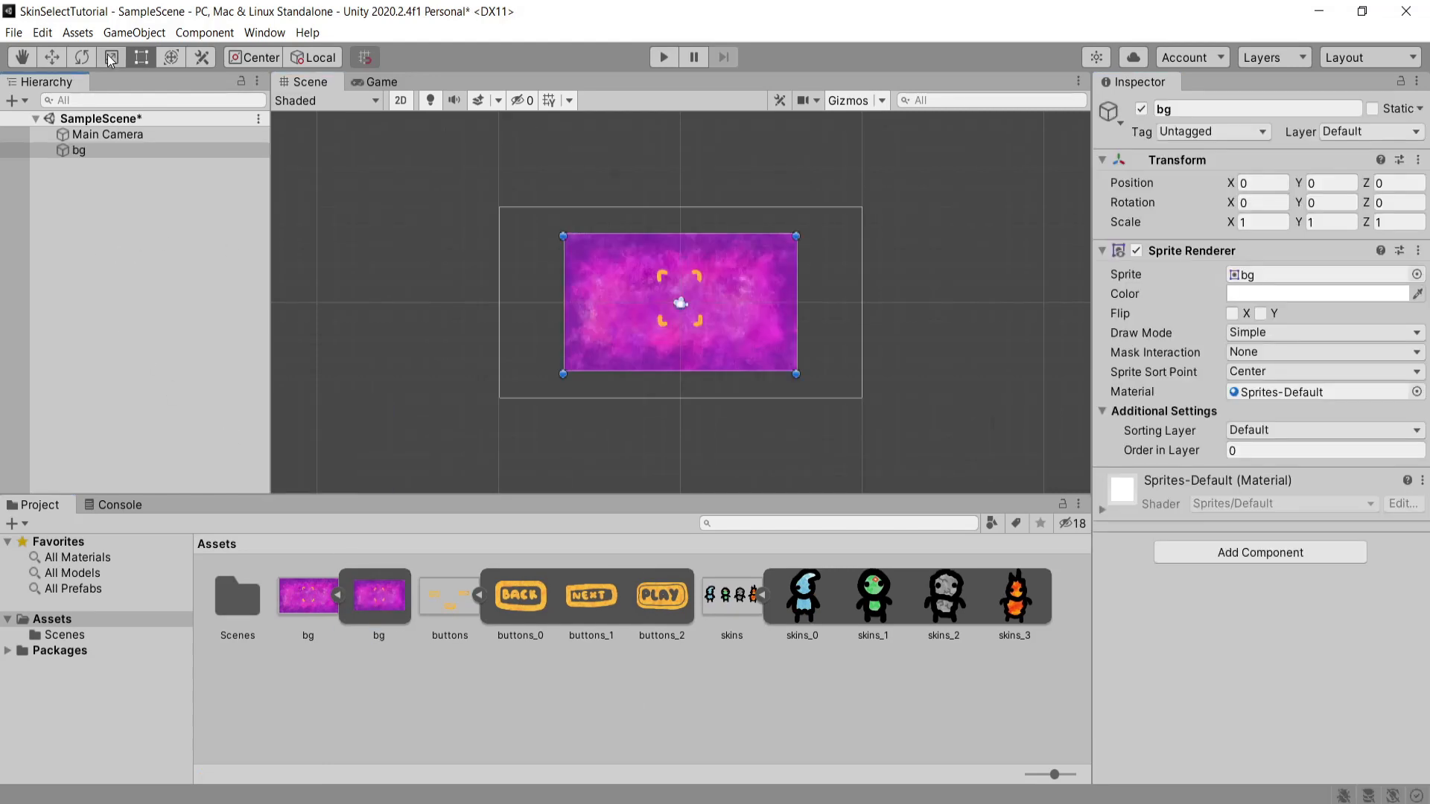
Scale the background to fill the camera view, checking it in the Game view.
click(140, 57)
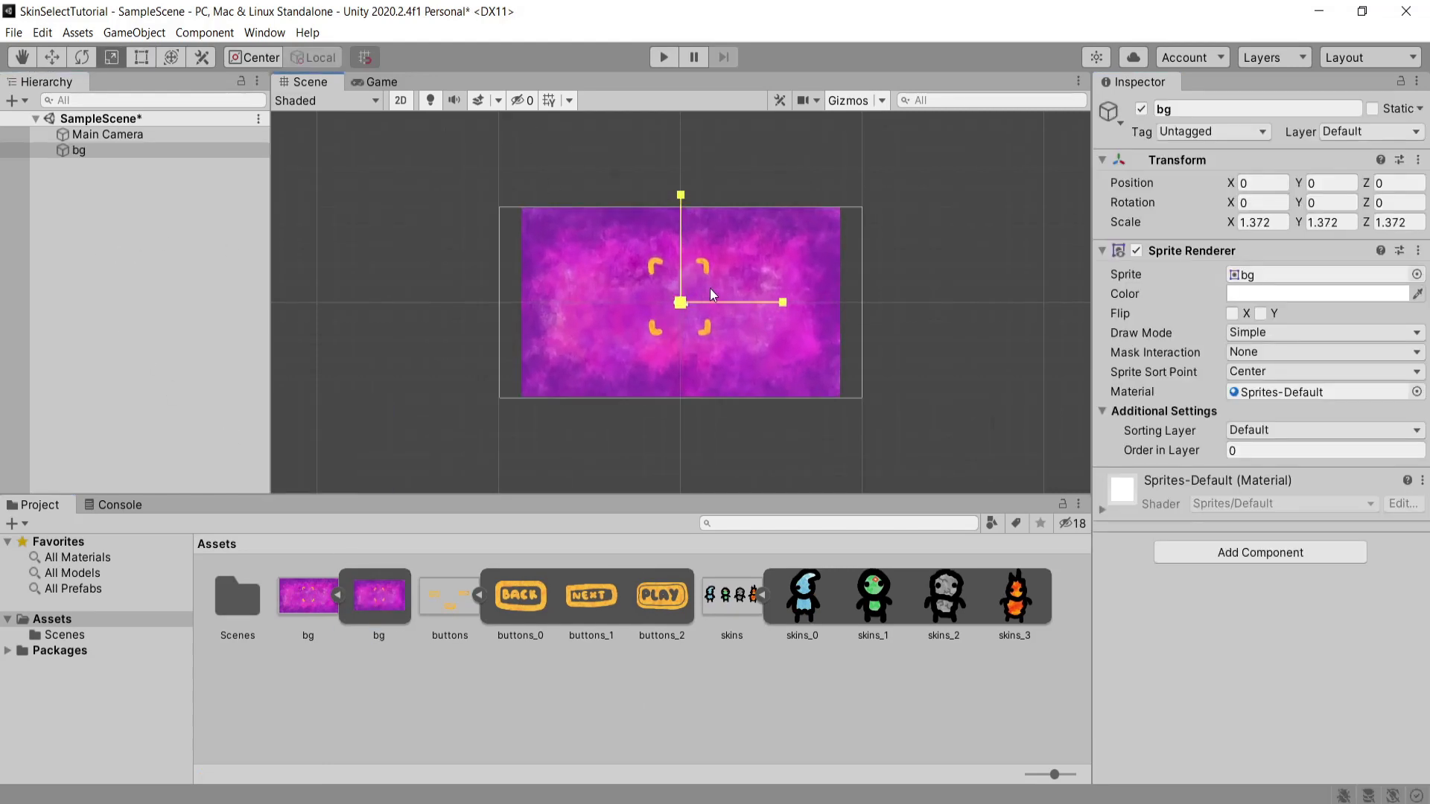
click(382, 82)
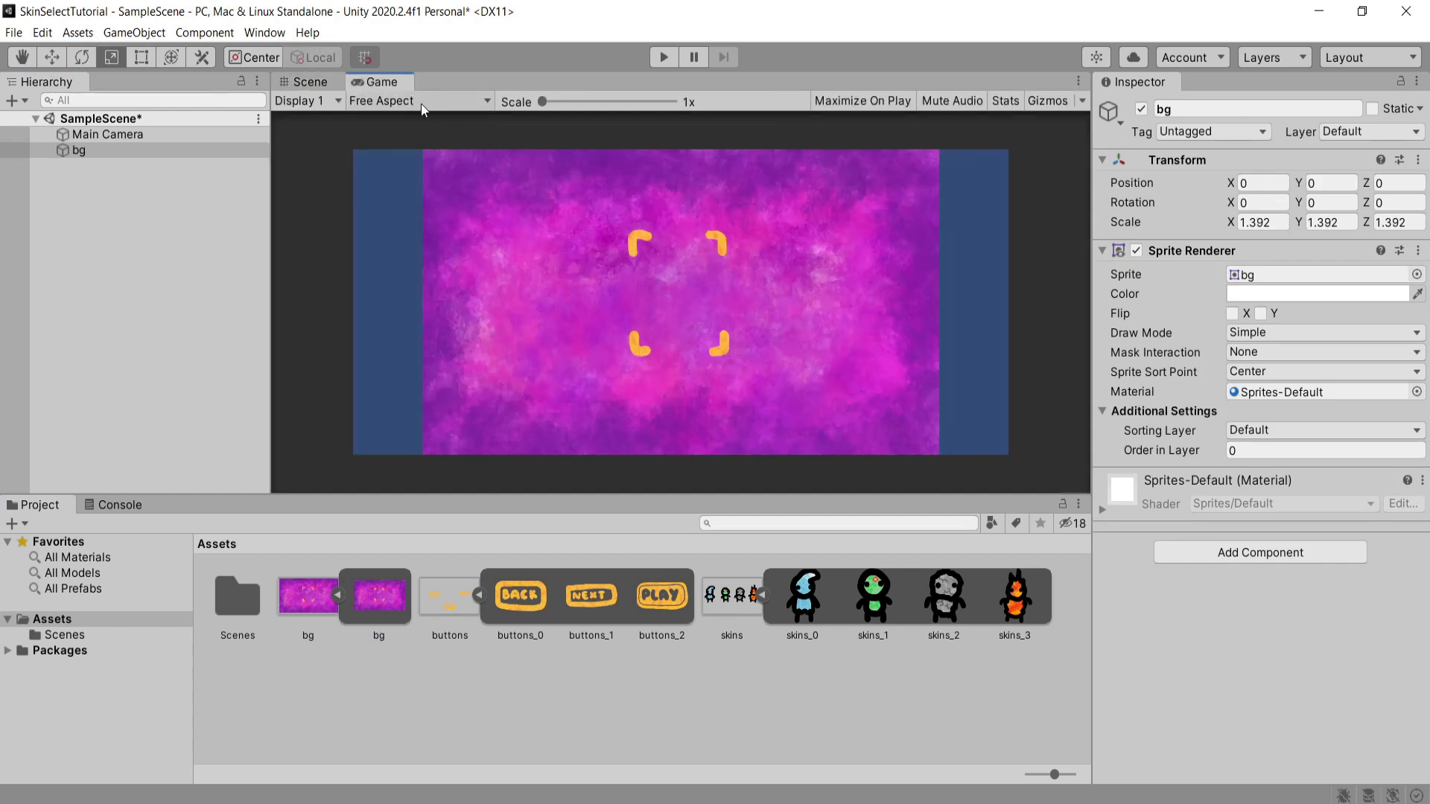
click(310, 81)
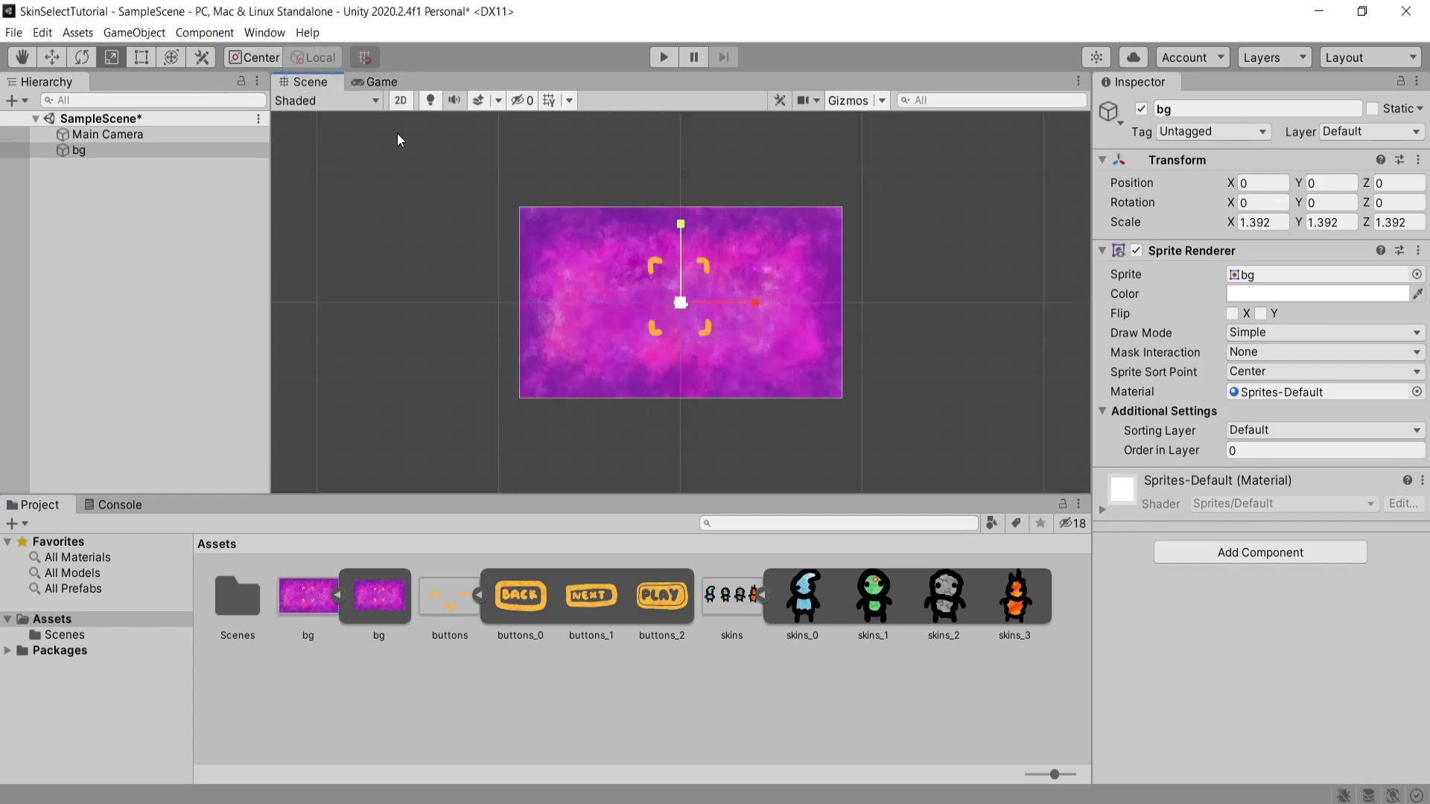
click(81, 150)
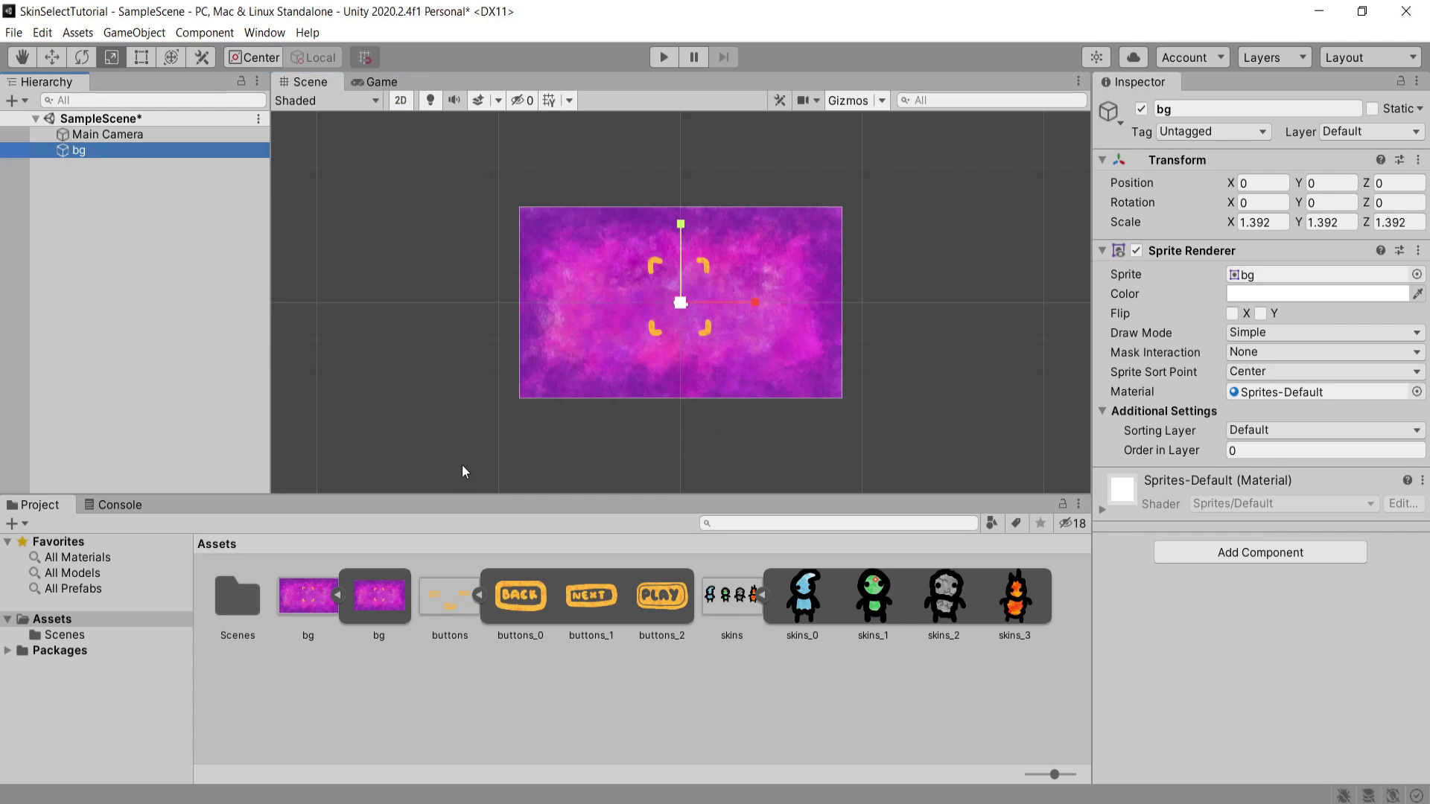
Place the blue character at the centre and rename it selectedskin.
click(801, 594)
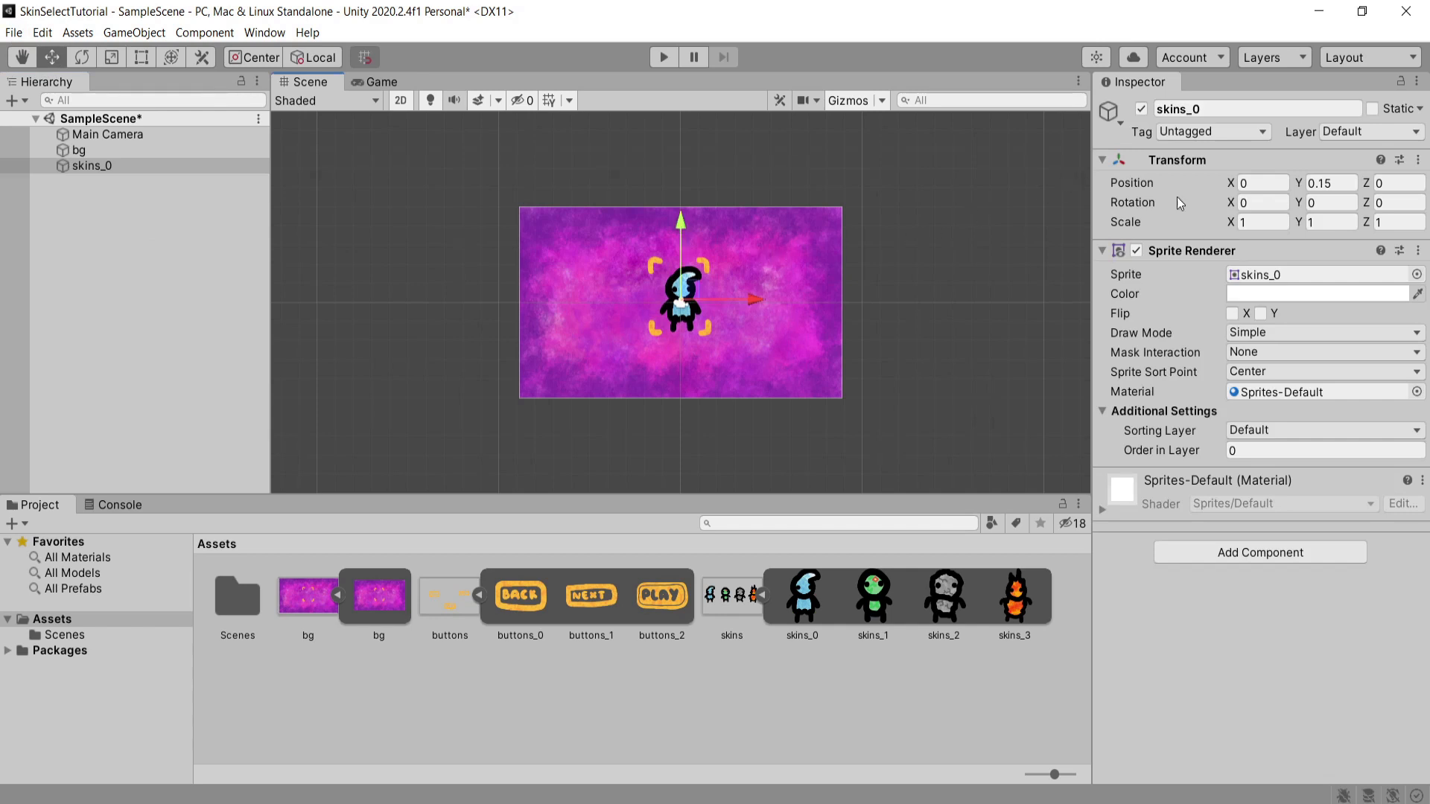
double_click(1256, 109)
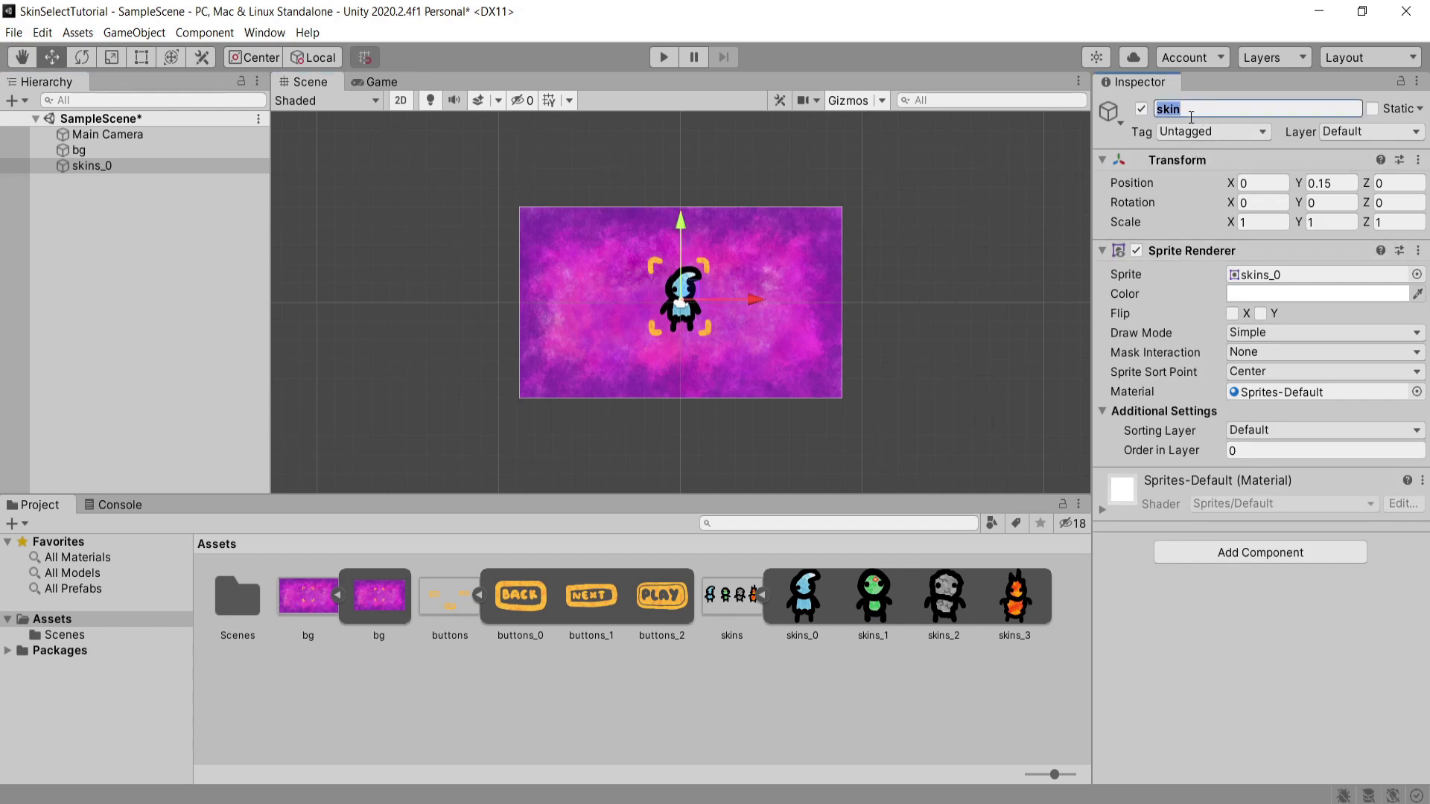
text(selectedskin)
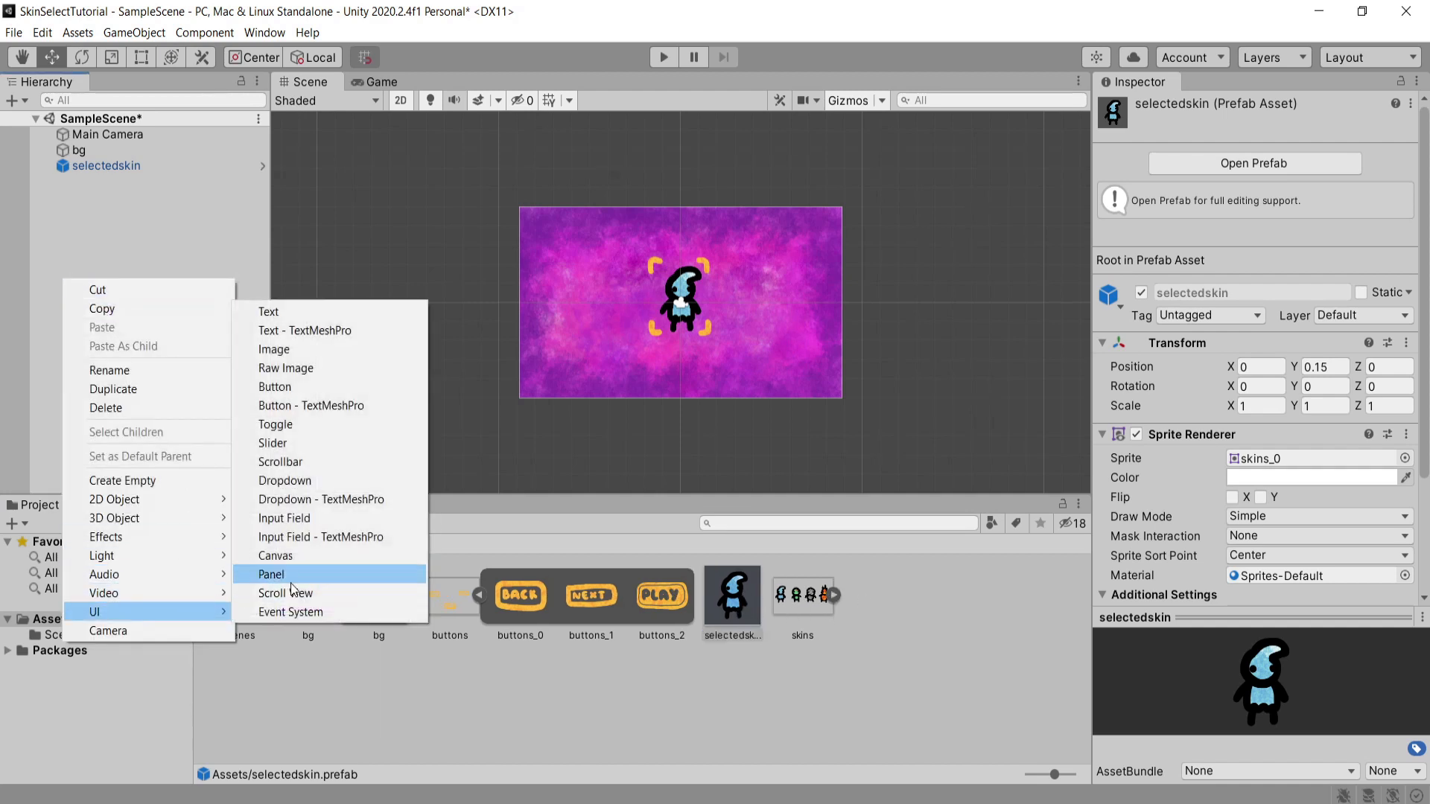
Add a Canvas with nextbutton, backbutton and play button images placed around the character.
click(280, 555)
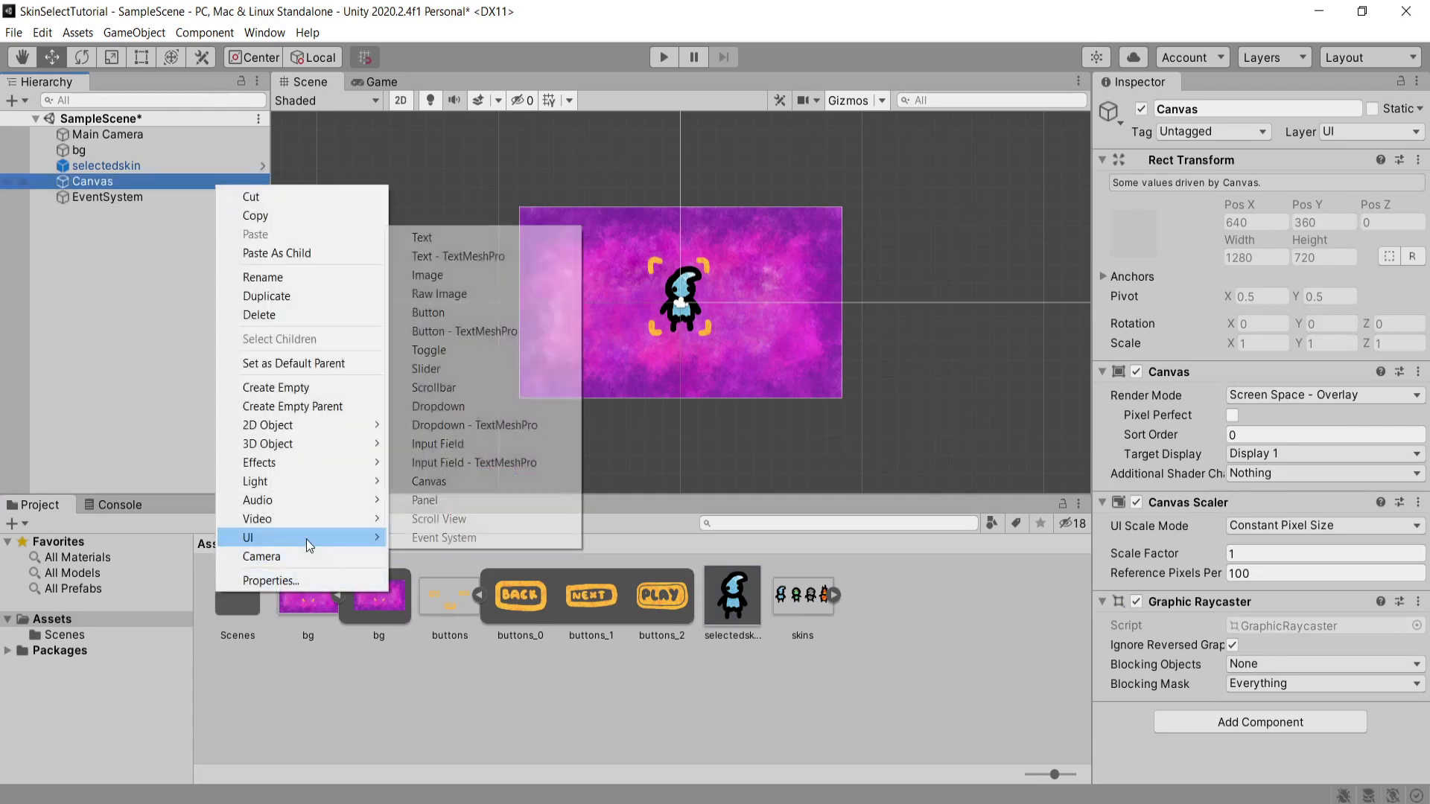
click(428, 312)
text(nextbutton)
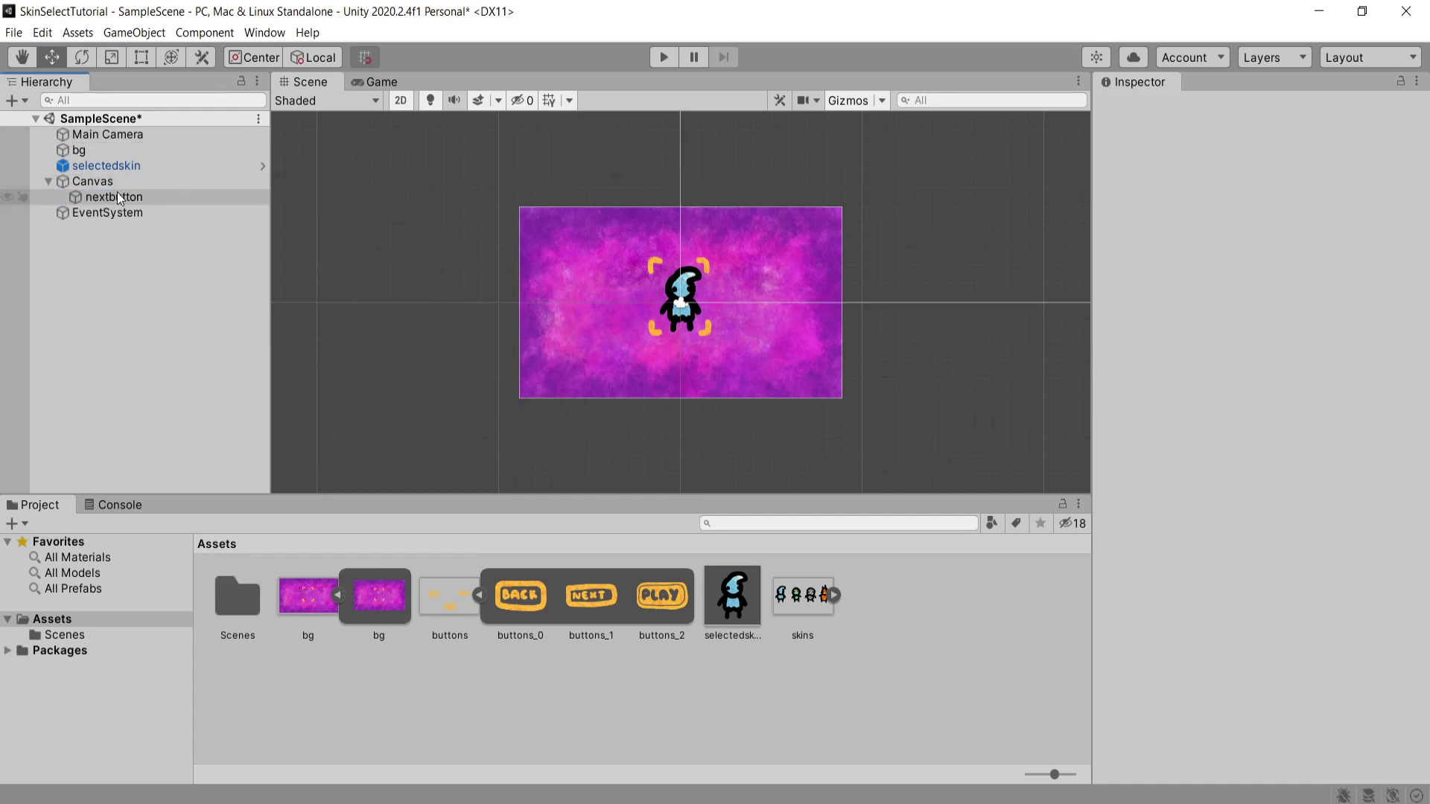
click(113, 196)
text(105)
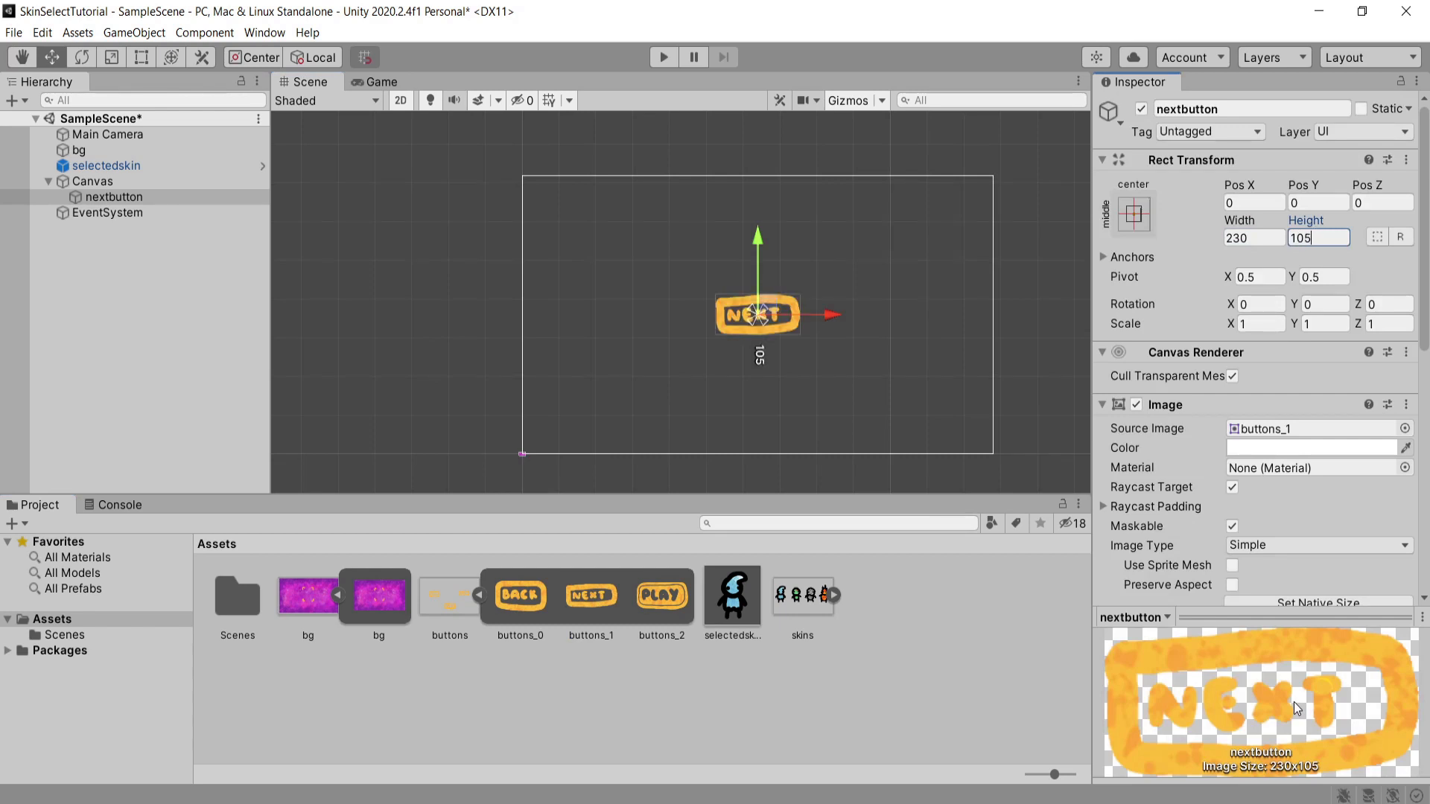
scroll(down, 3)
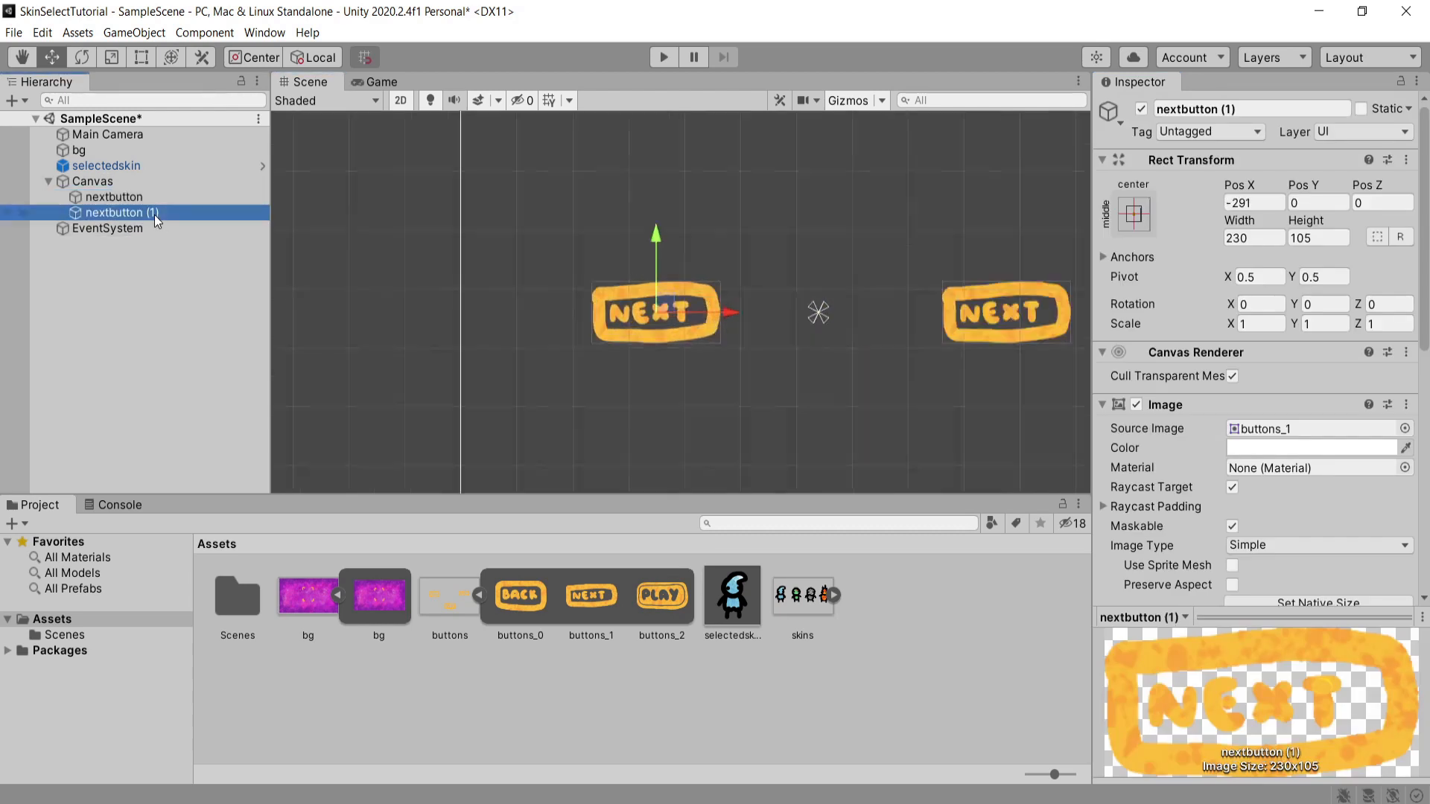
double_click(1250, 109)
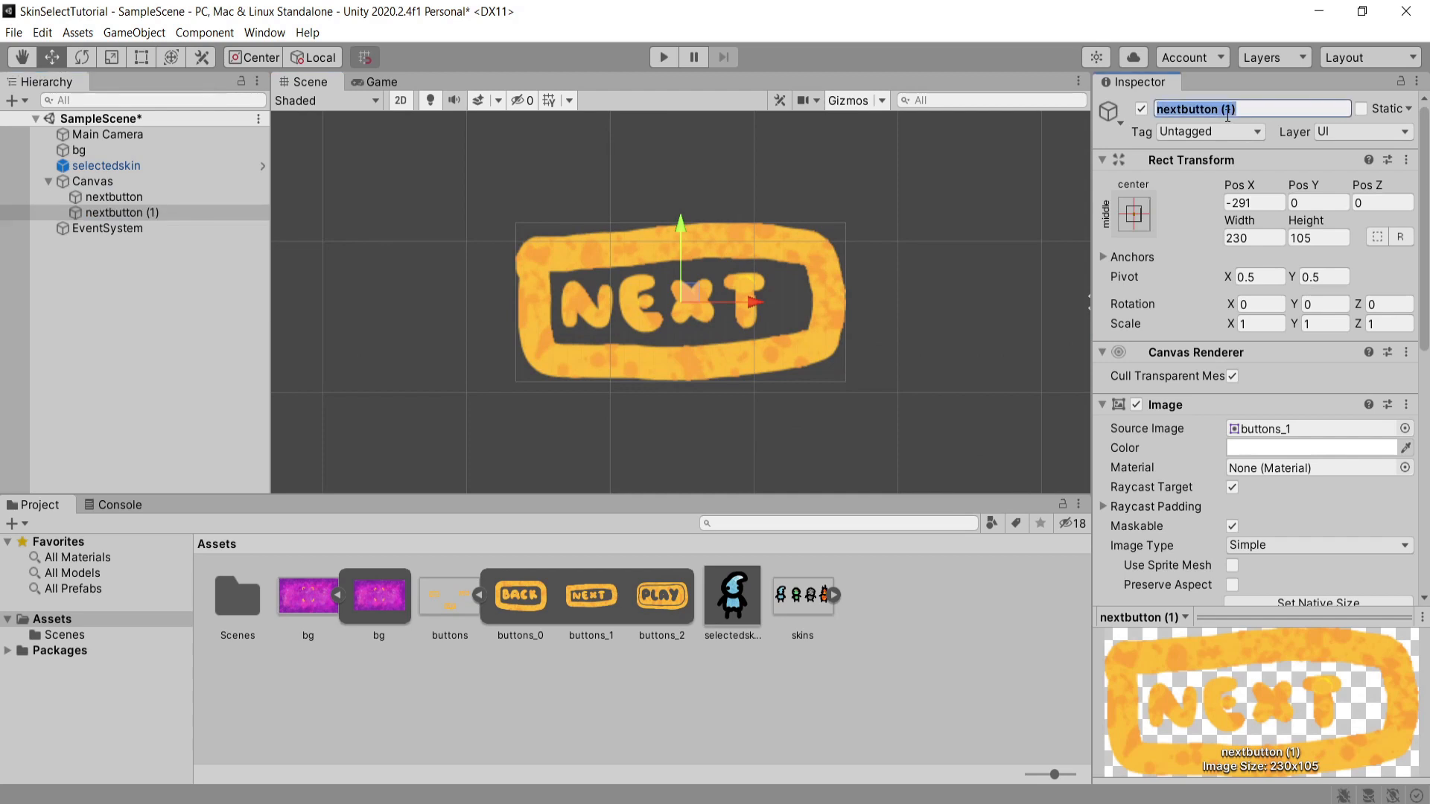
text(backbutton)
click(1318, 237)
text(128)
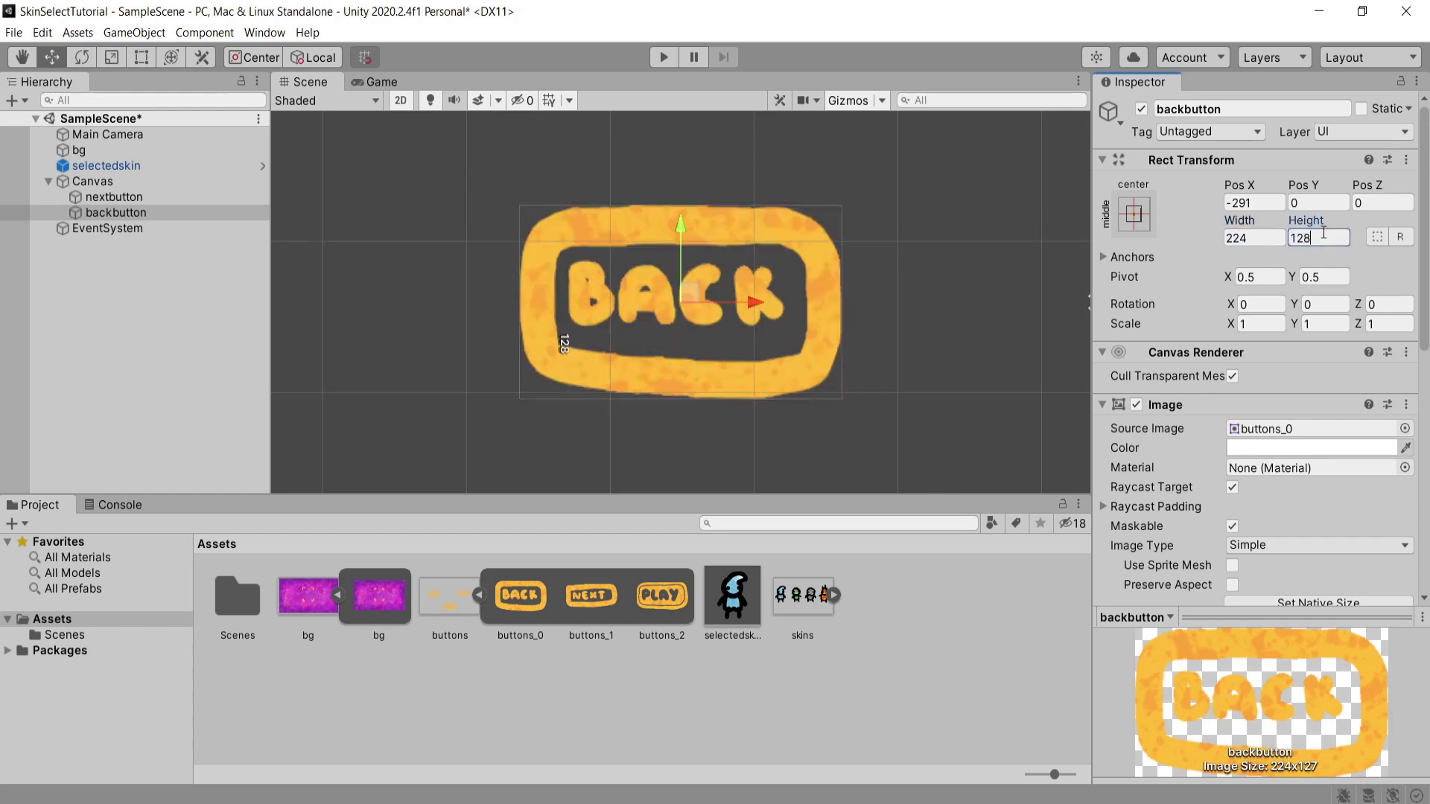
key(ctrl+d)
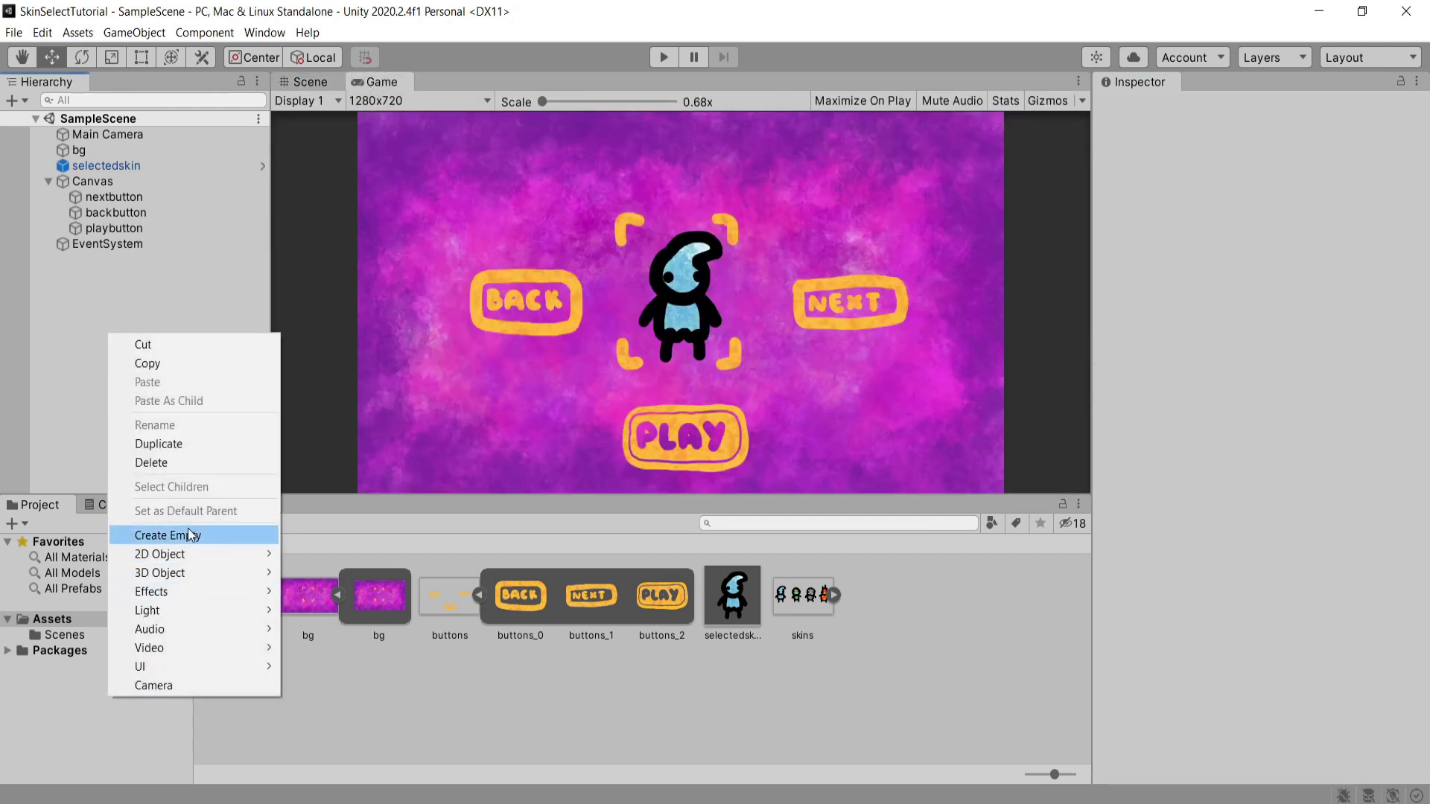
Create an empty SkinManager object and attach a new SkinManager script to it.
click(169, 535)
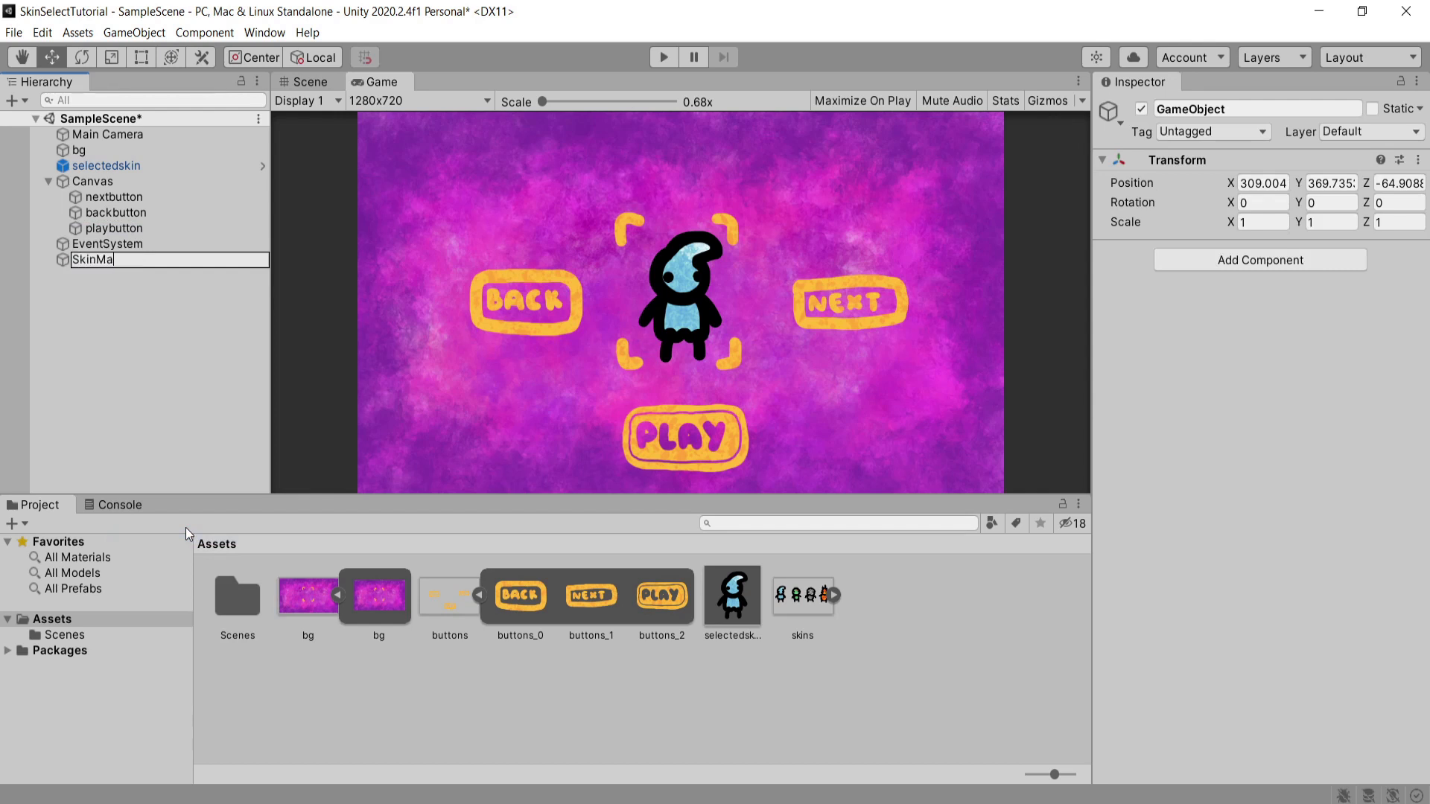
key(Return)
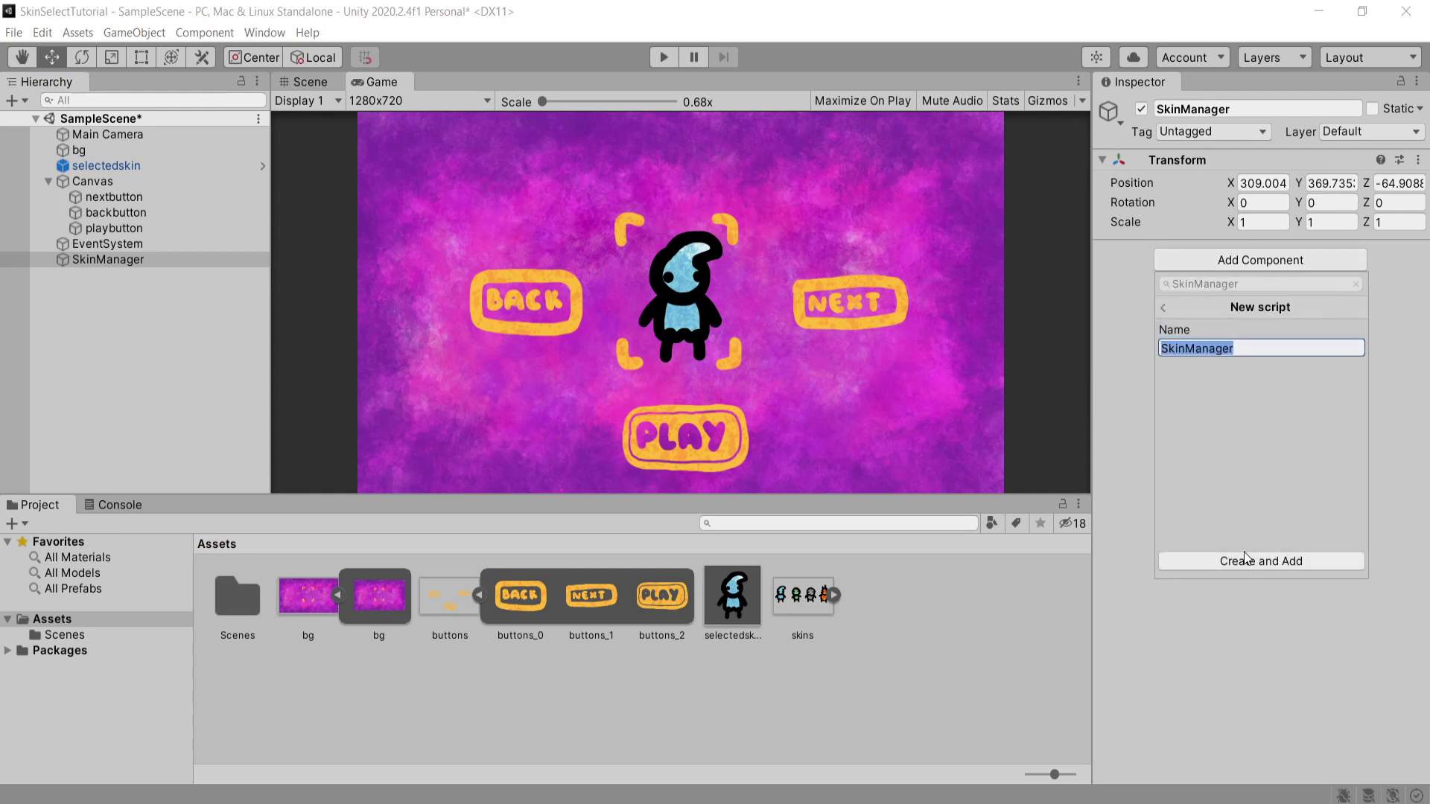
click(1261, 561)
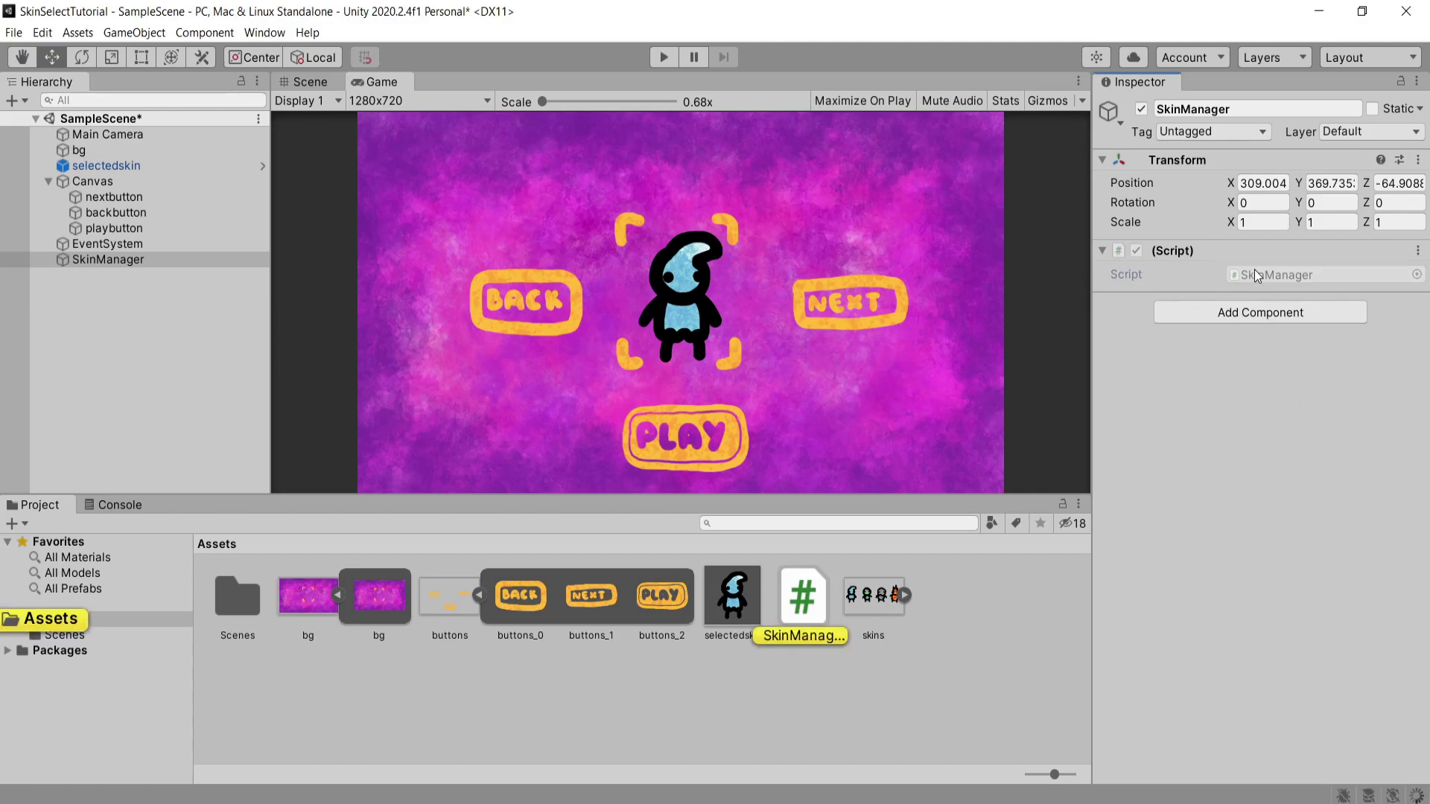
Open SkinManager and add using UnityEngine.SceneManagement and UnityEditor.
double_click(803, 595)
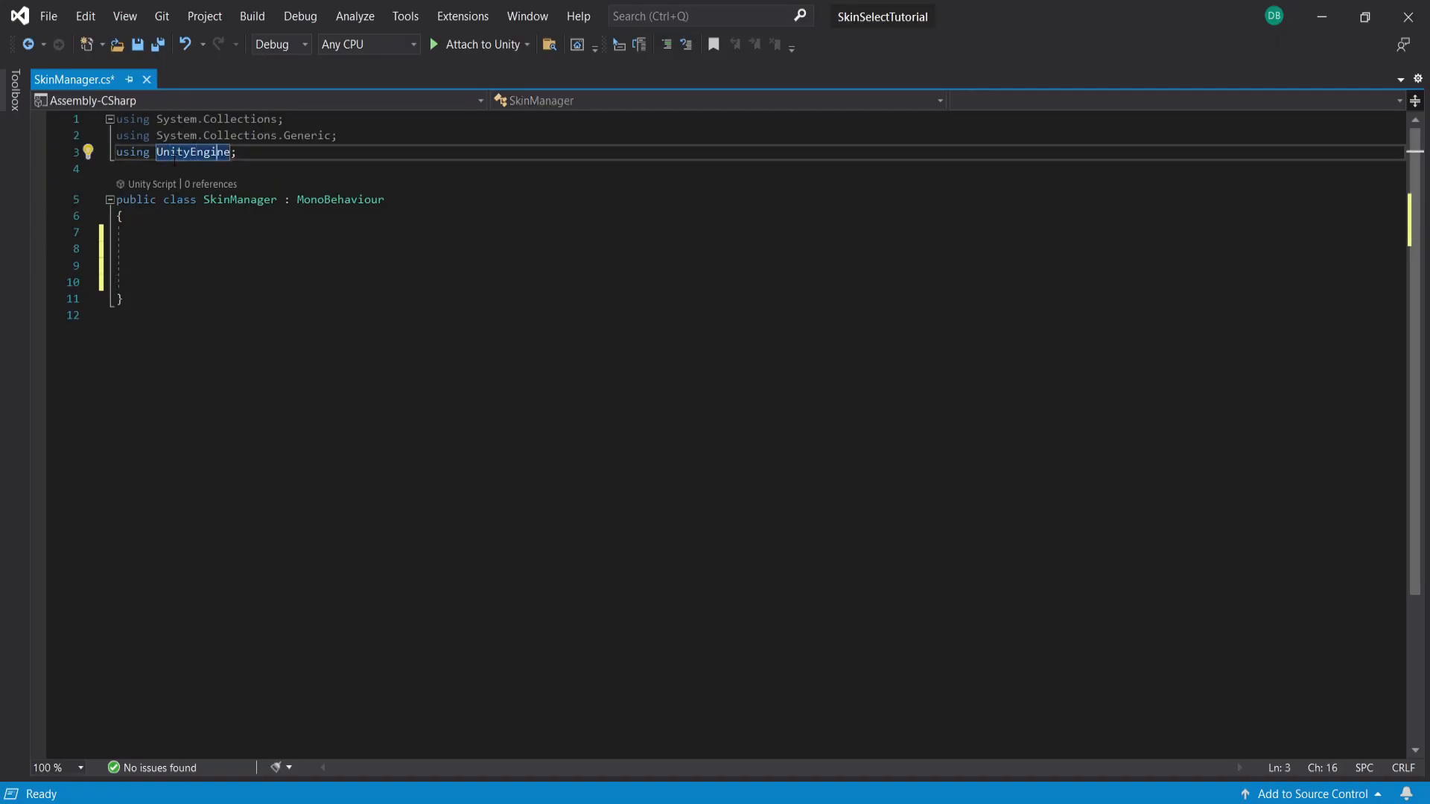
text(using UnityEngin)
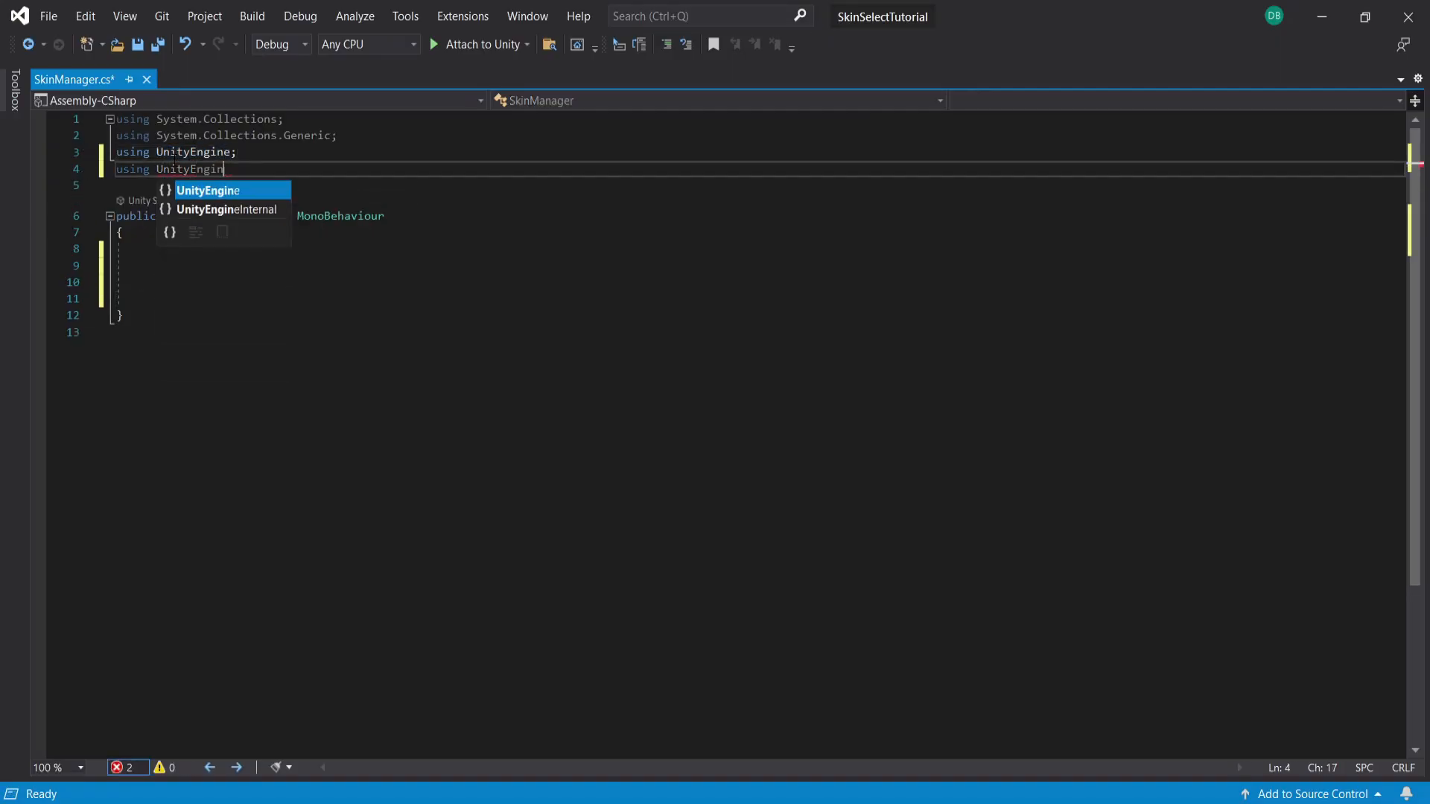
text(.SceneManagement)
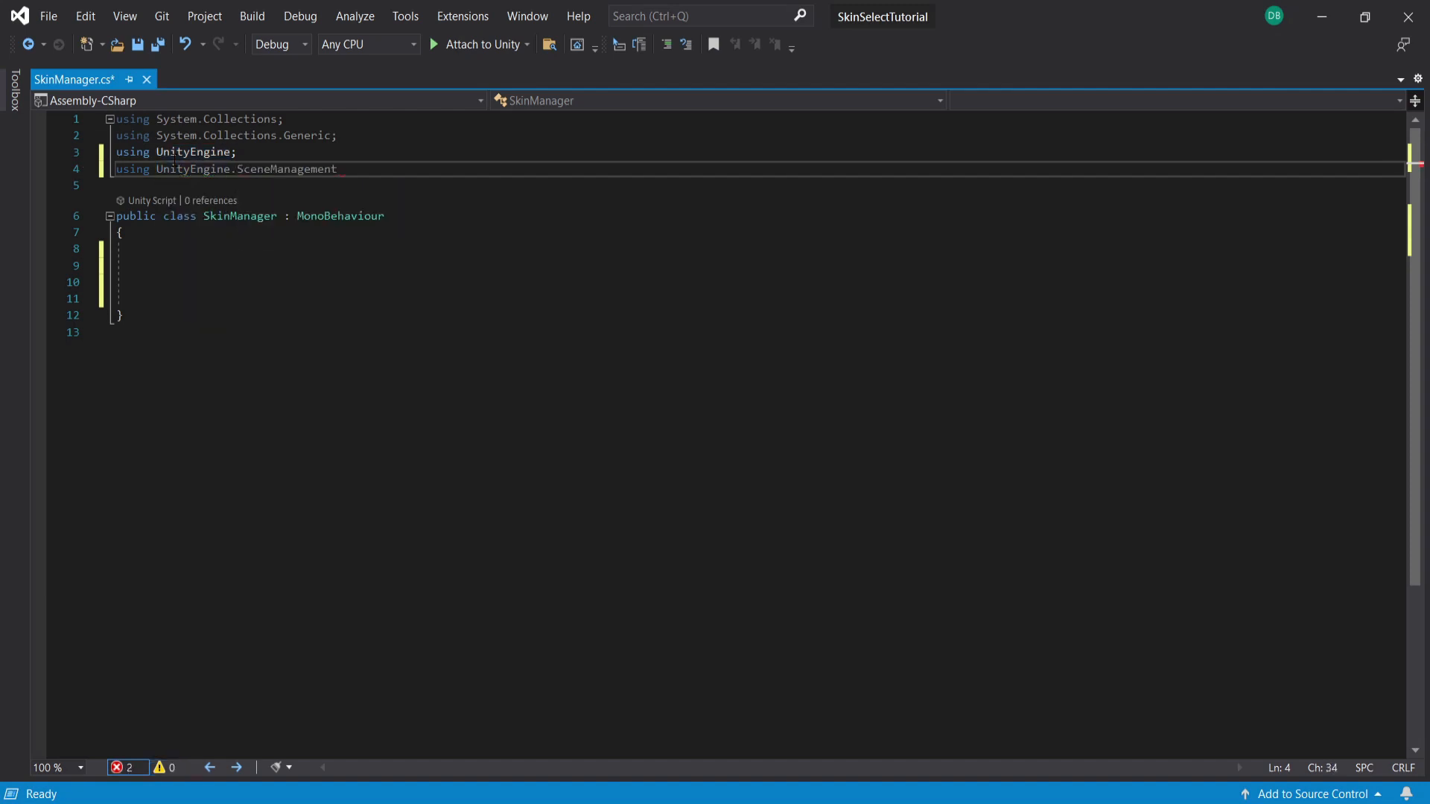
text(using UnityEditor;)
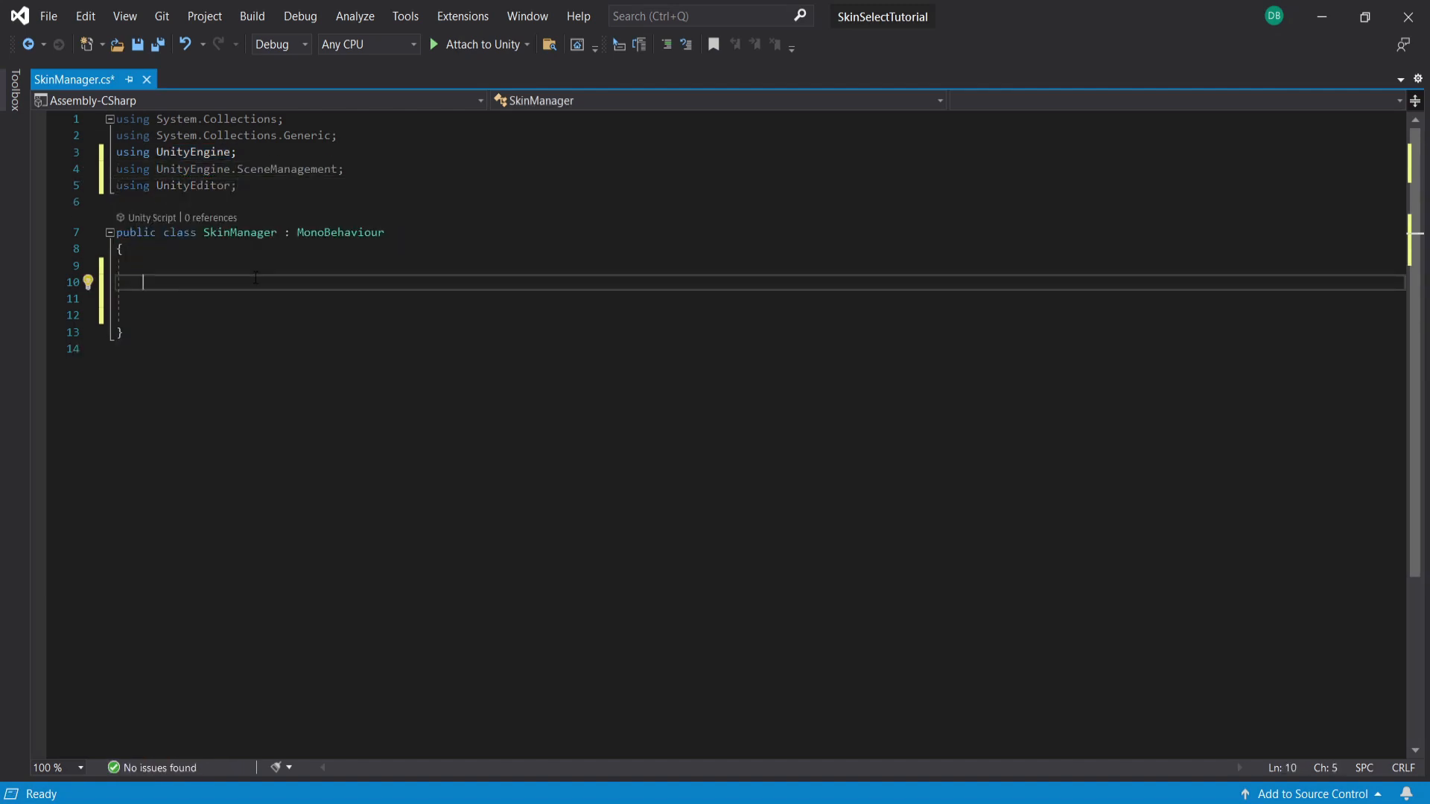
Declare SpriteRenderer sr, List<Sprite> skins, int selectedSkin = 0 and GameObject playerskin.
text(public SpriteRenderer sr;)
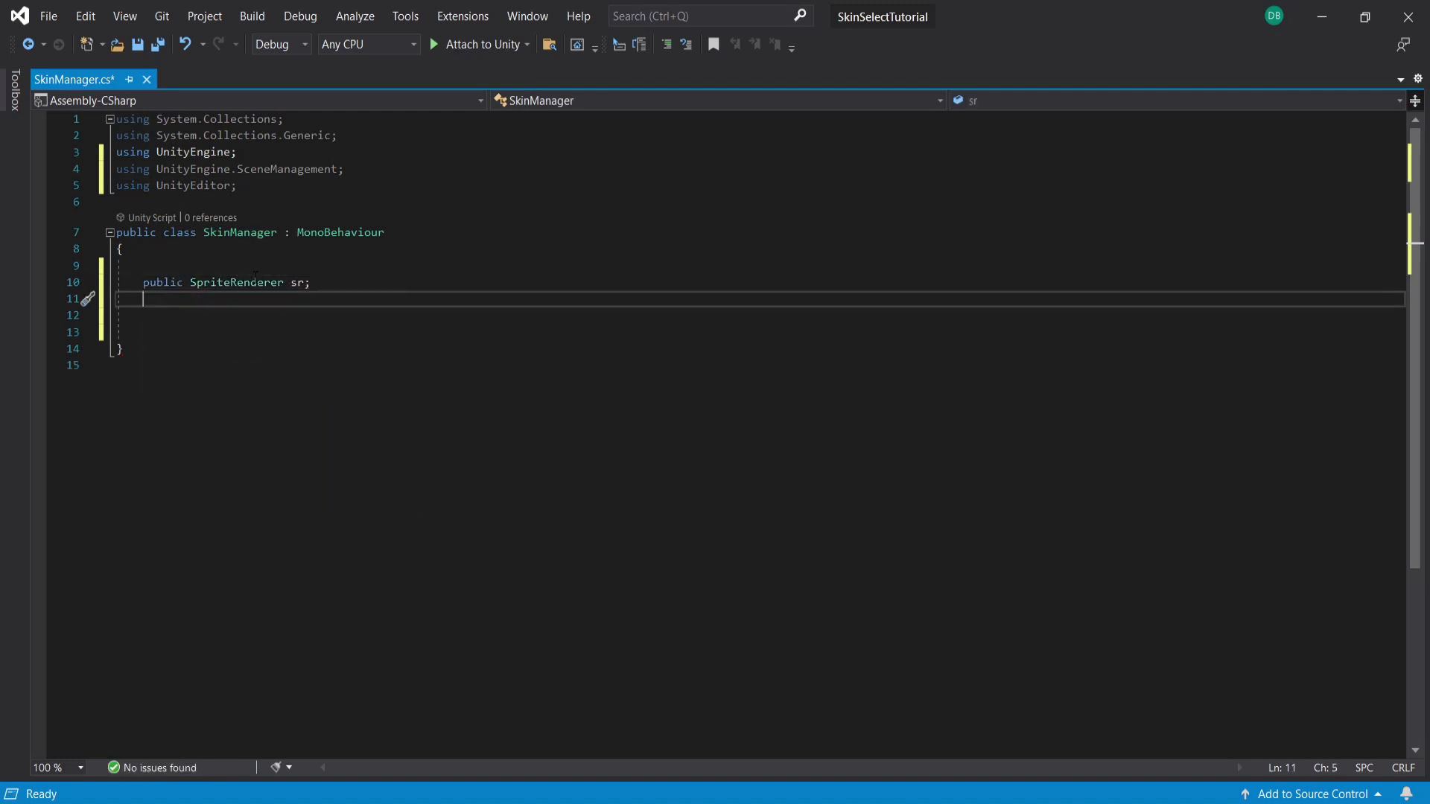
text(public l)
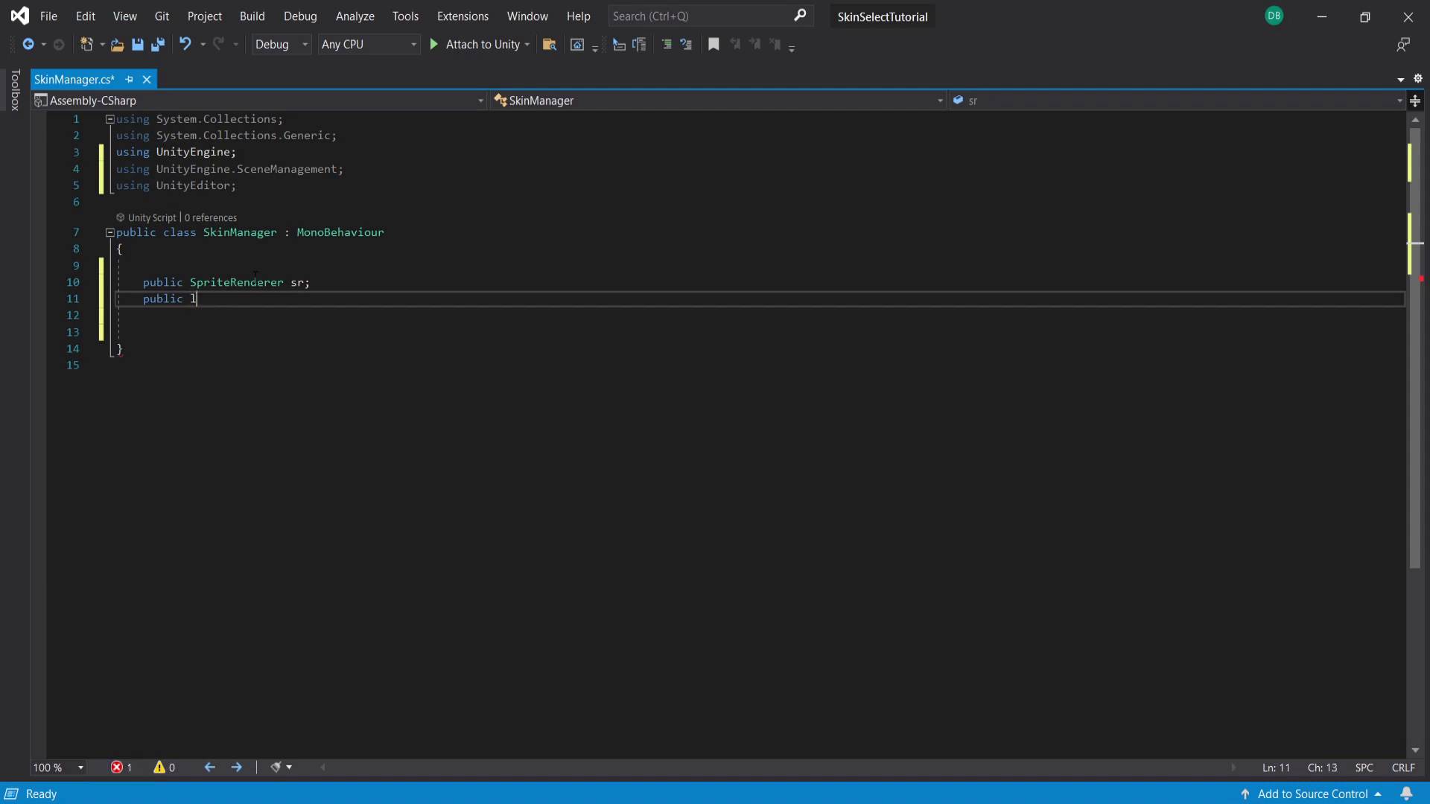
text(List<>)
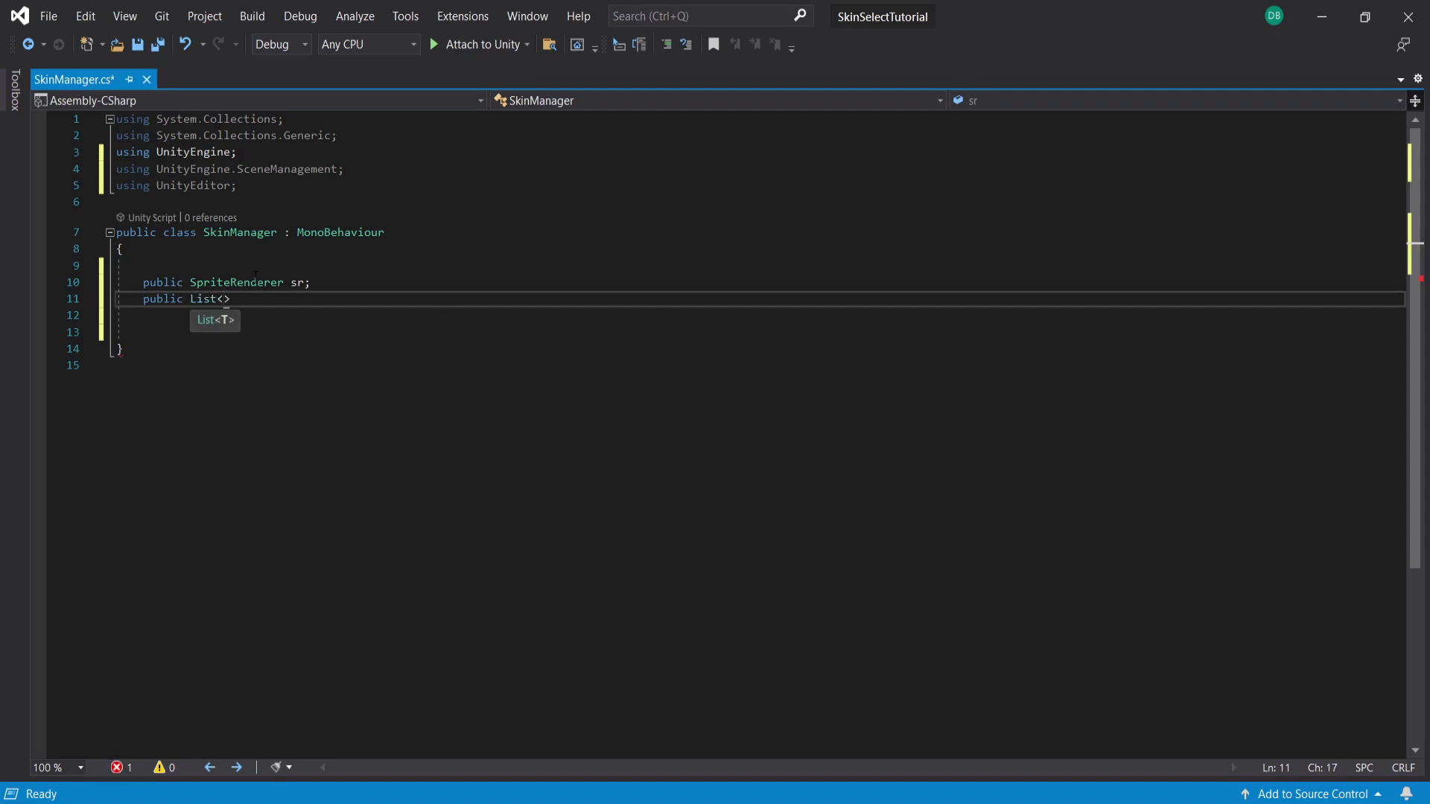
text(Sprite)
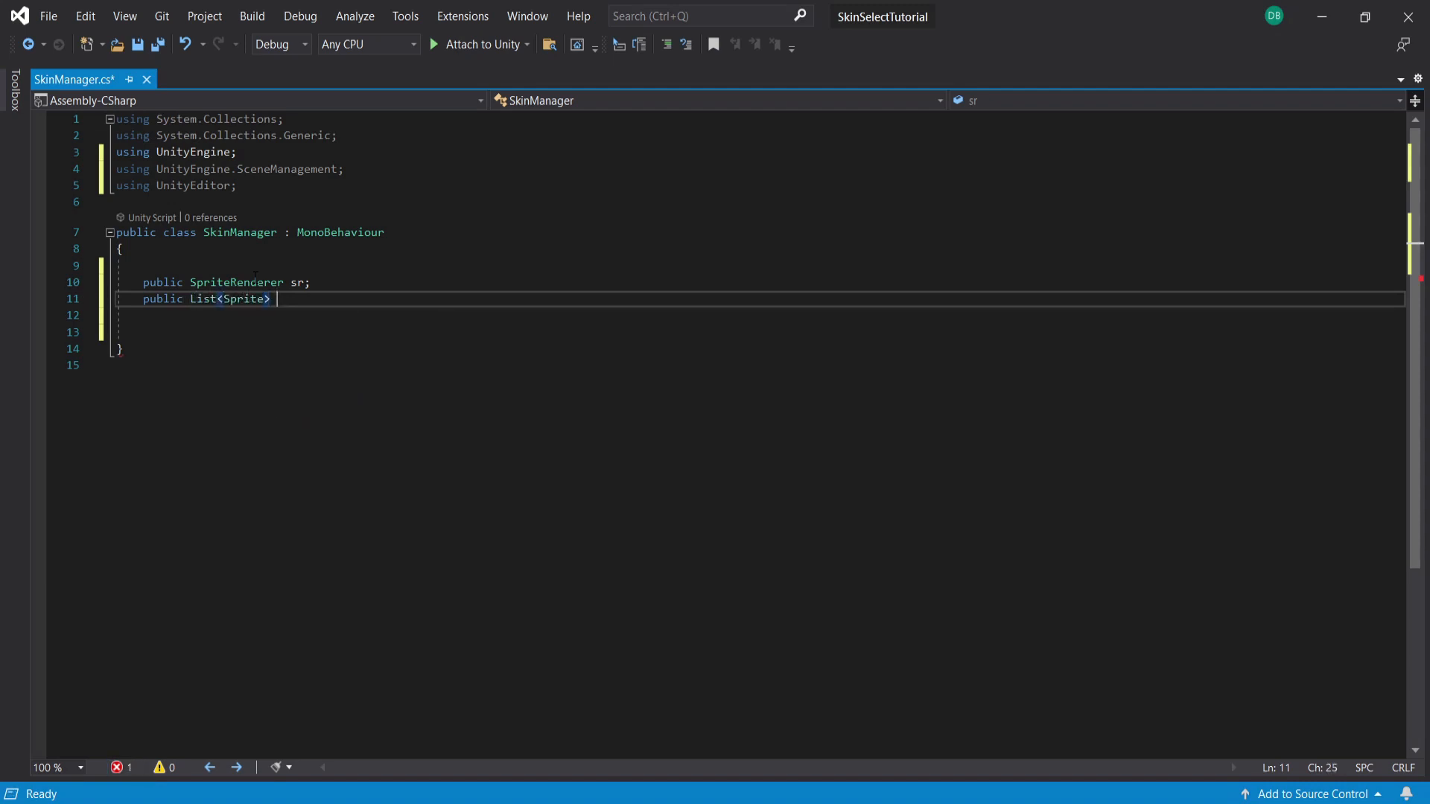
text(skins = new List<Sprite>()
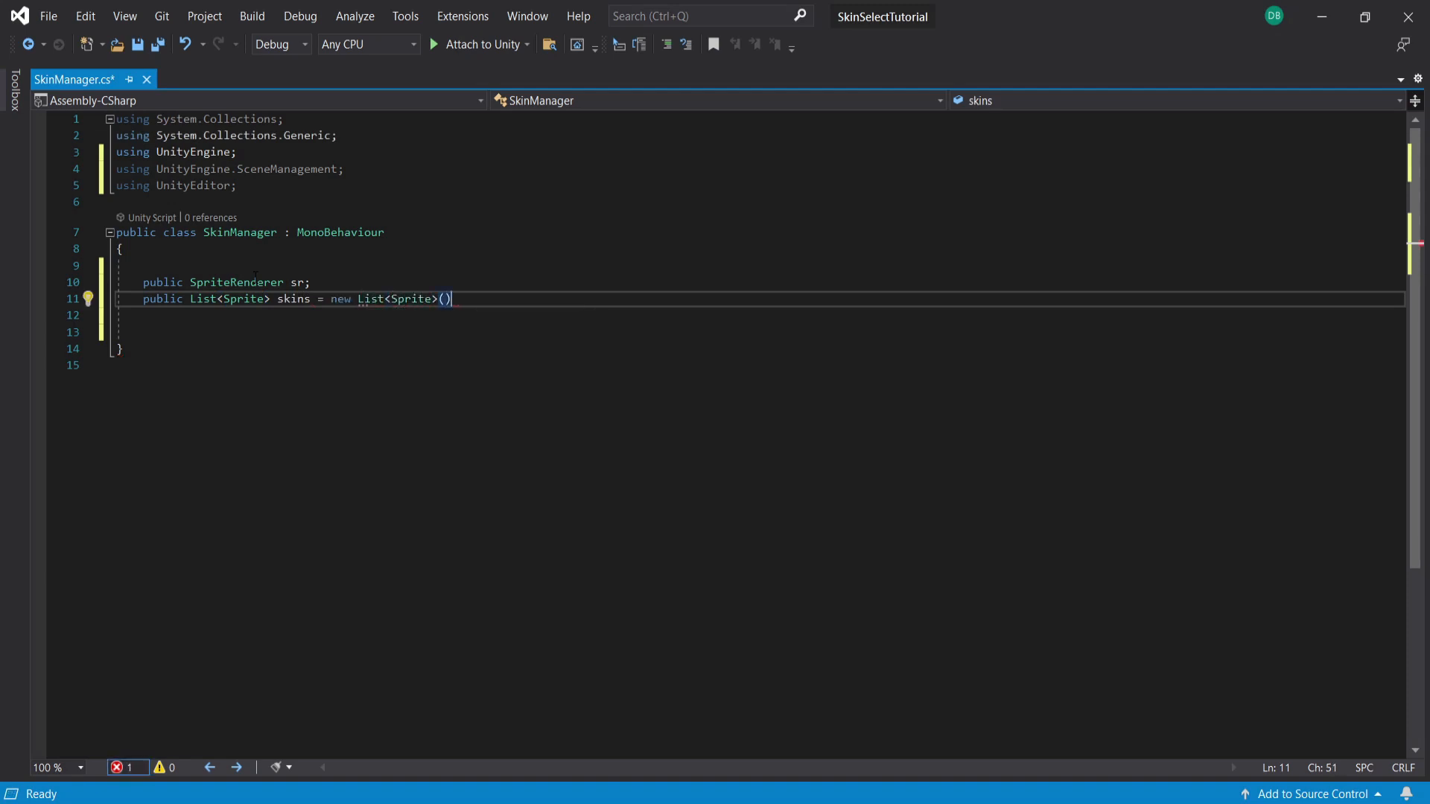
text(;)
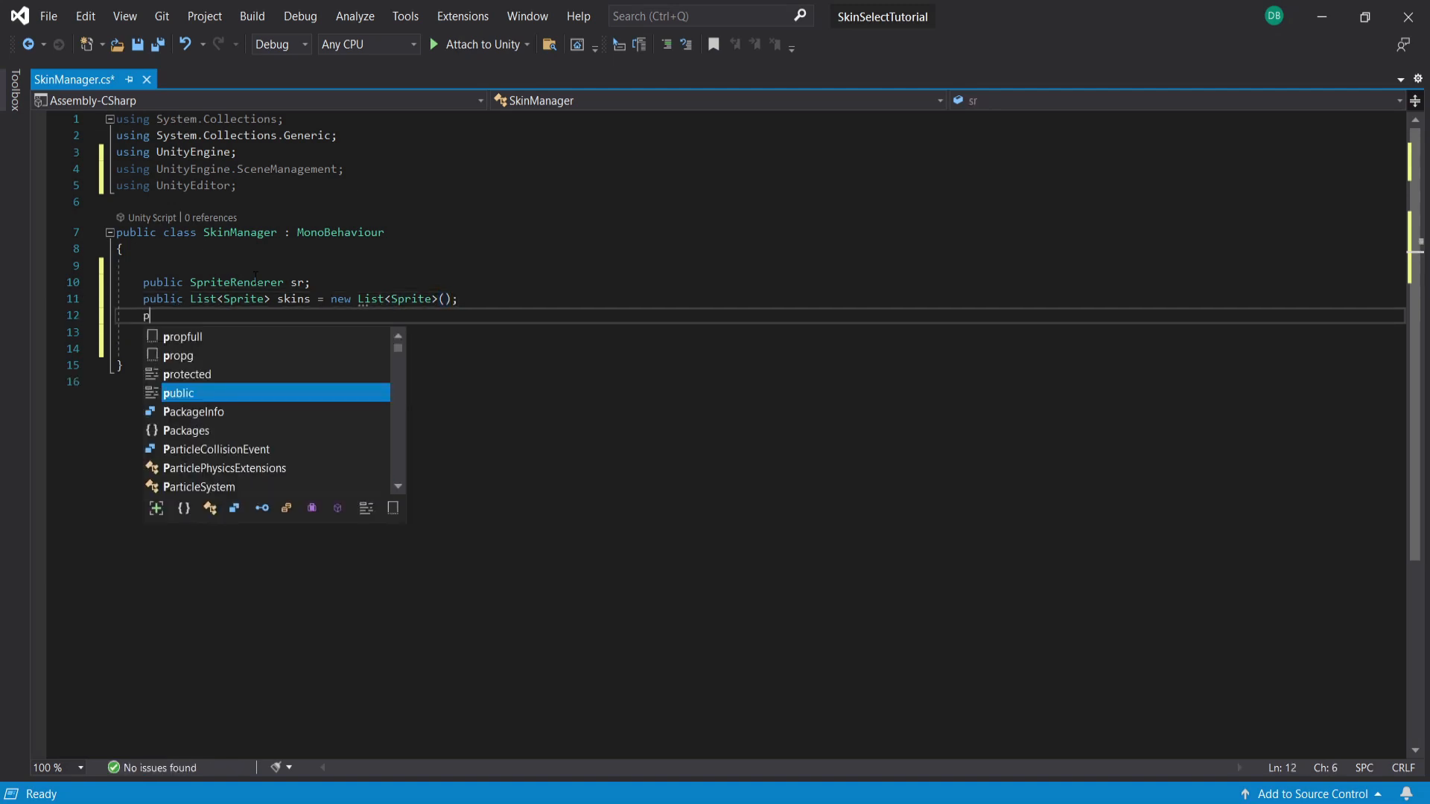
text(rivate int selectedSk)
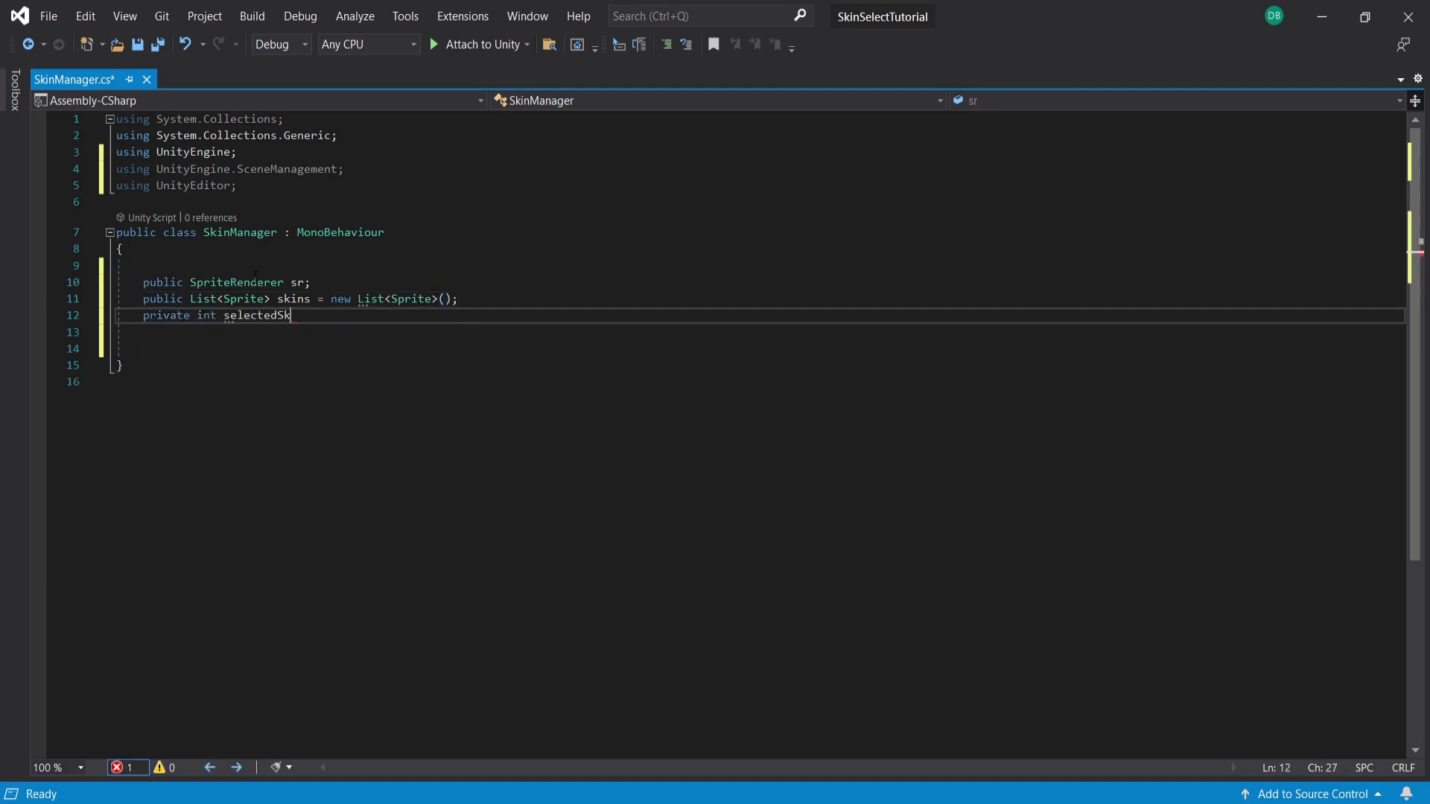
text(in = 0;)
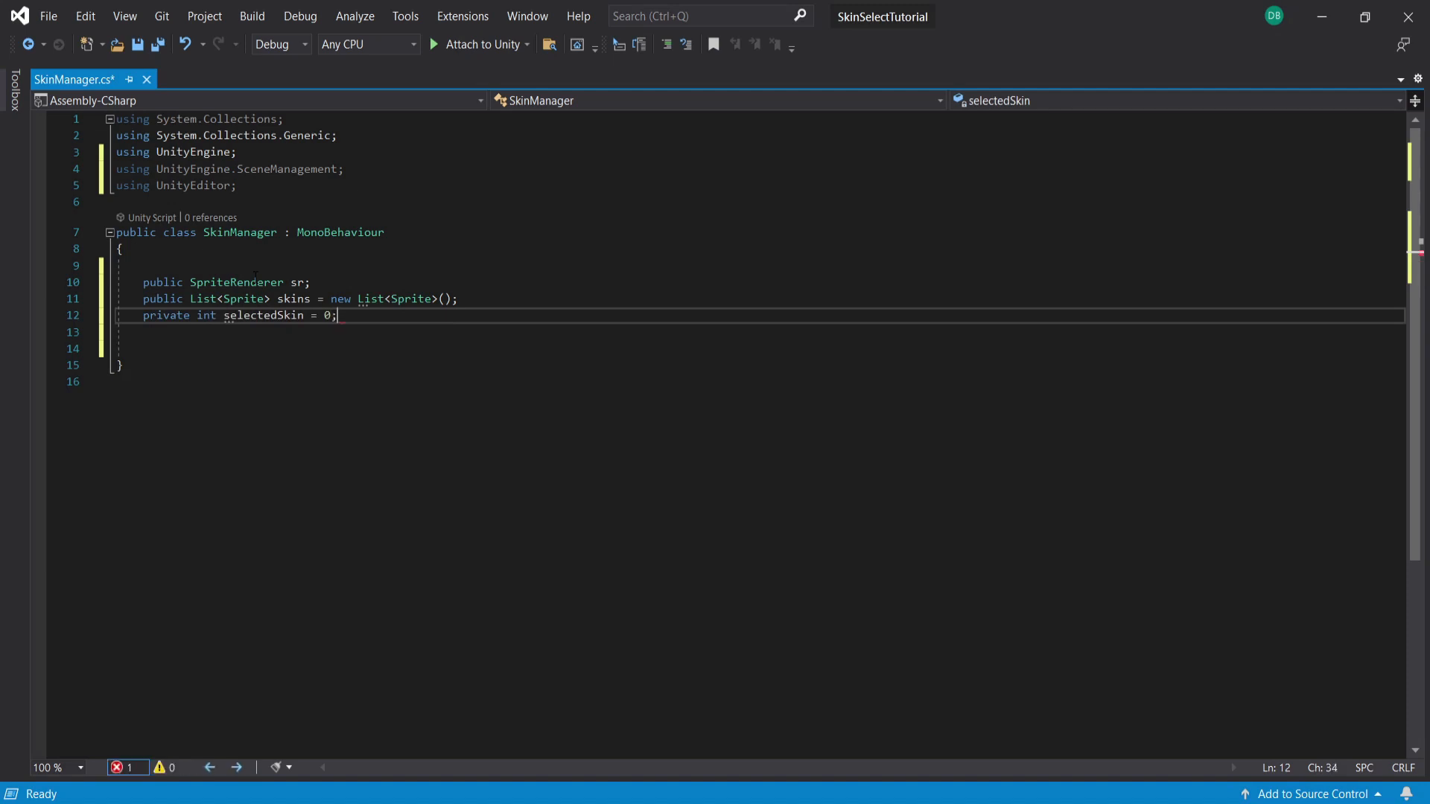
text(public gameObject playerskin;)
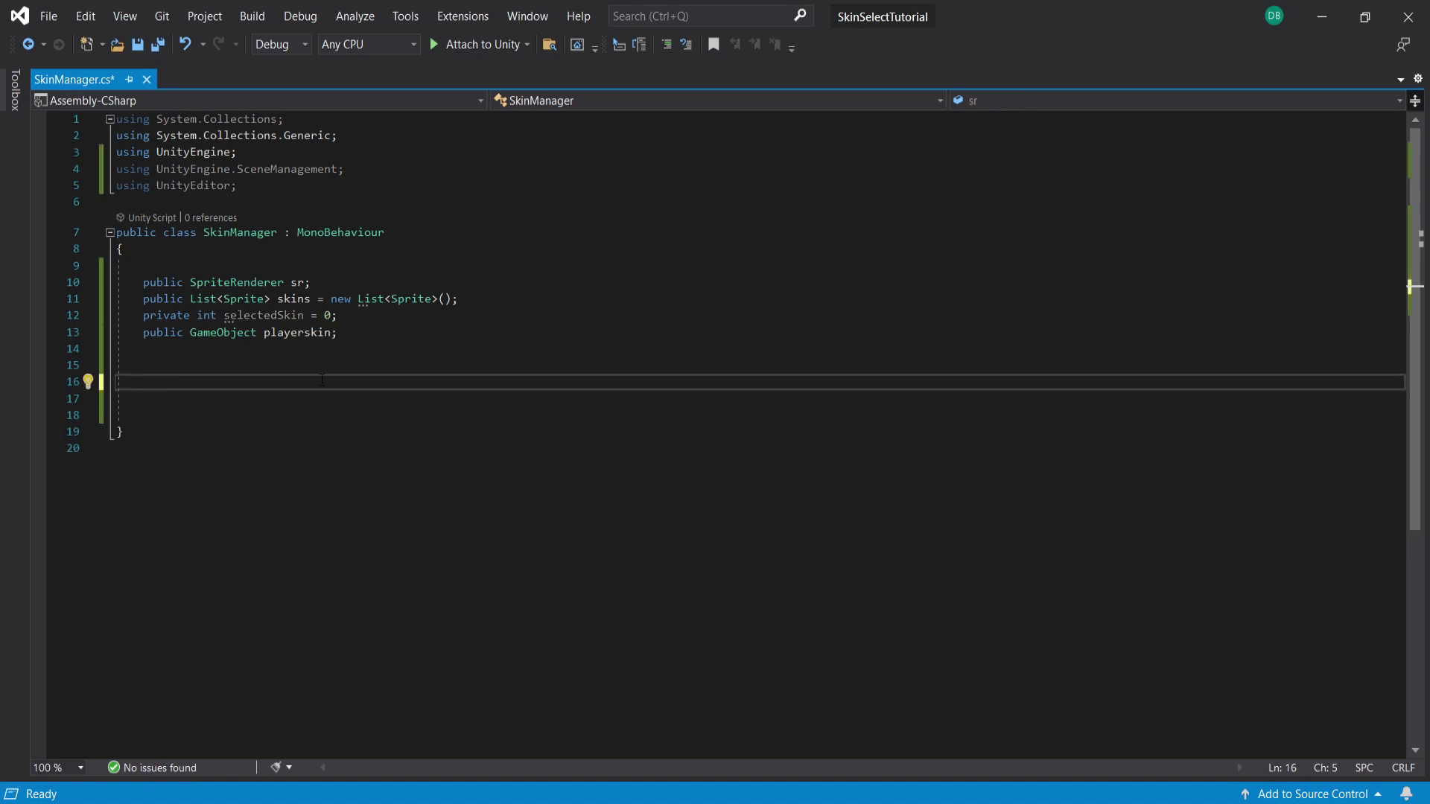
Write NextOption: increment selectedSkin, reset to 0 at skins.Count, set sr.sprite.
text(public void Nex)
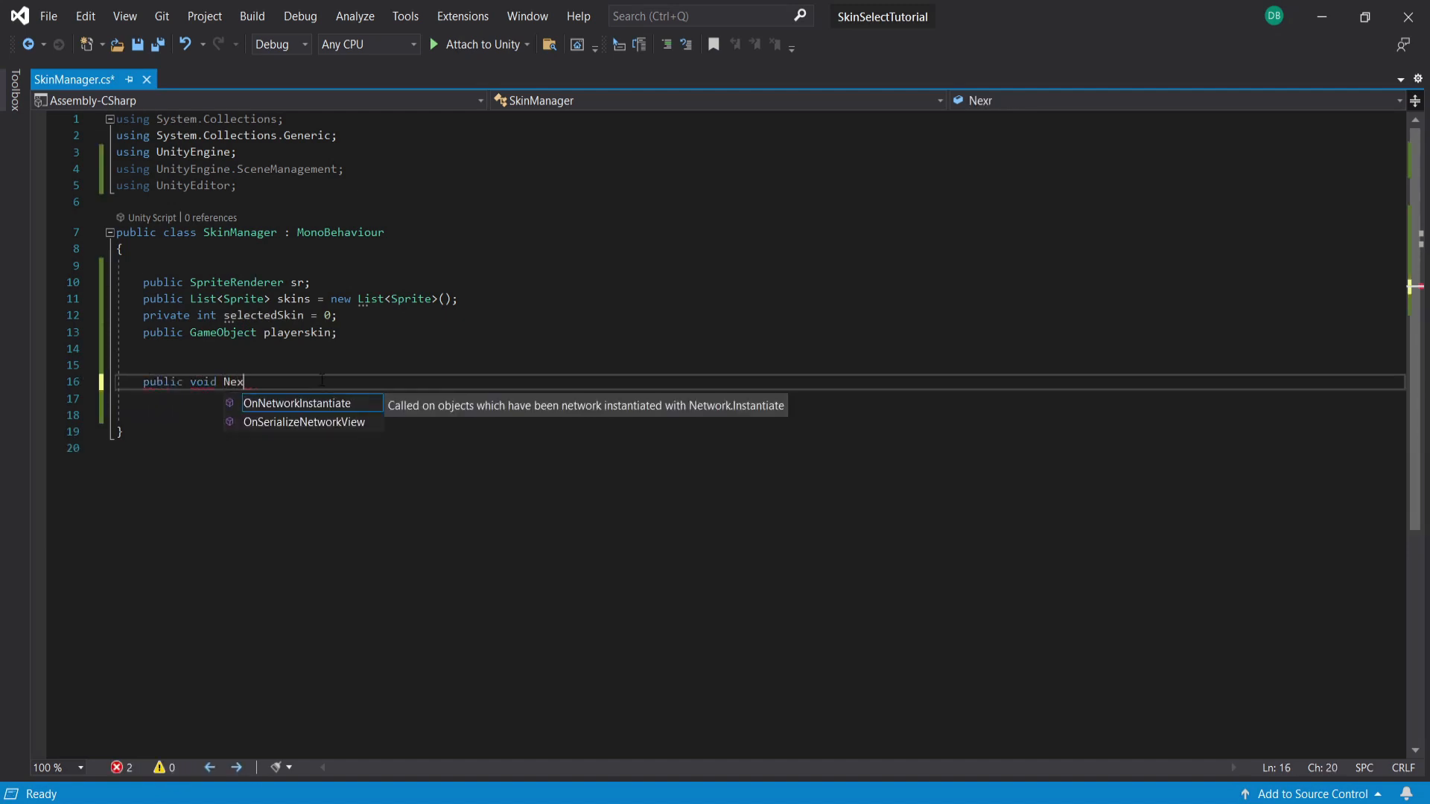
text(tOption())
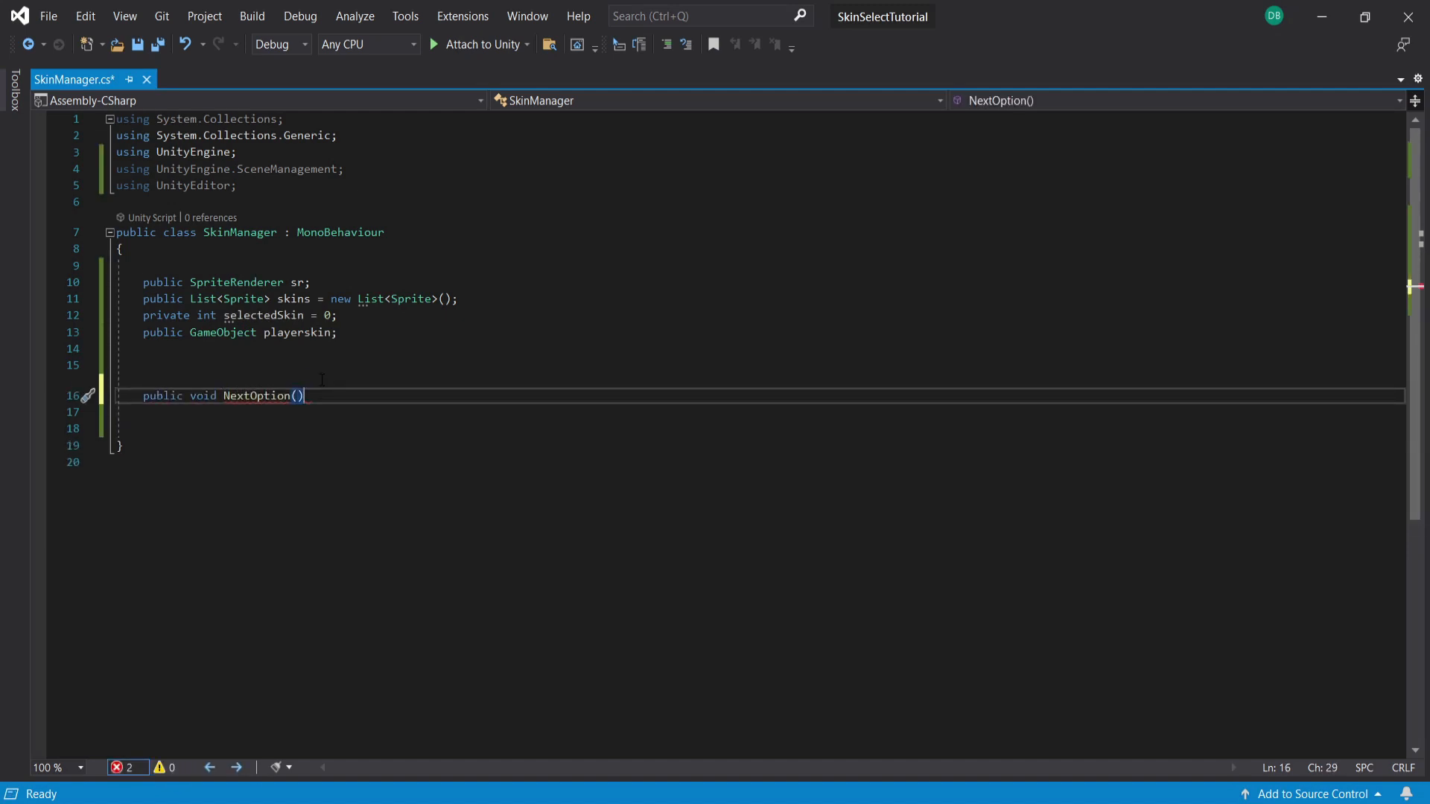
text(selectedSkin)
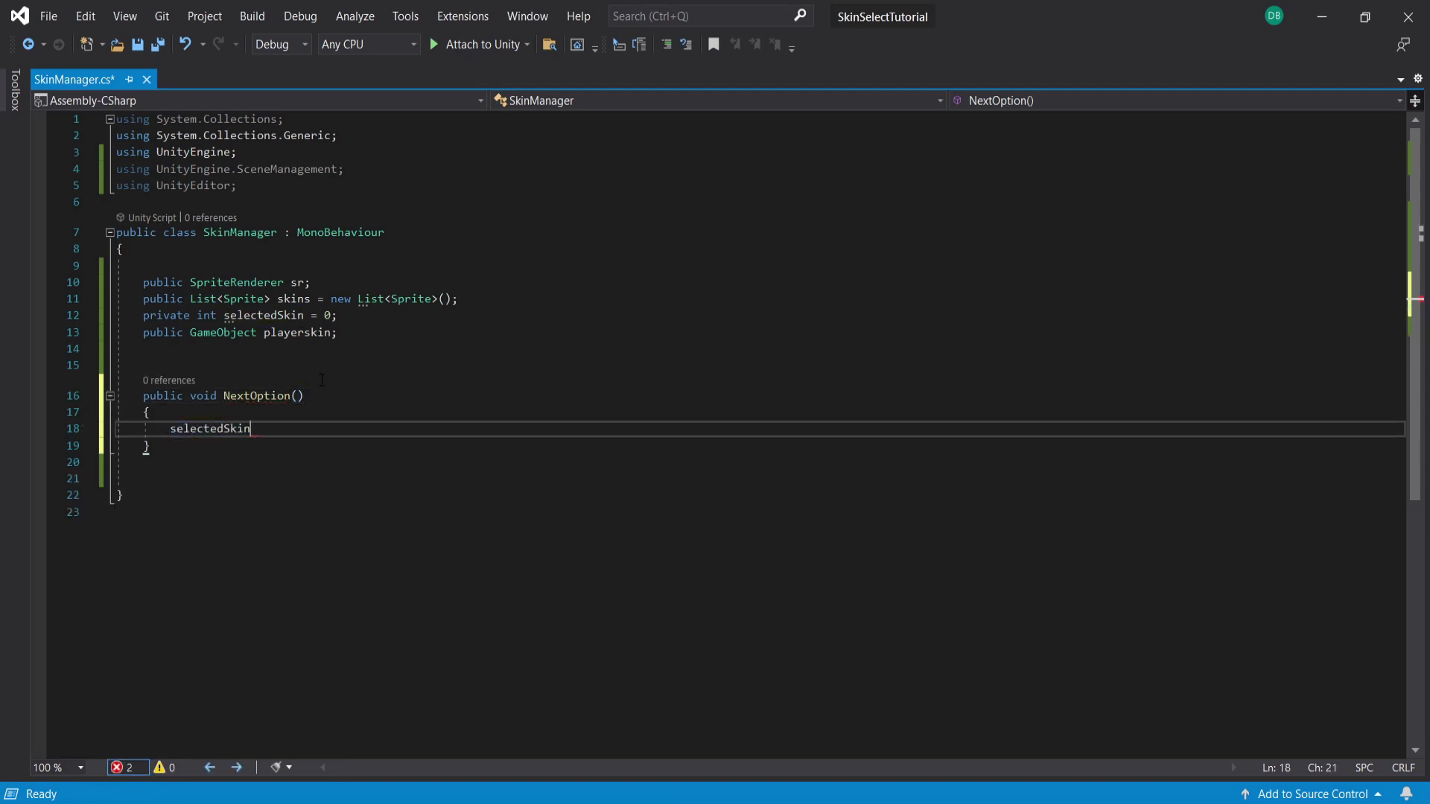
text(= selectedSkin + 1;)
text(if (selectedSkin == skins)
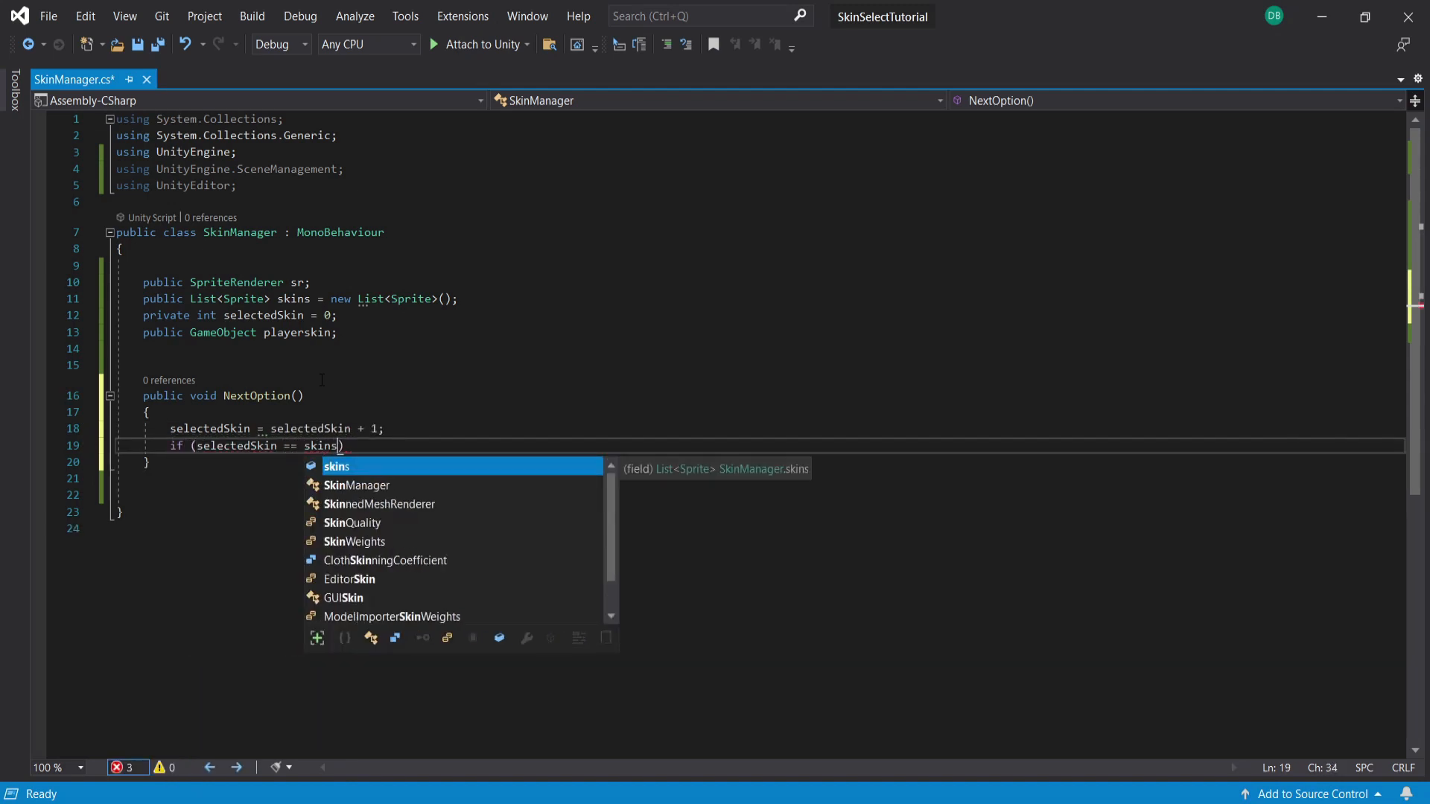
text(.Count)
text(selectedSkin = 0;)
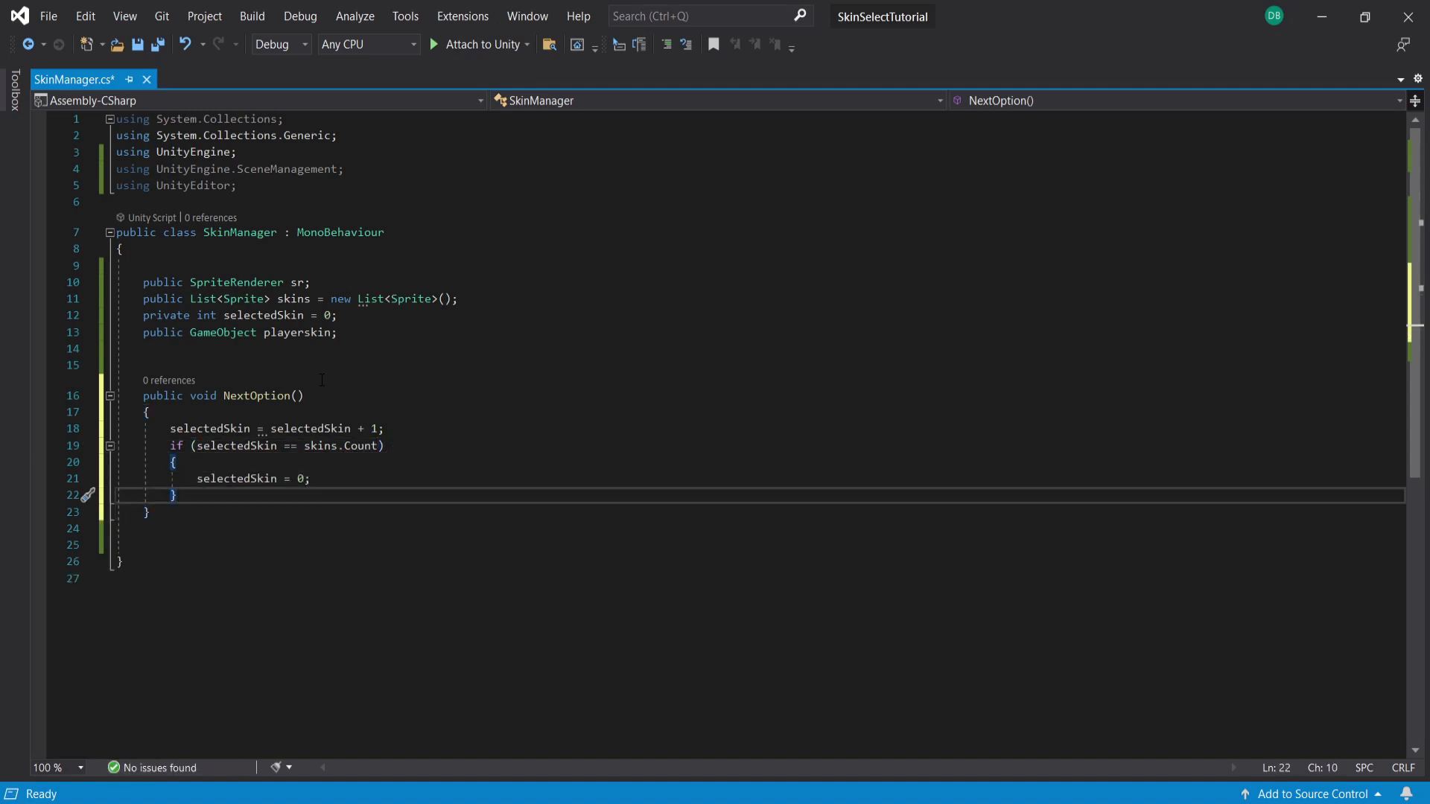
text(sr.sprite = s)
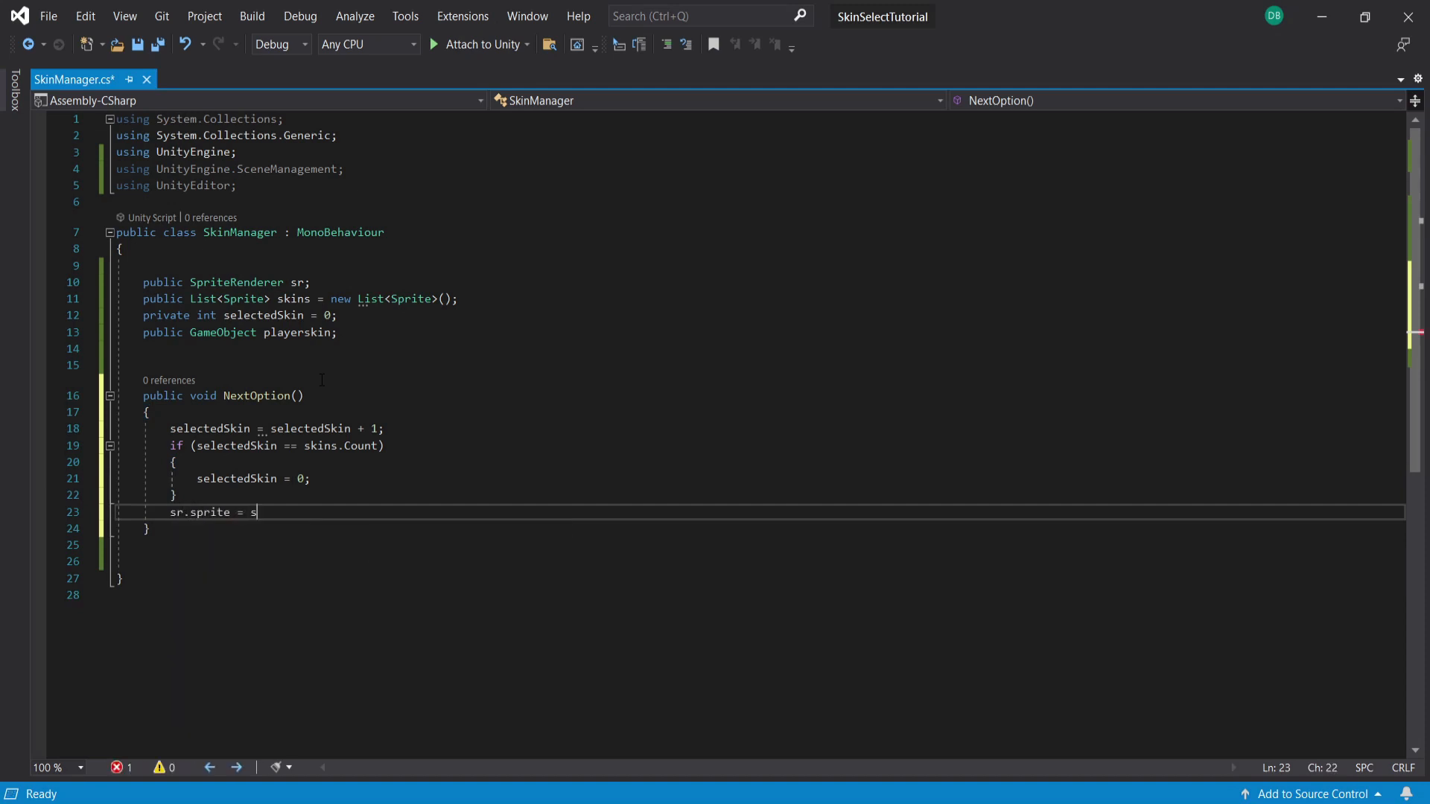
text(kins[selectedSkin])
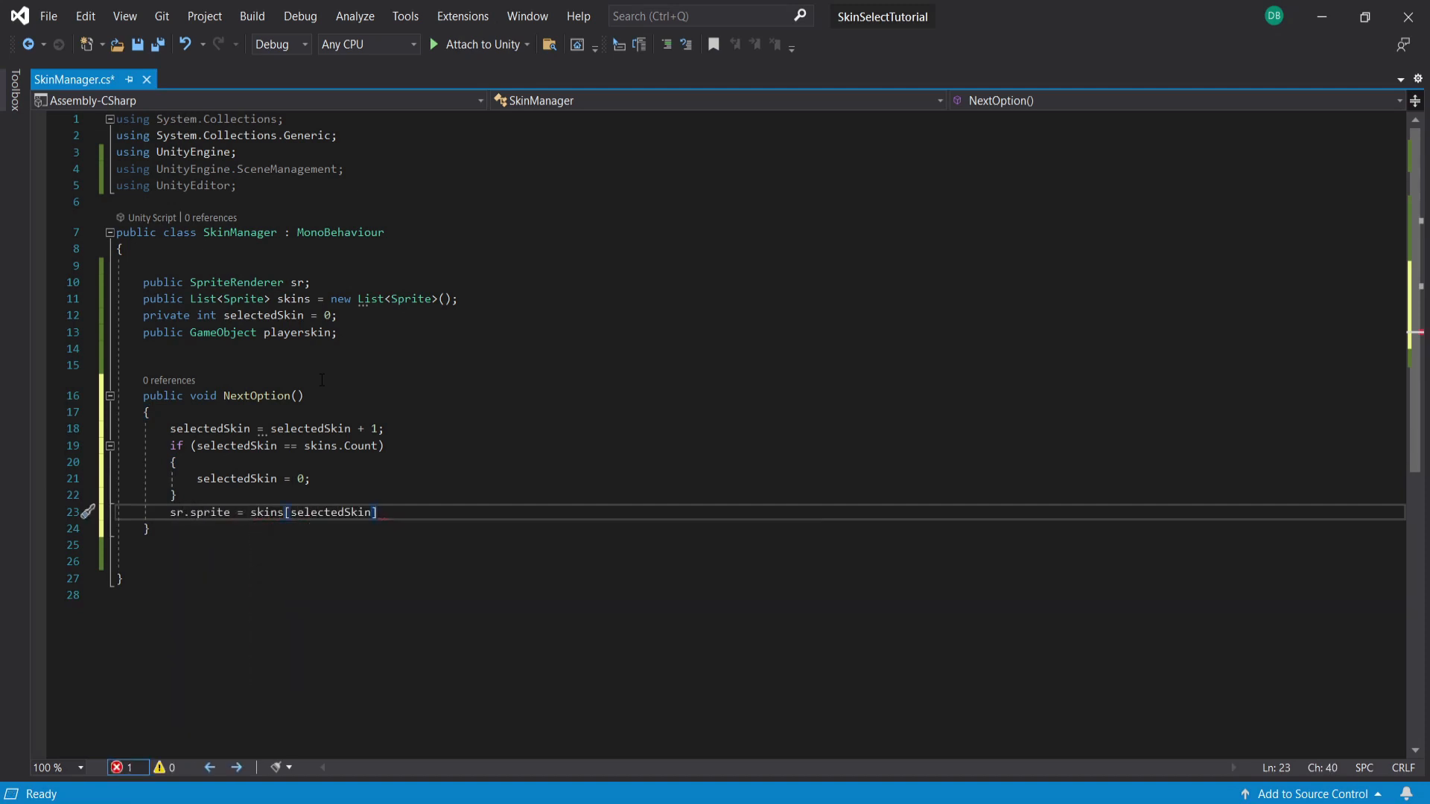
text(;)
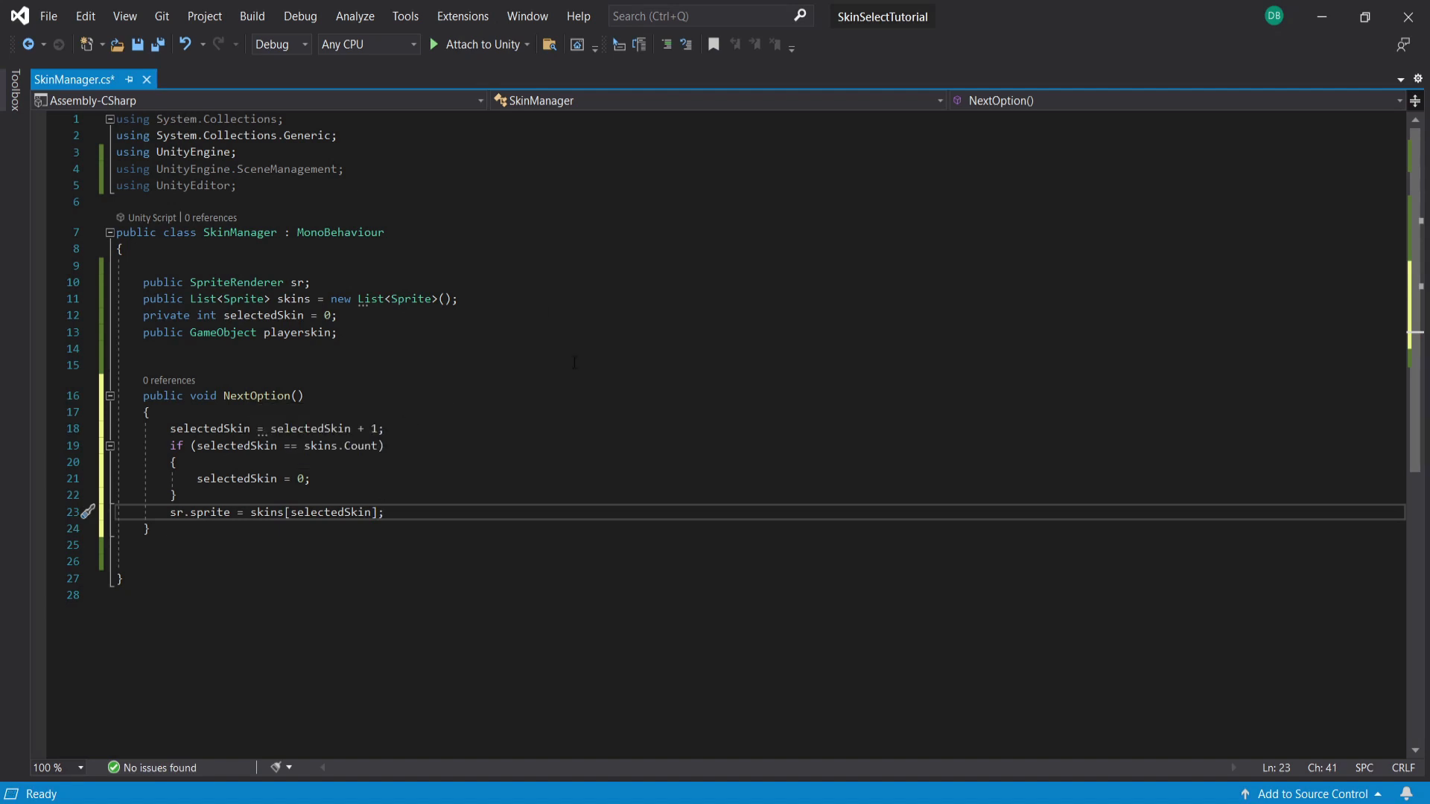
Copy NextOption into a BackOption wrapping to skins.Count - 1, and start a PlayGame method.
click(182, 544)
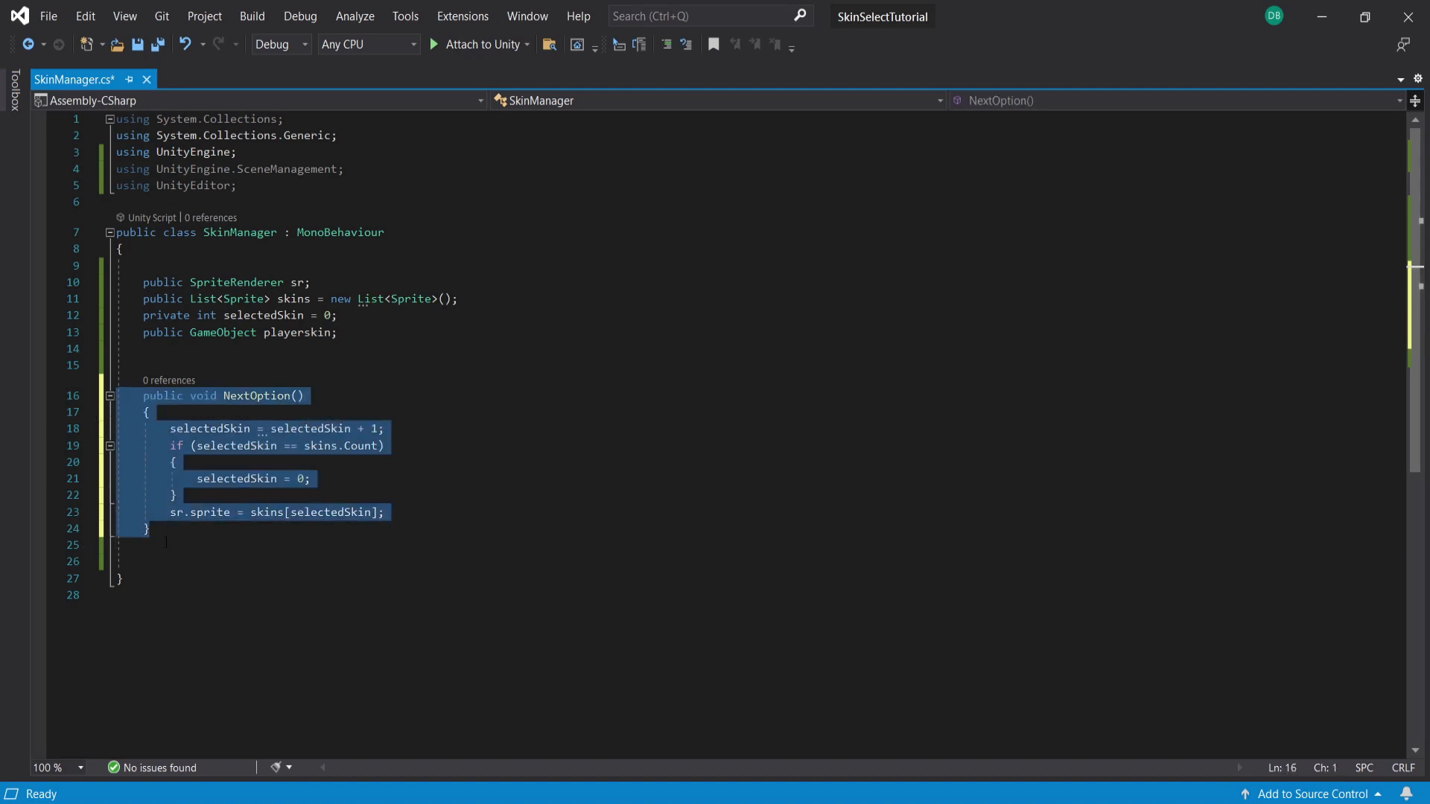
key(ctrl+v)
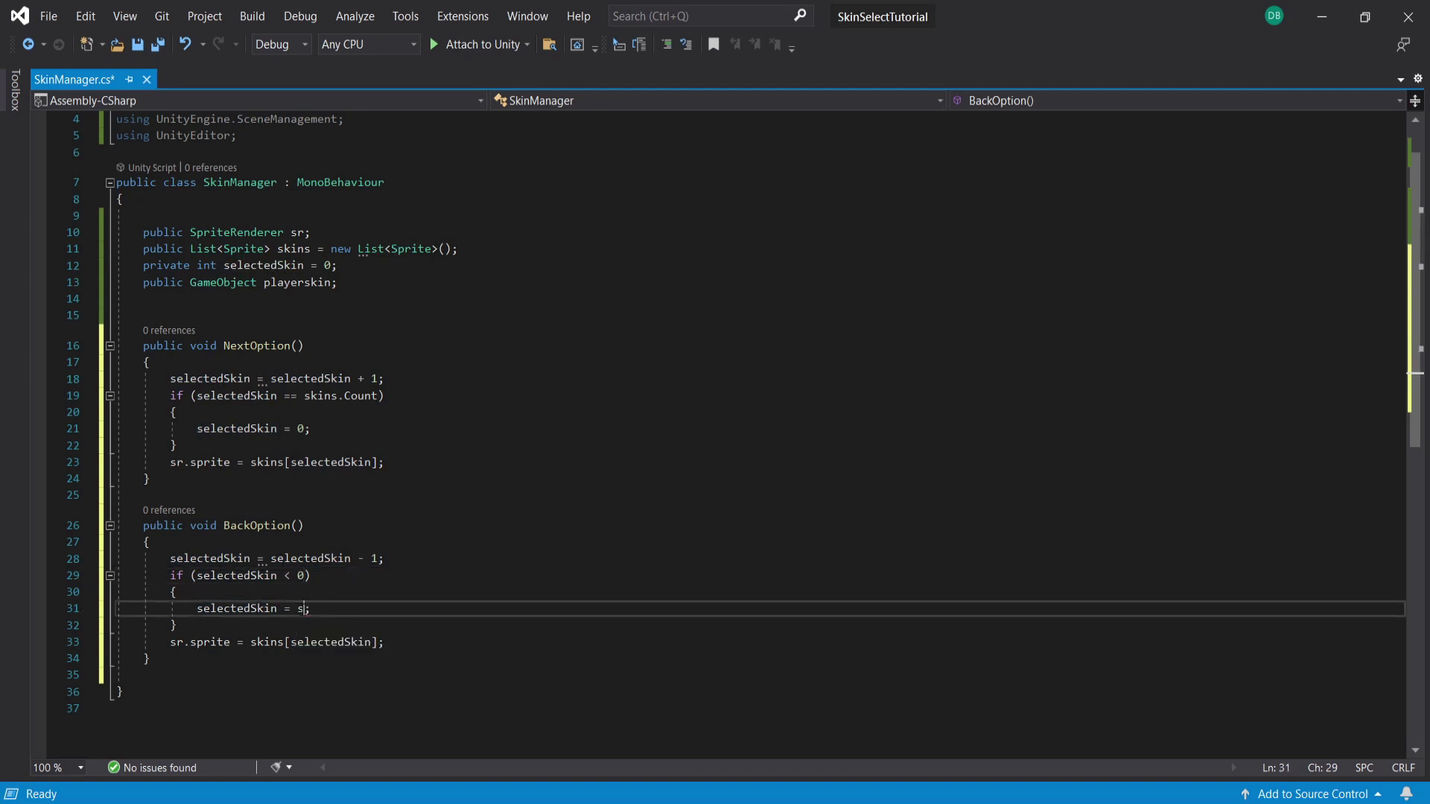
text(kins.Count -1)
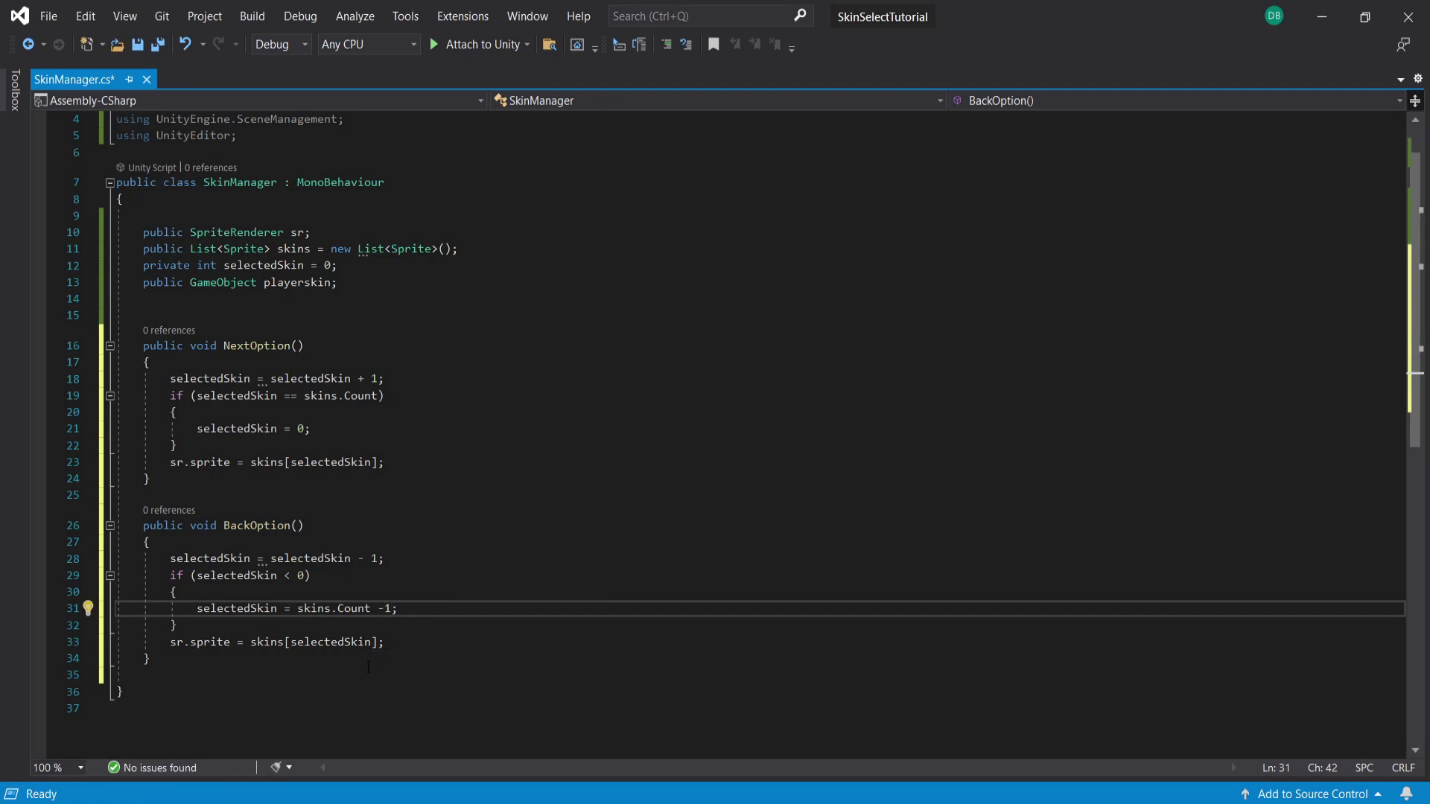
text(public)
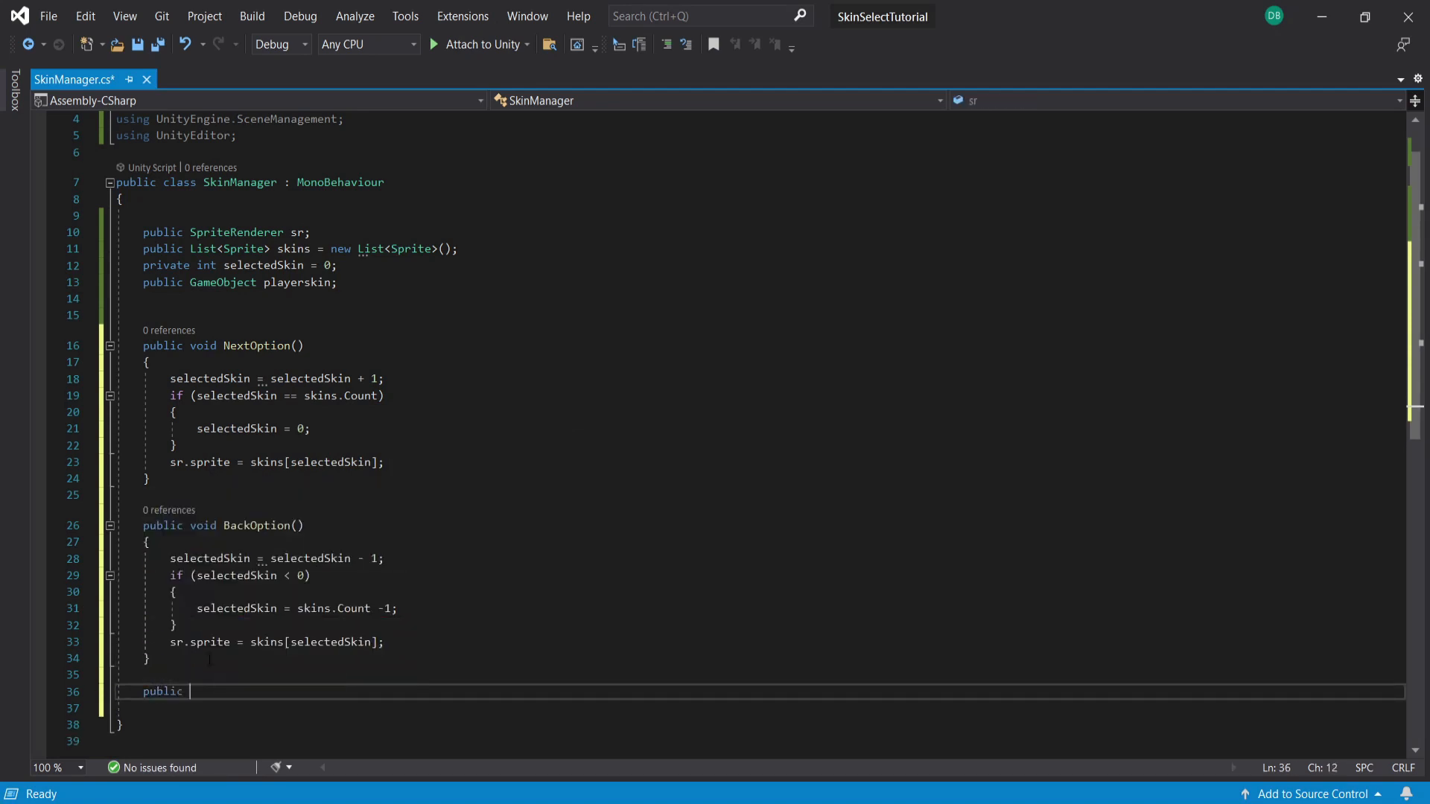
text(void PlayGame()
click(758, 708)
text({)
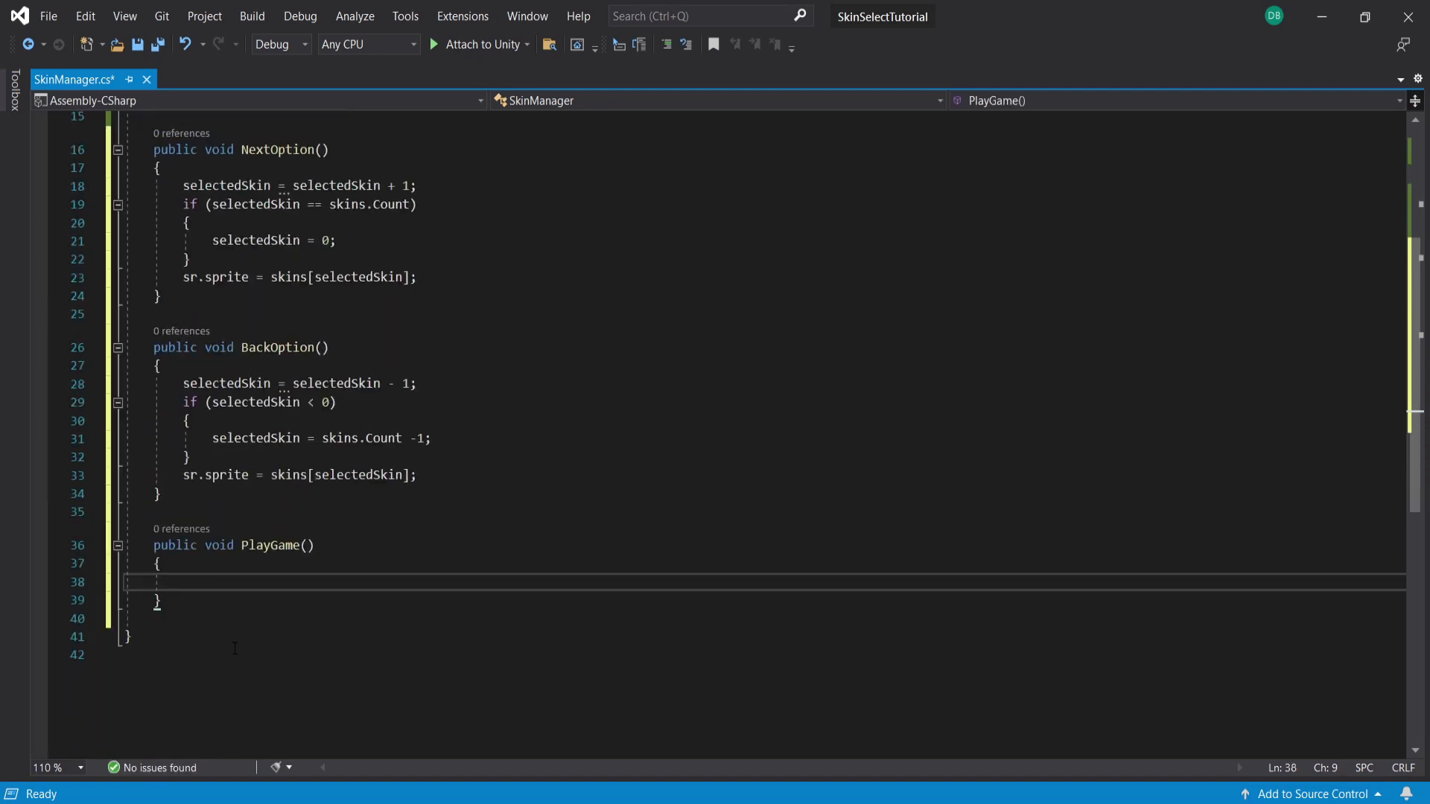
In PlayGame, save playerskin to Assets/selectedskin.prefab and call SceneManager.LoadScene("MainGame").
text(prefabUtility.SaveAsPrefabAsset(playerskin, "Assets/selecteds)
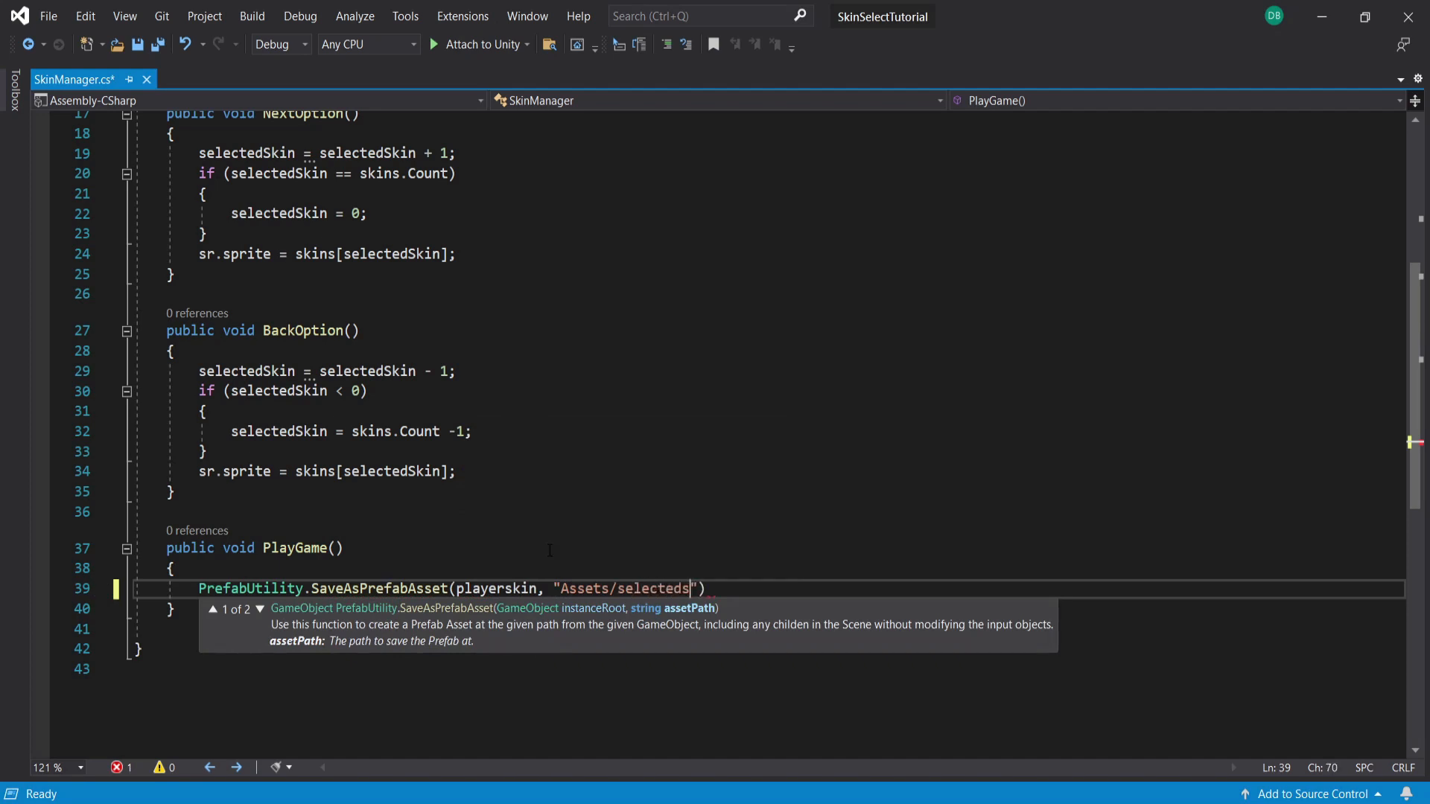
text(kin.prefab");)
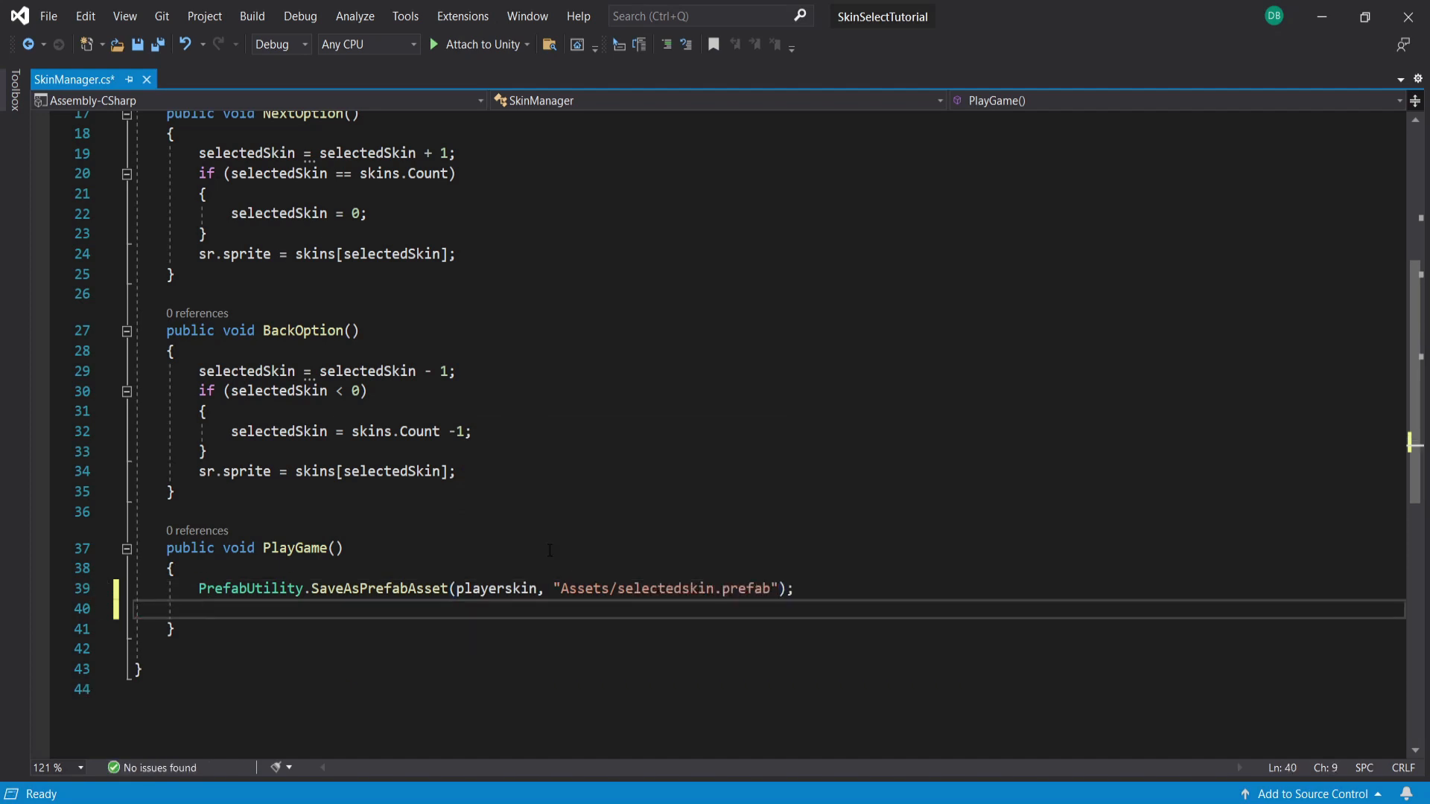
text(SceneManager.LoadScene)
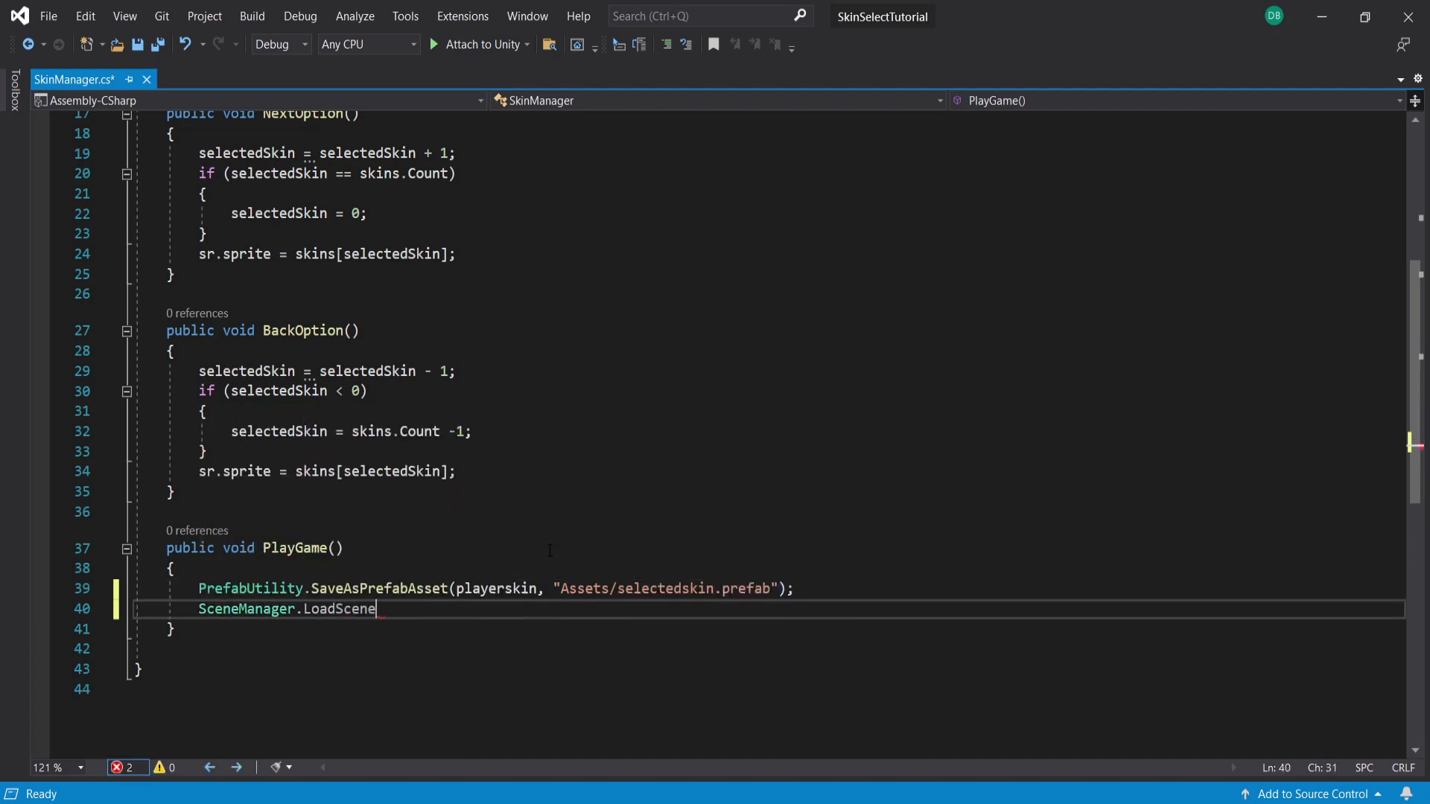
text(("MainGame");)
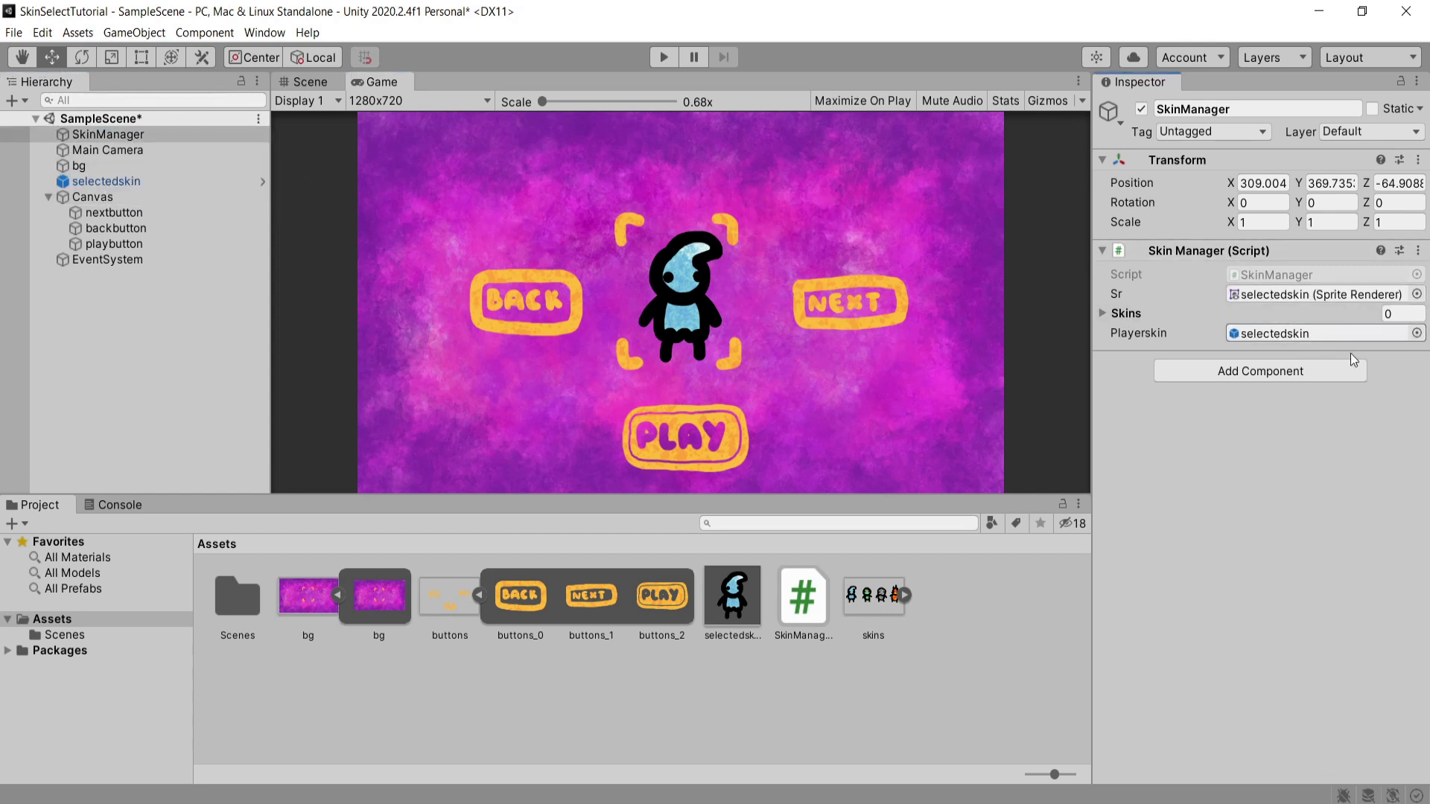
Lock the Inspector, fill the Skins list with skins_0 to skins_3, and enter Play mode.
click(1103, 313)
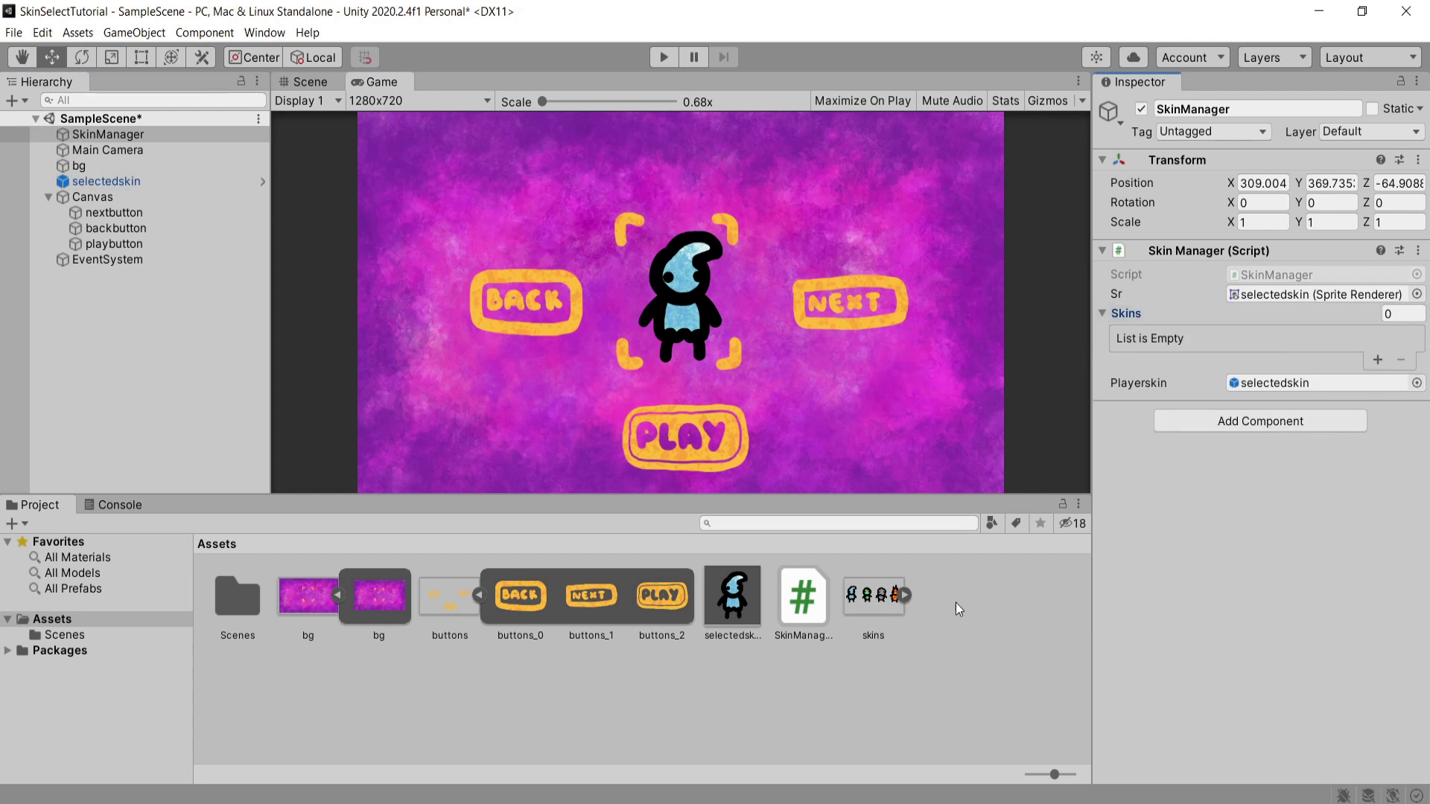
click(911, 595)
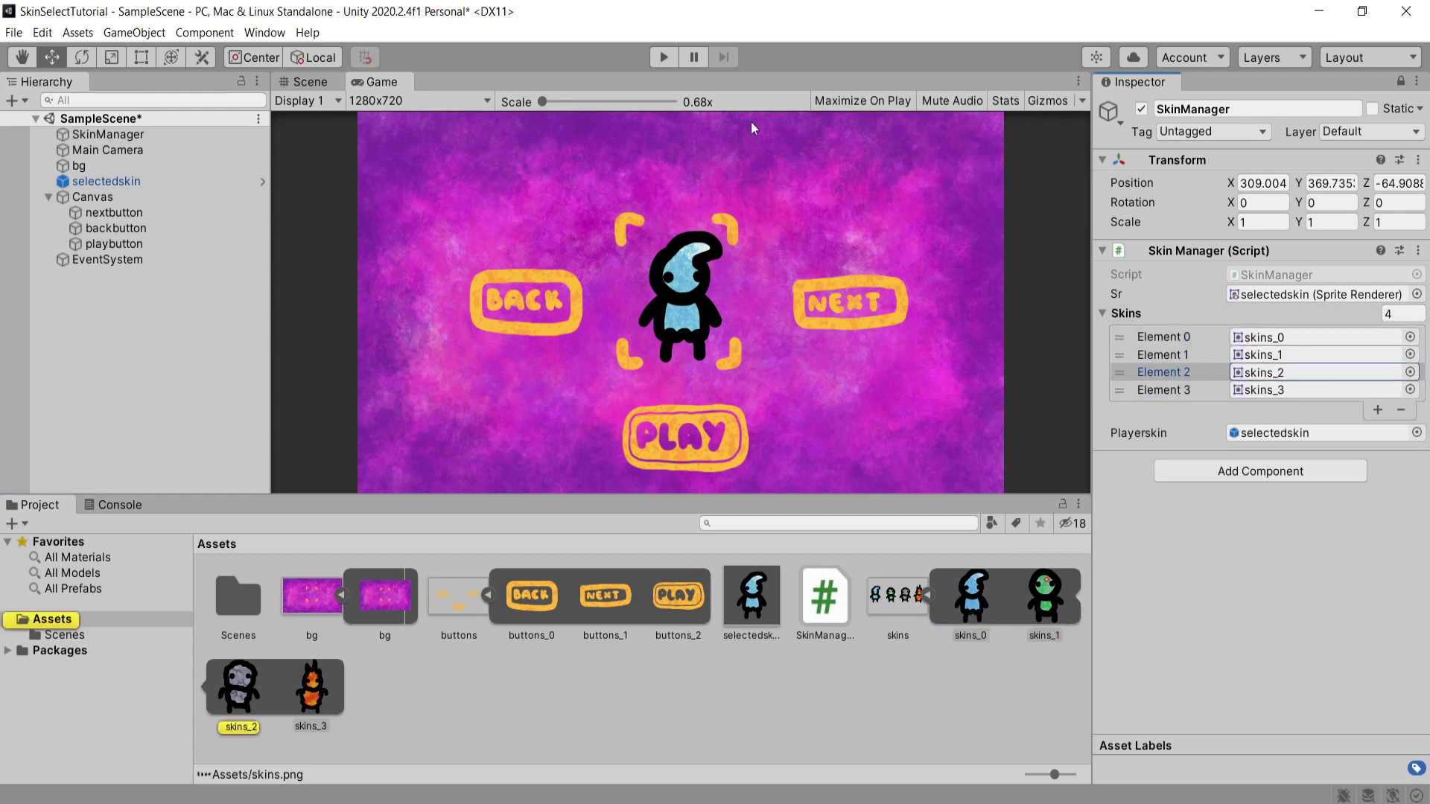
click(663, 57)
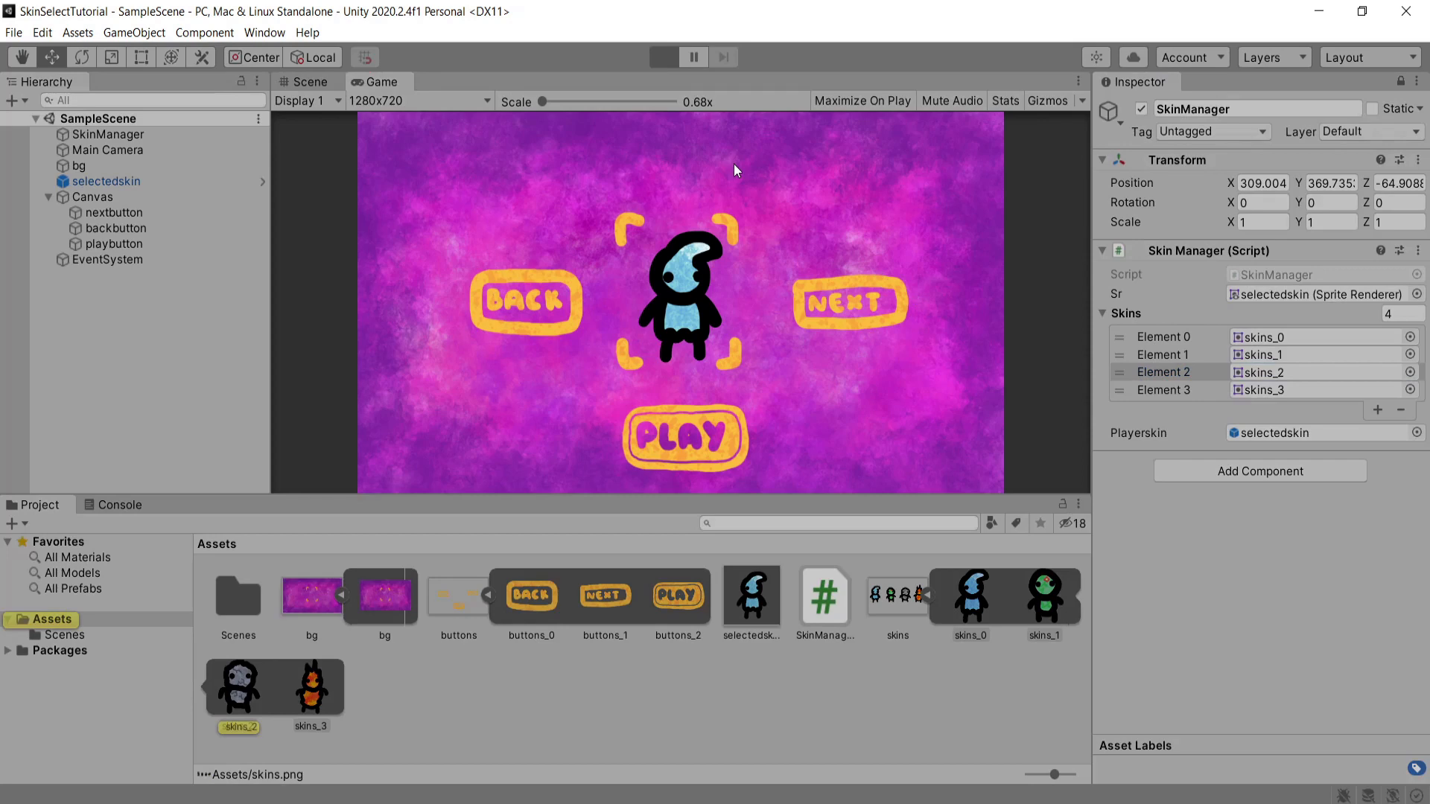
End Play mode, select nextbutton in the Hierarchy and return to the Scene view.
click(663, 56)
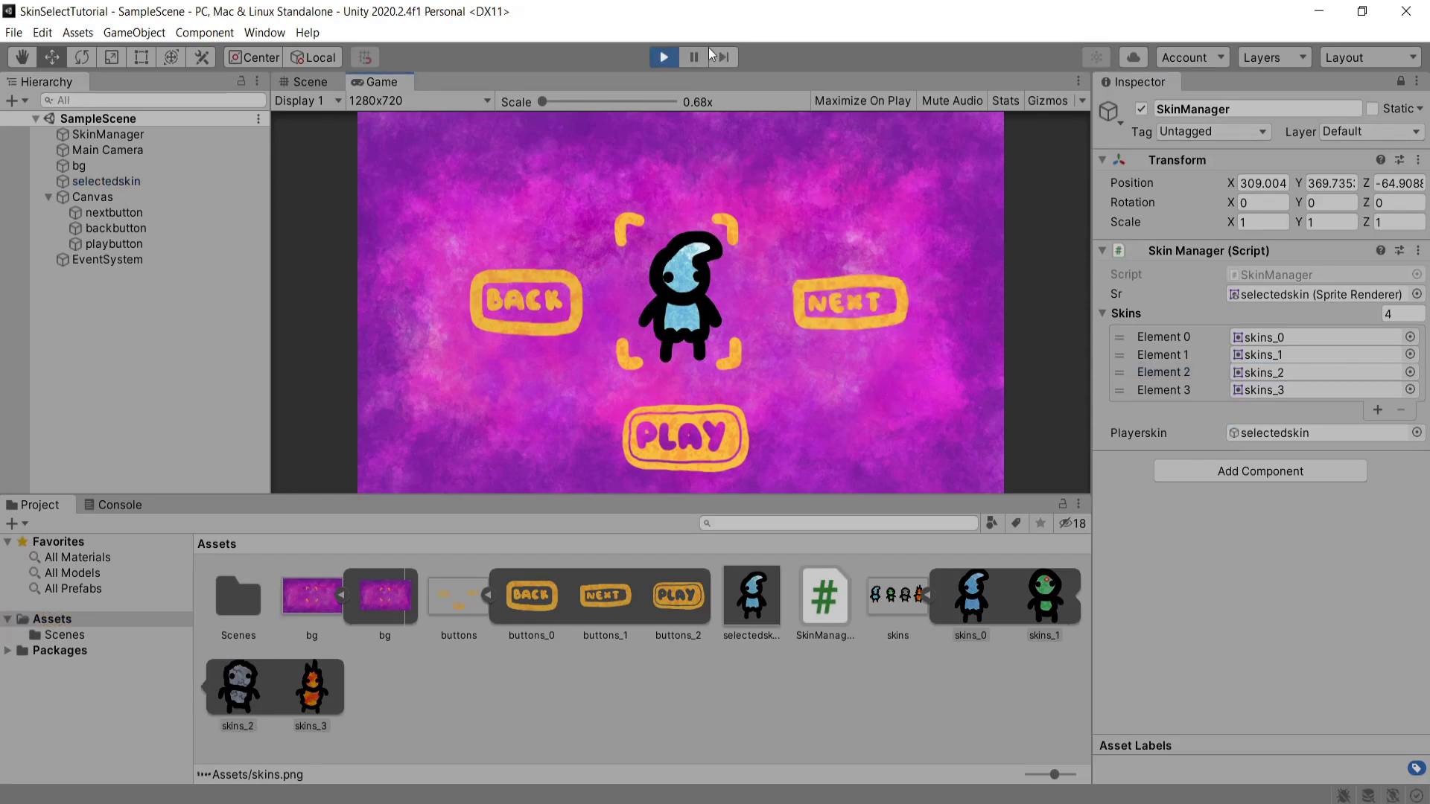
click(114, 213)
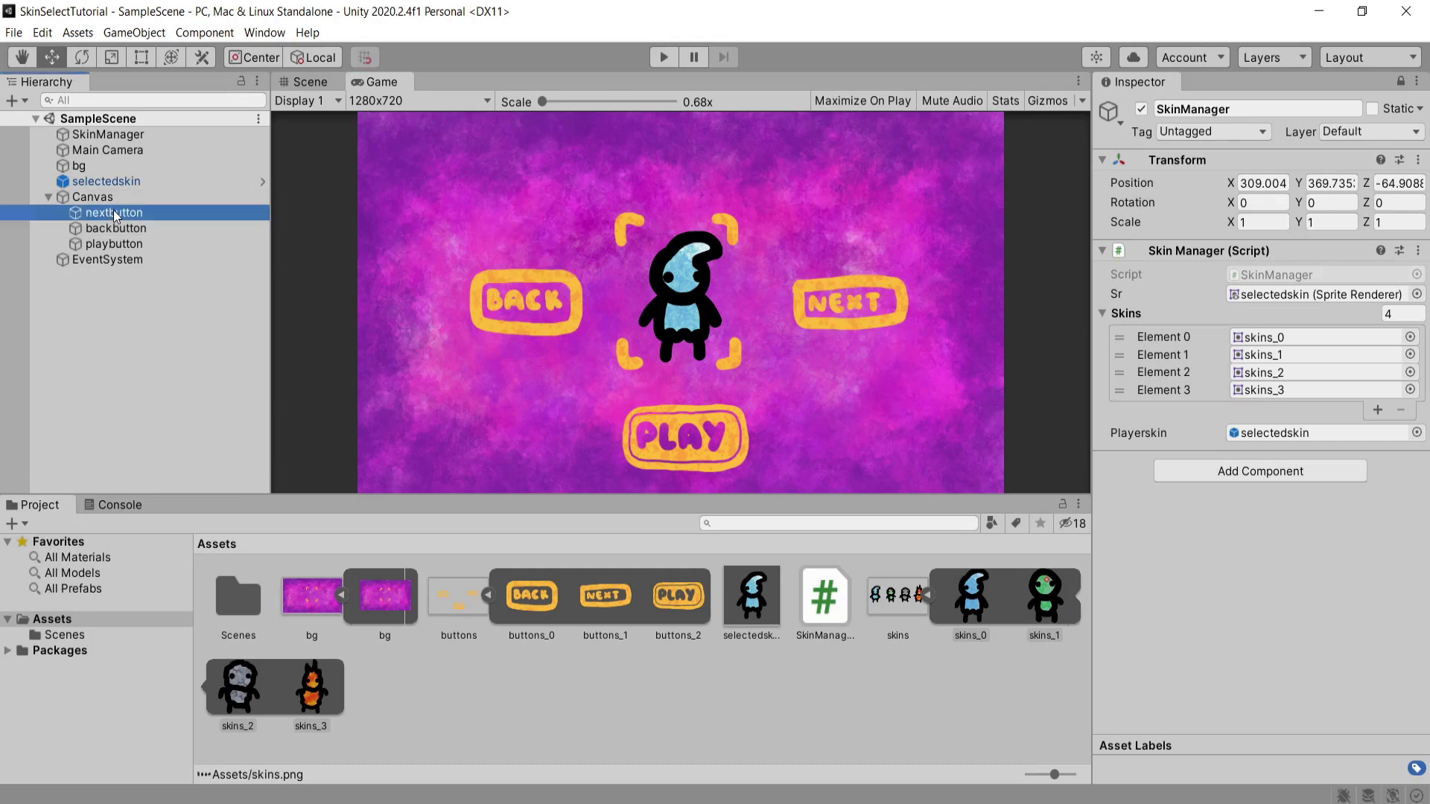
click(308, 81)
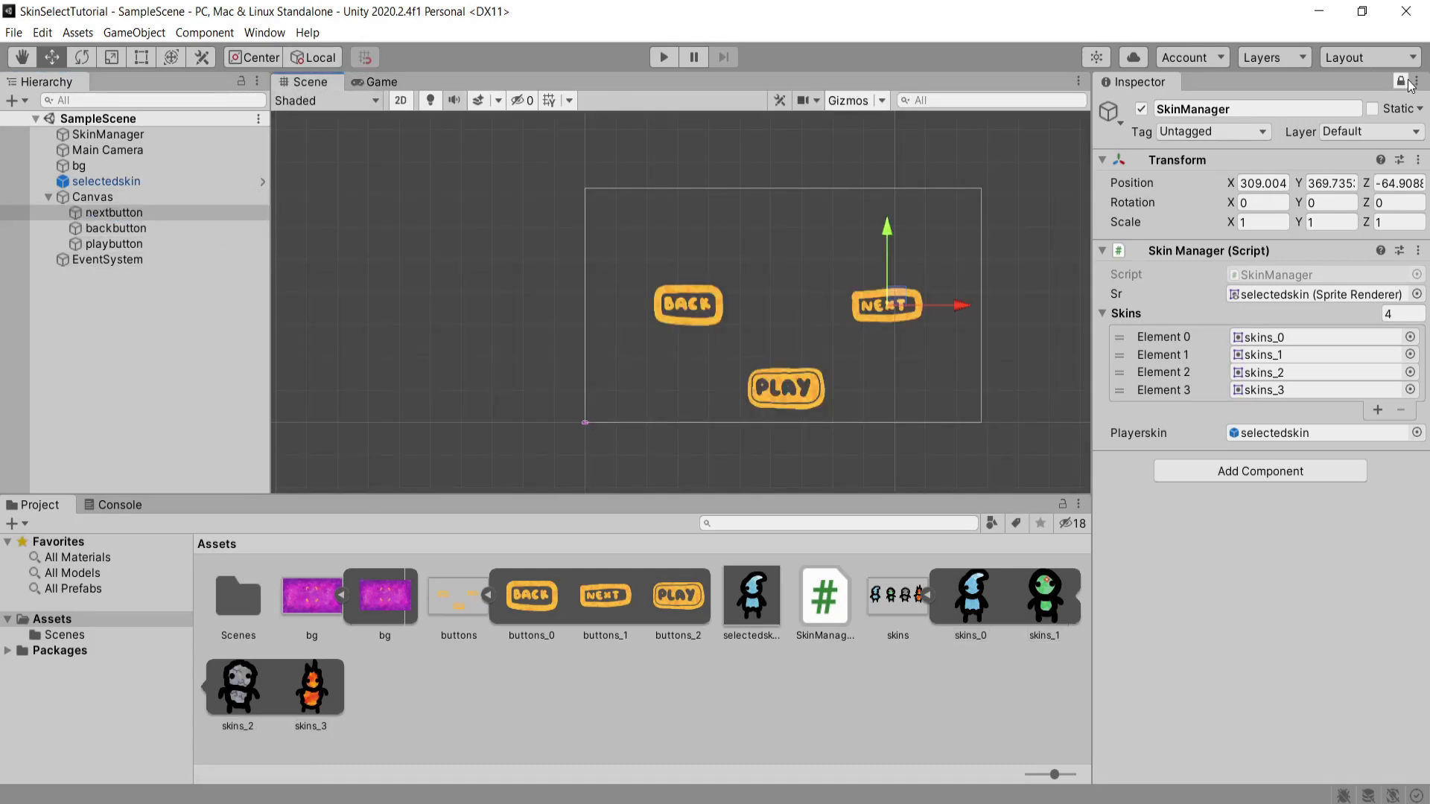
Add a SkinManager On Click entry to all three buttons, assigning NextOption and PlayGame.
click(115, 213)
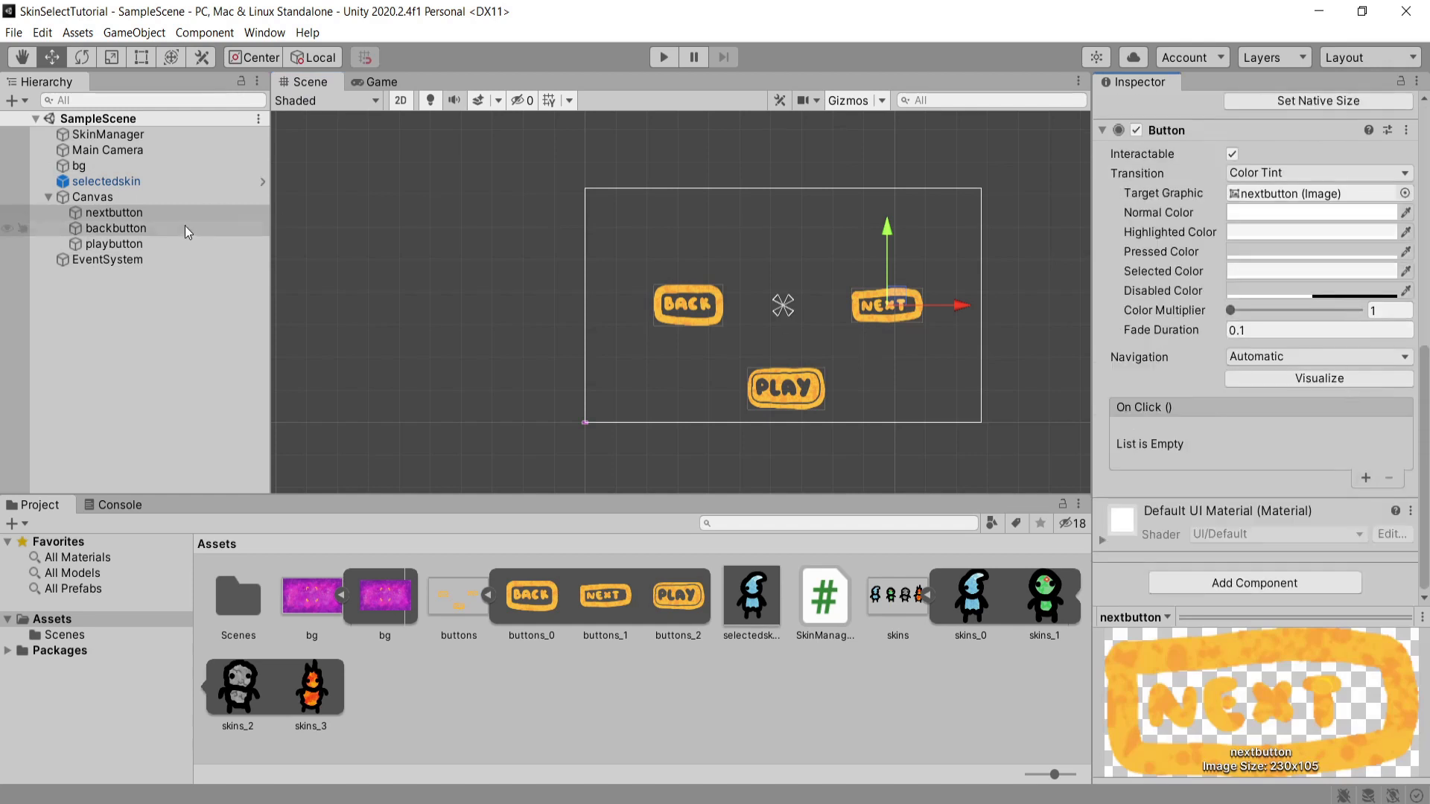
click(1365, 478)
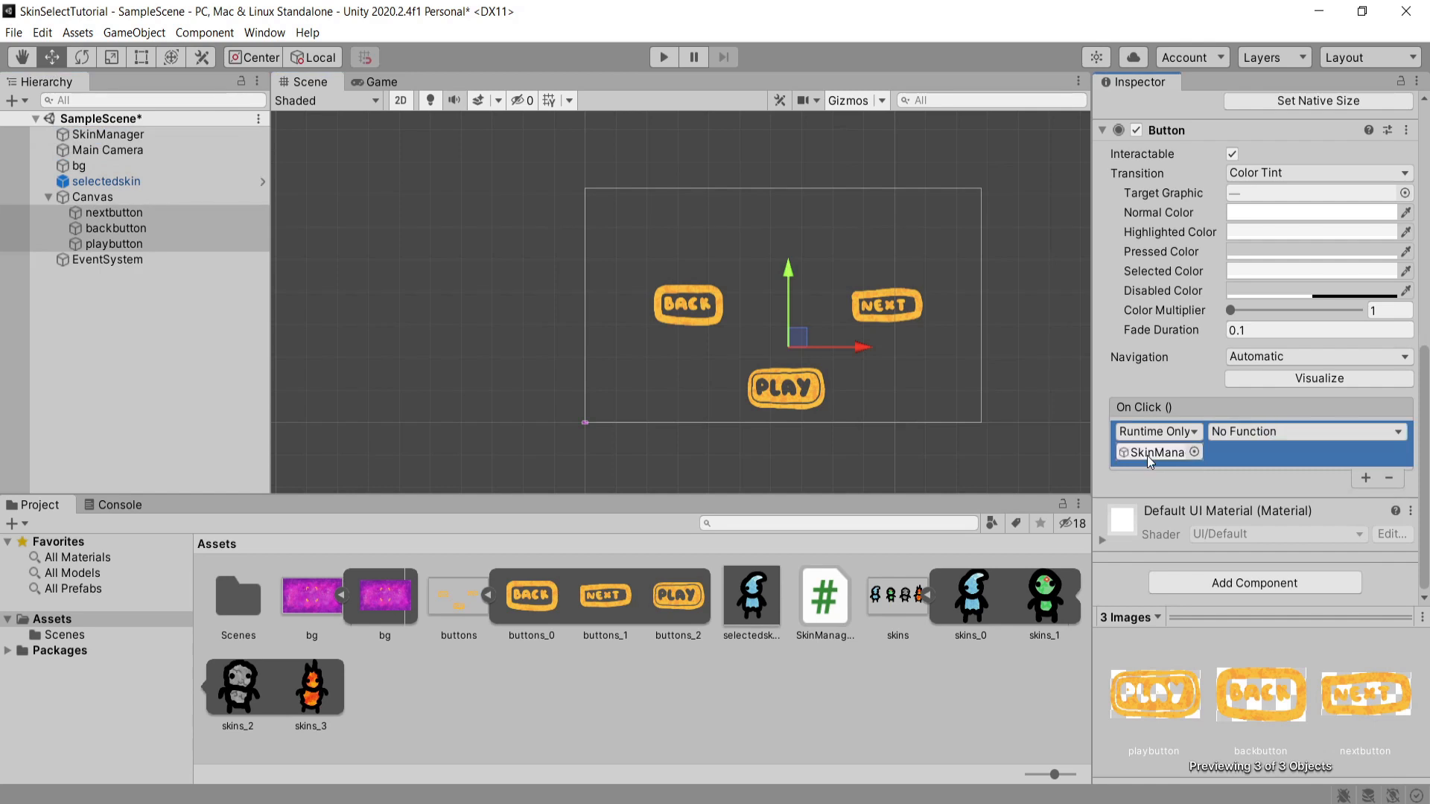
click(1306, 431)
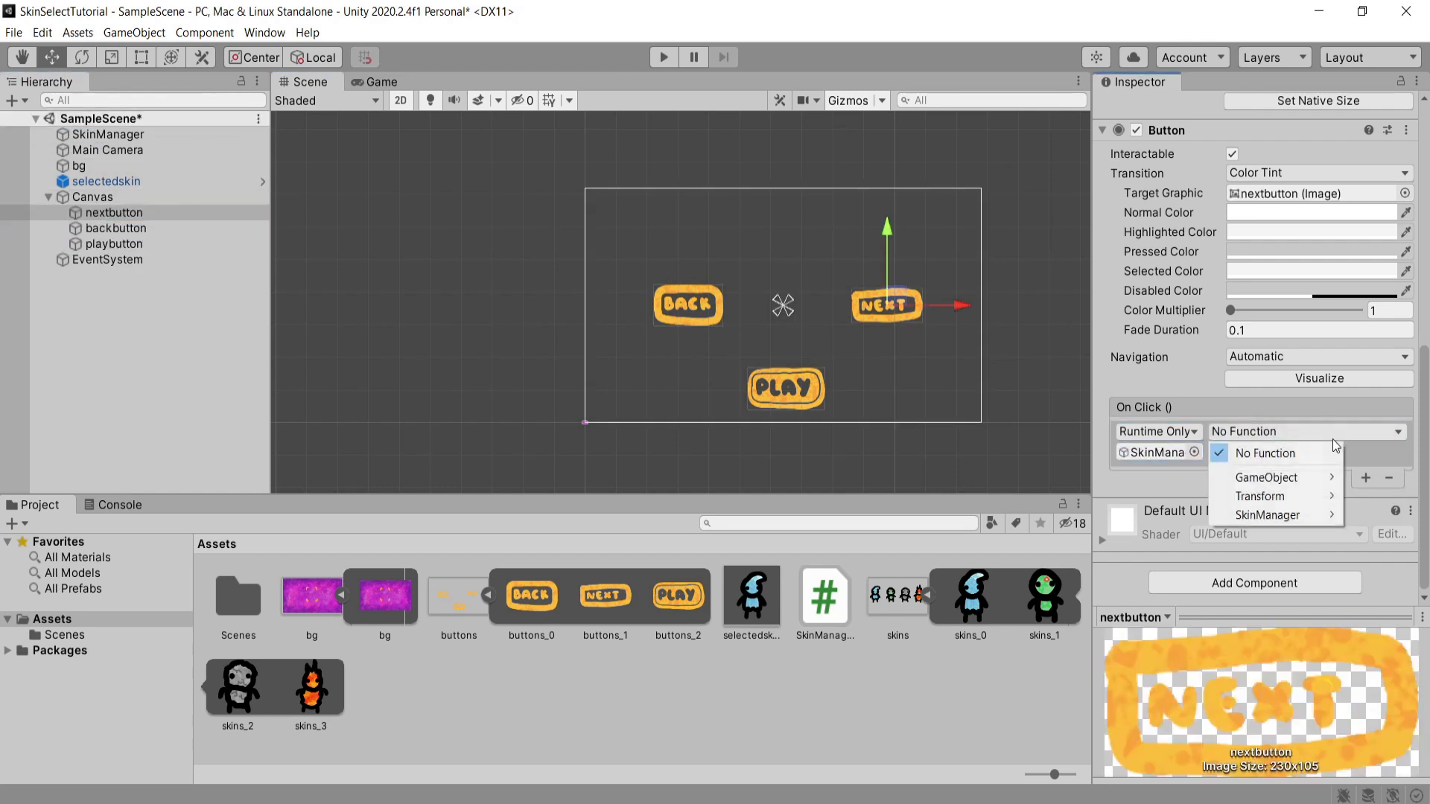
click(1267, 515)
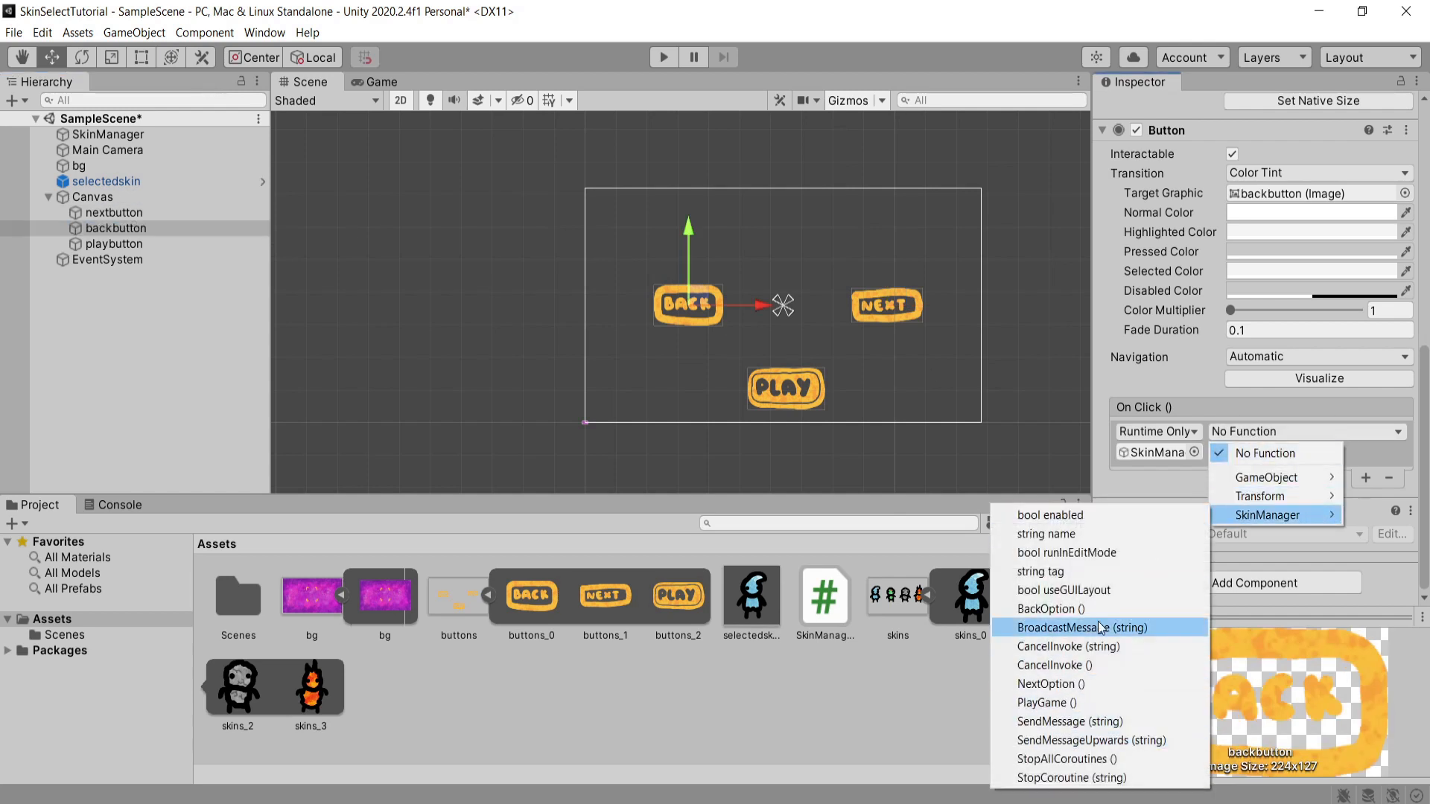
mouse_move(1120, 693)
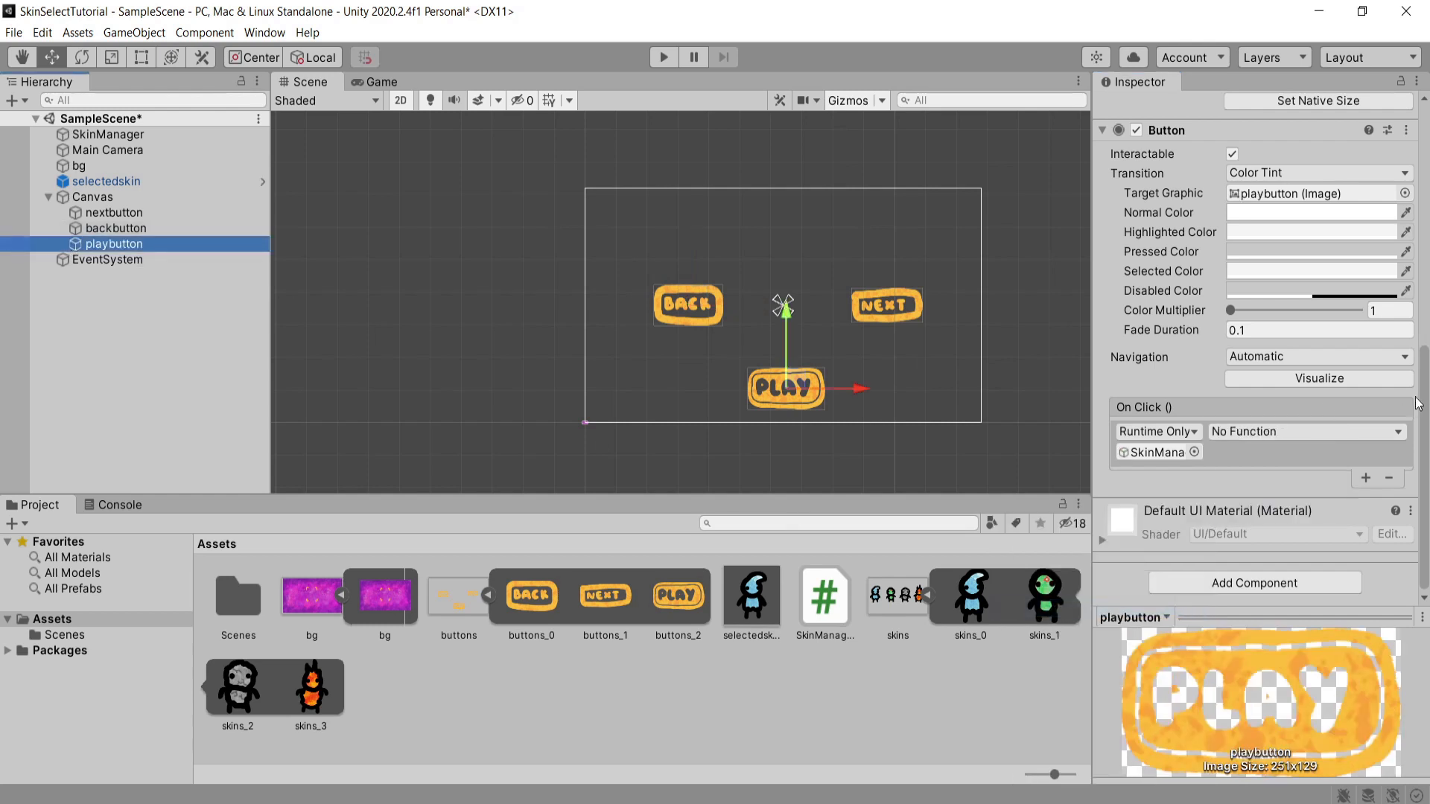
click(1305, 431)
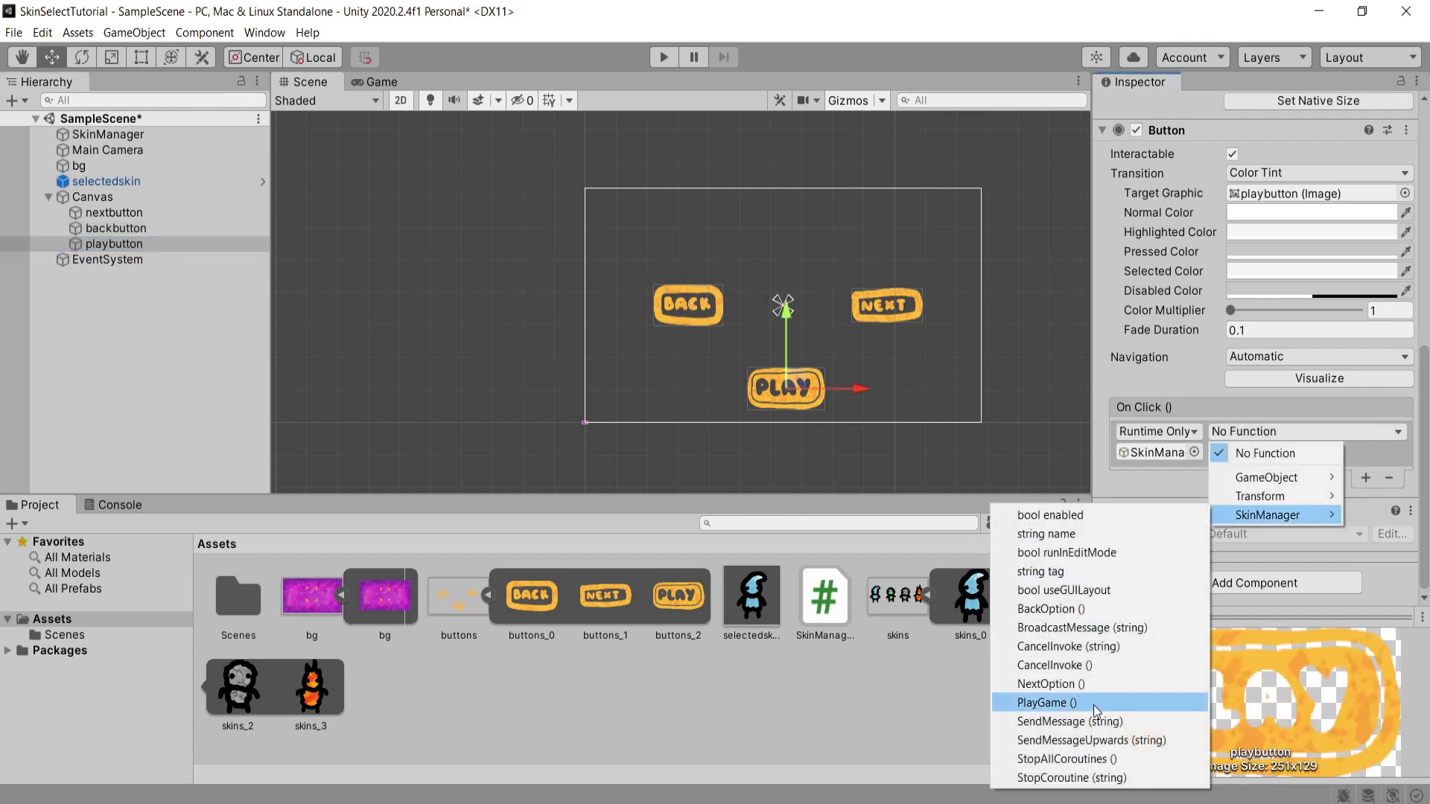
click(1045, 703)
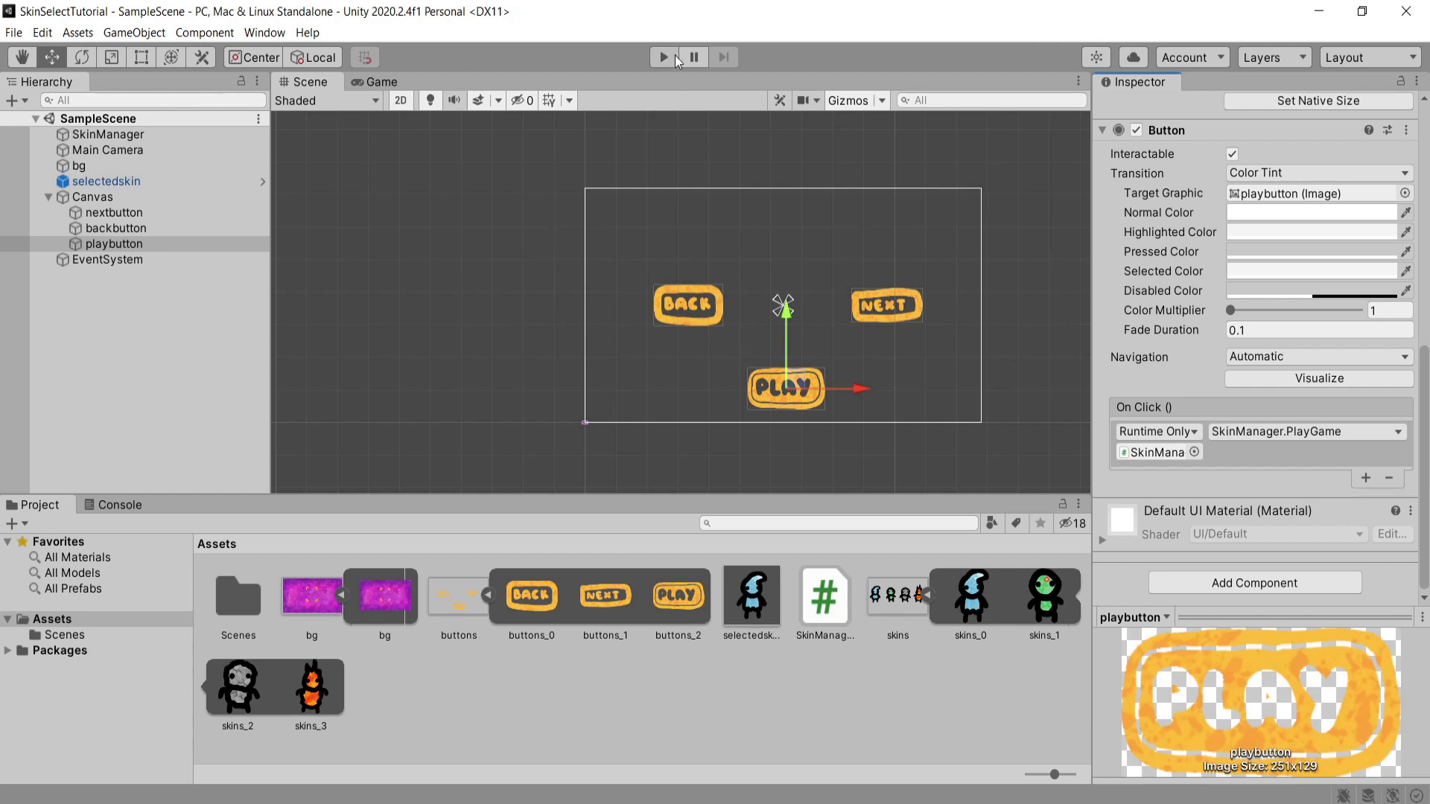
Enter Play mode and cycle the character's skin with the NEXT and BACK buttons.
click(662, 56)
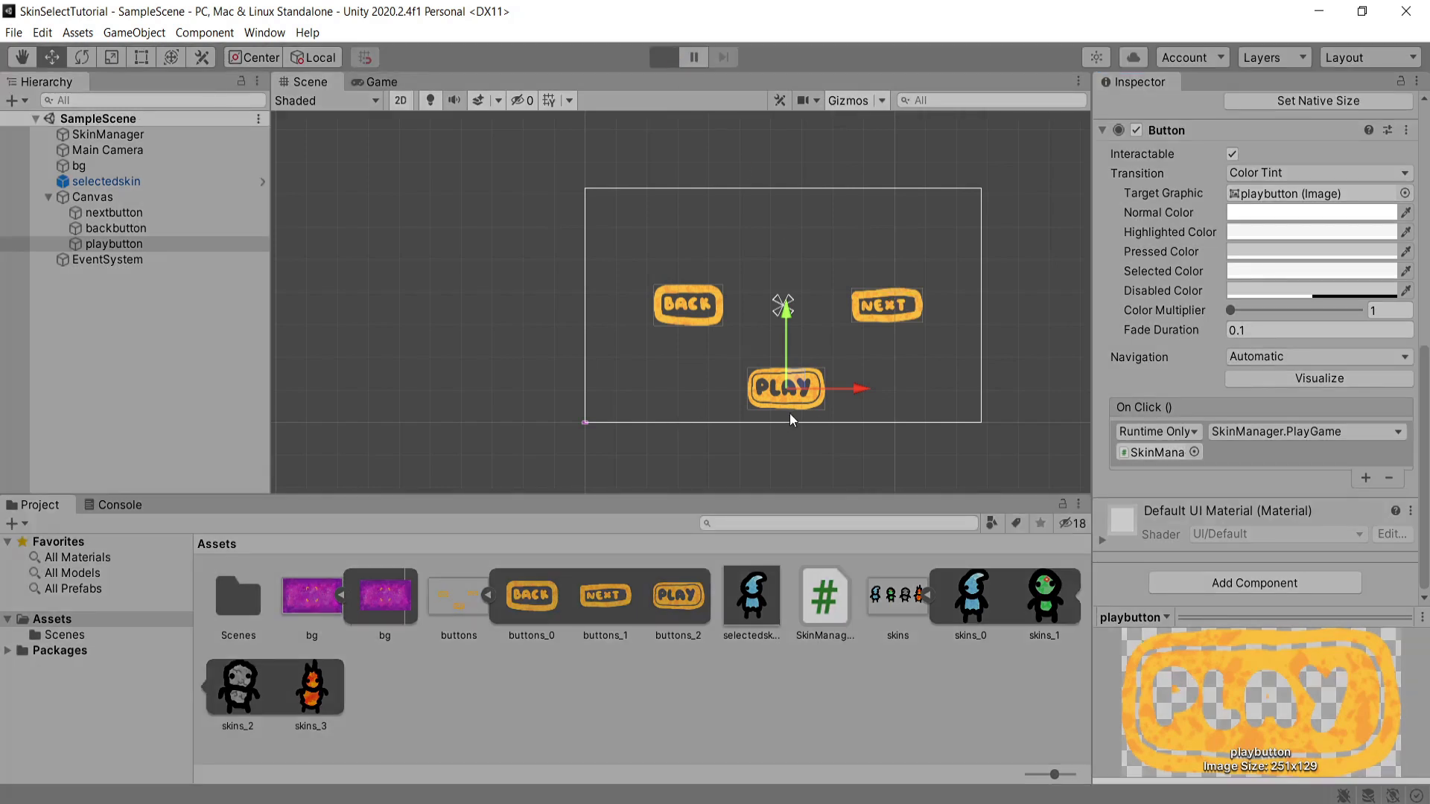
click(662, 57)
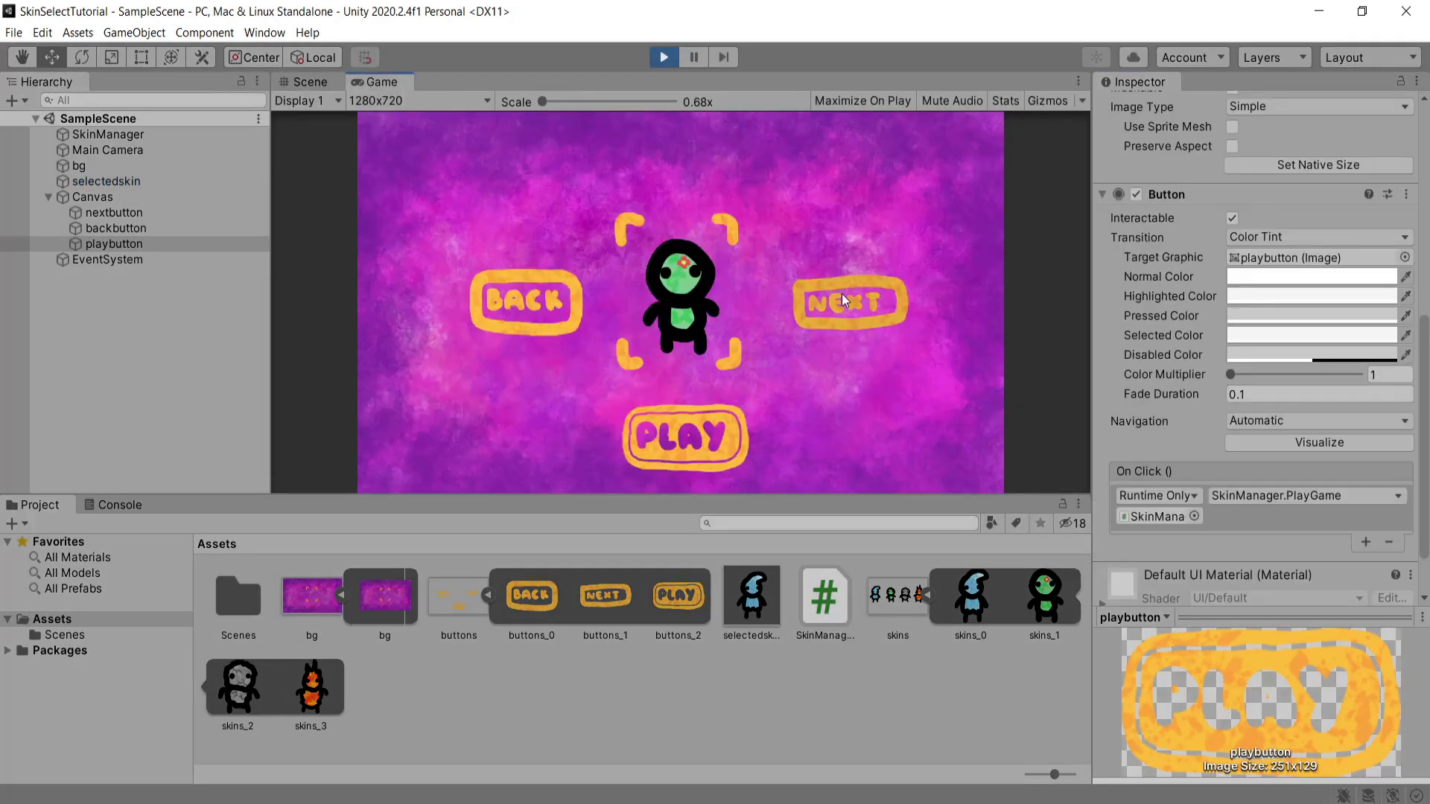
click(527, 301)
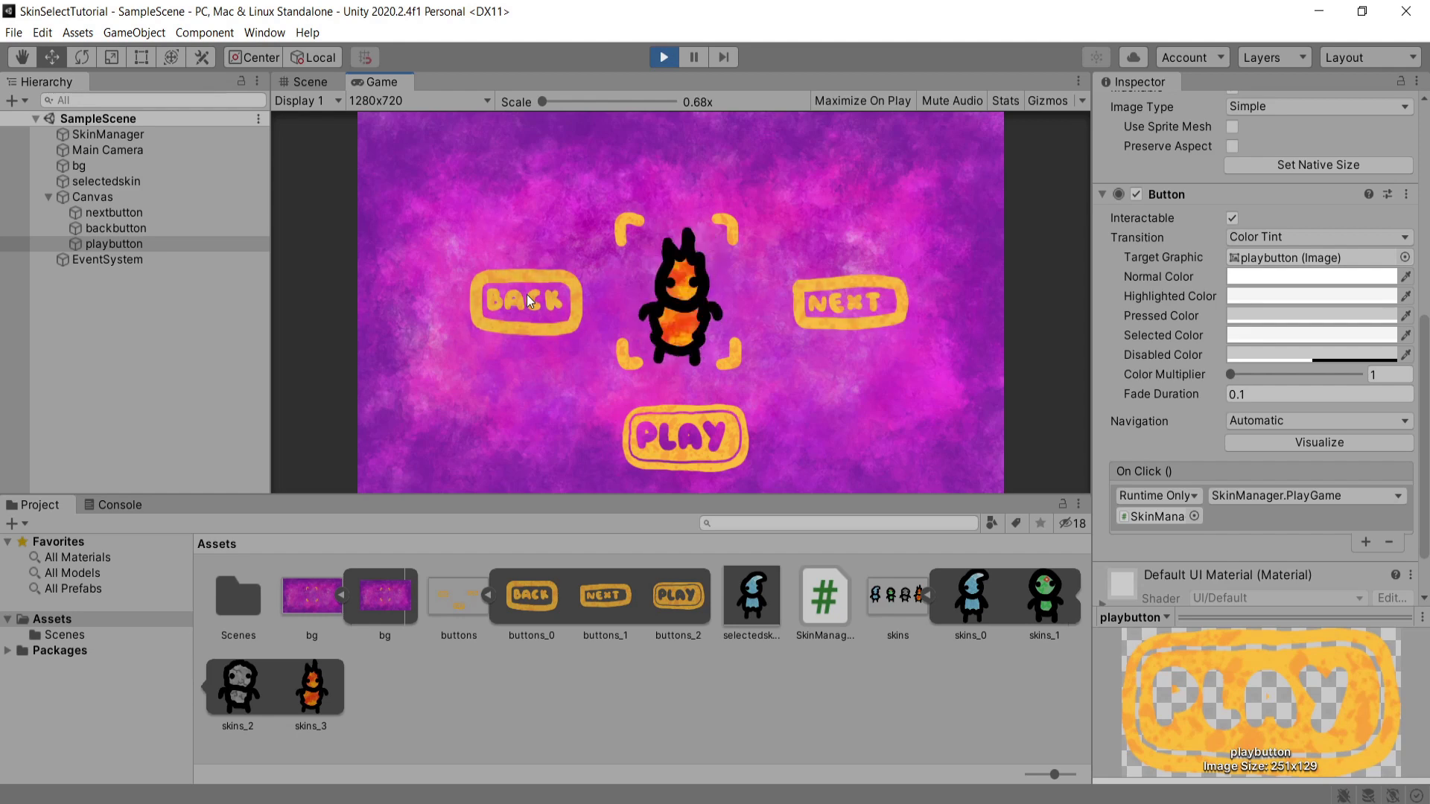
mouse_move(860, 297)
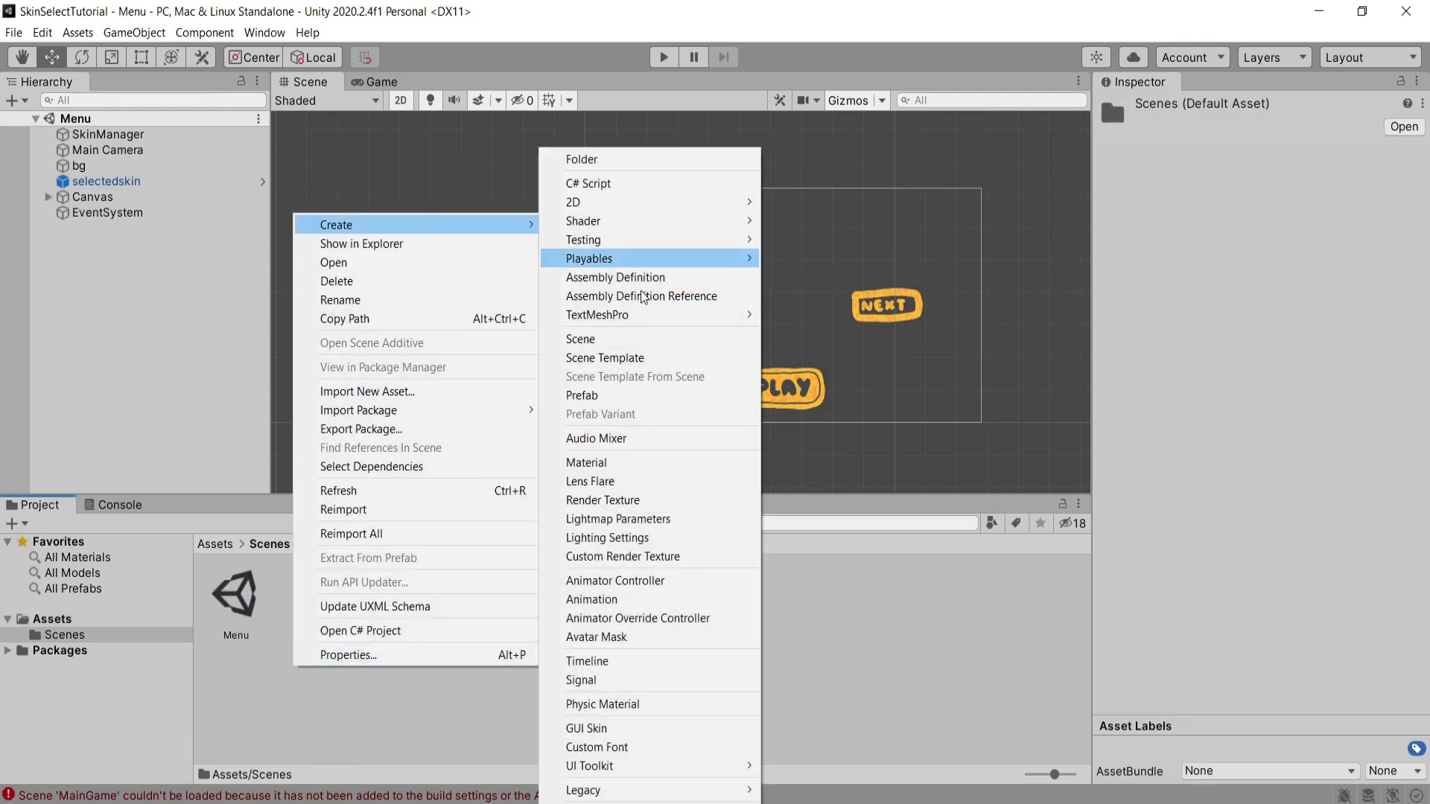
Add a MainGame scene to Scenes, review Build Settings, then open MainGame.
click(579, 338)
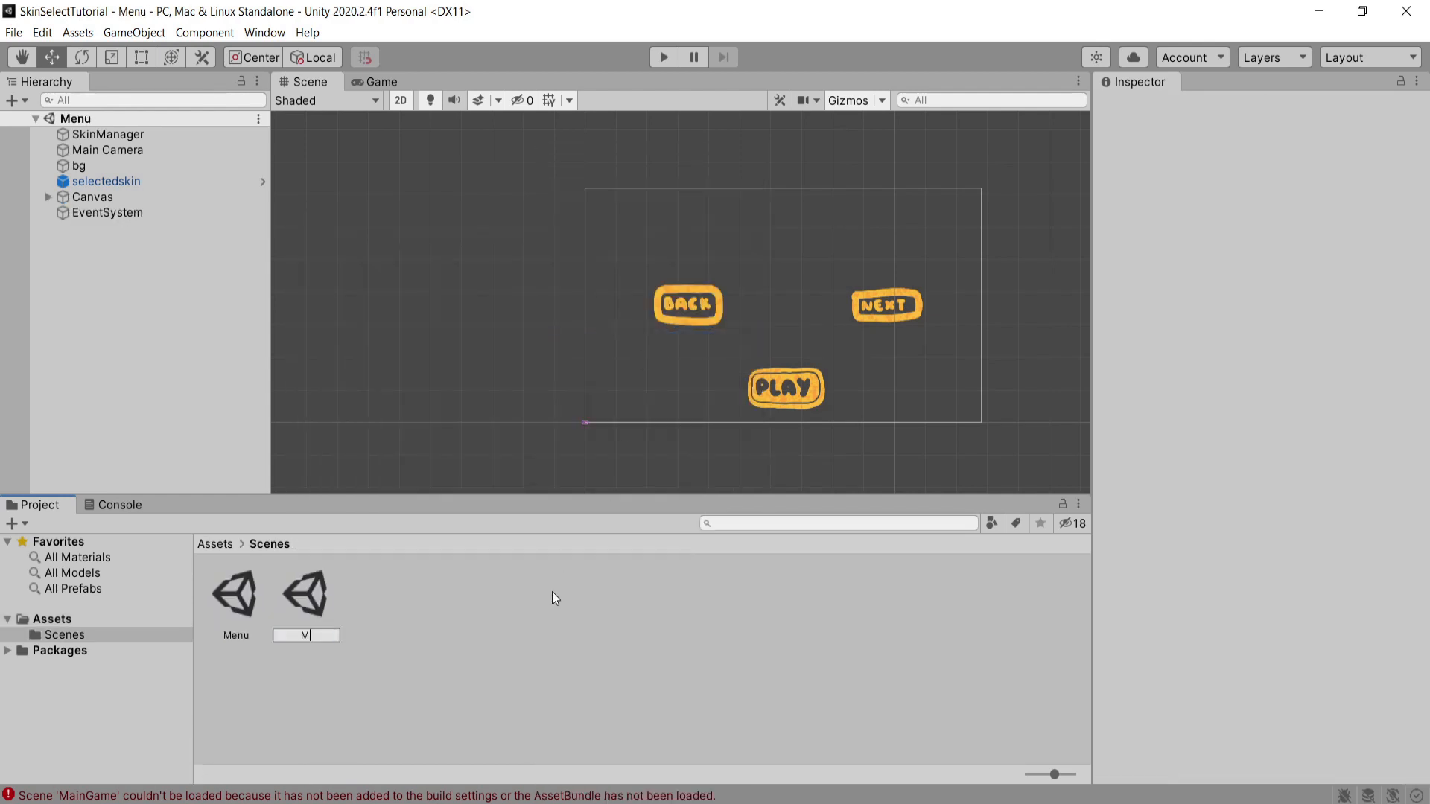
key(Return)
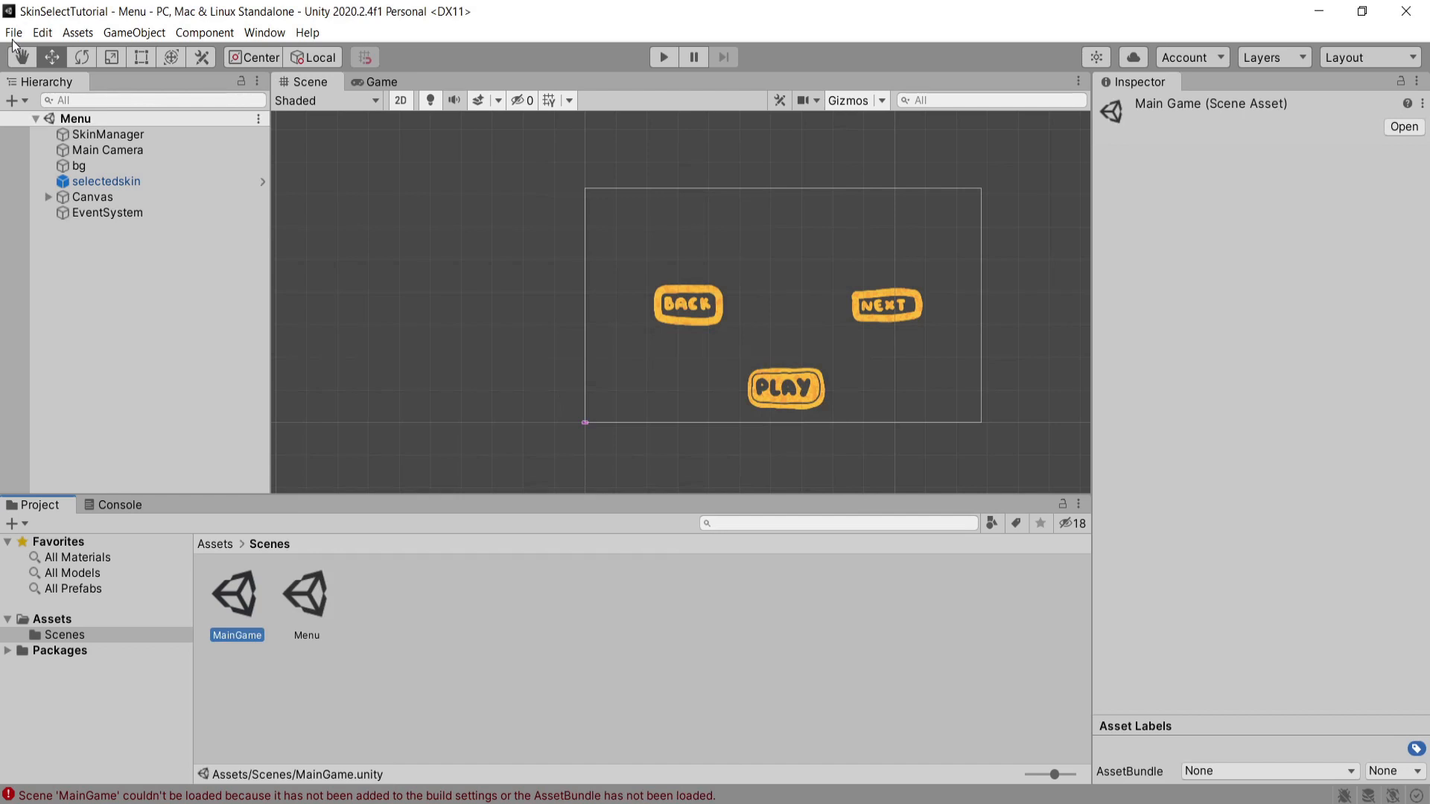
click(13, 32)
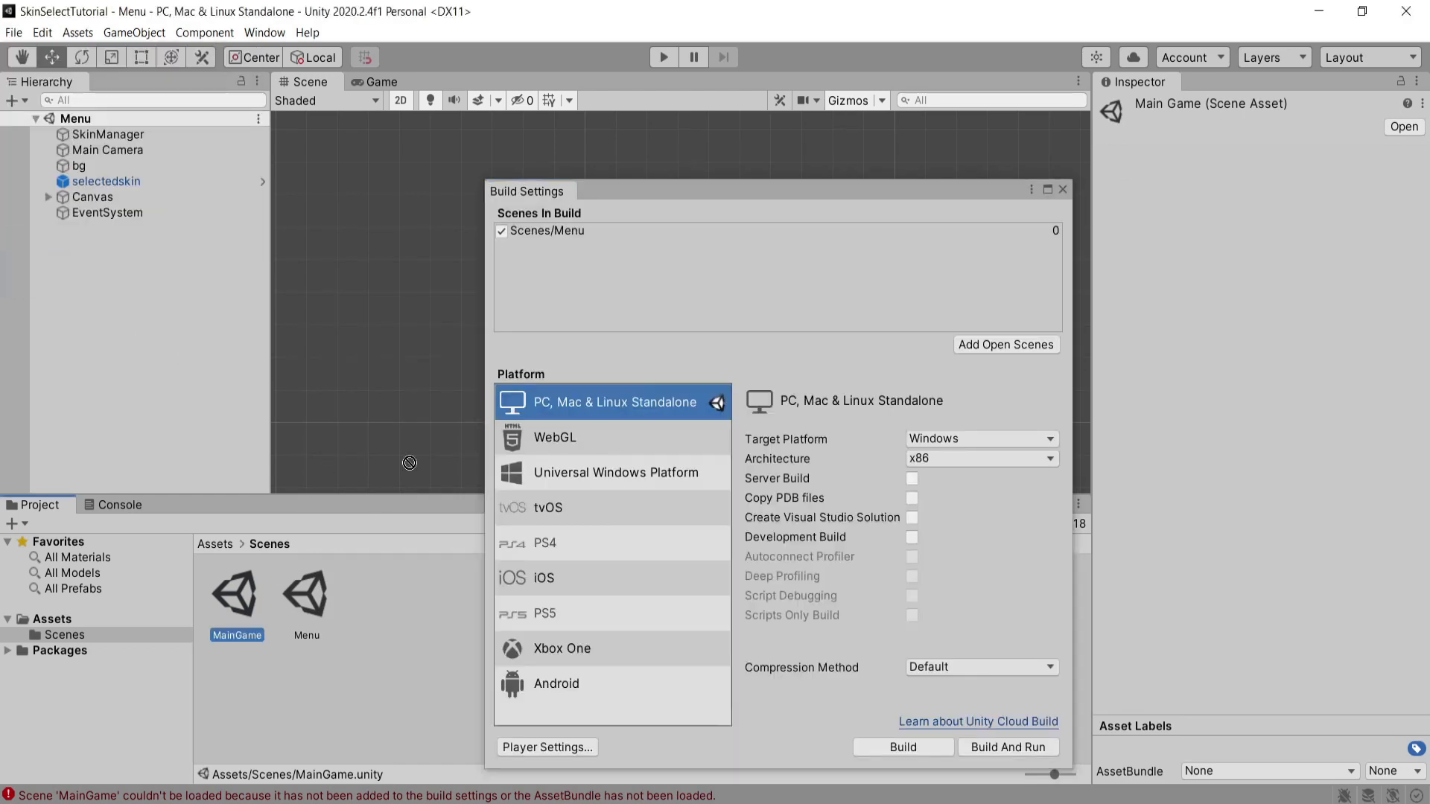
click(1063, 190)
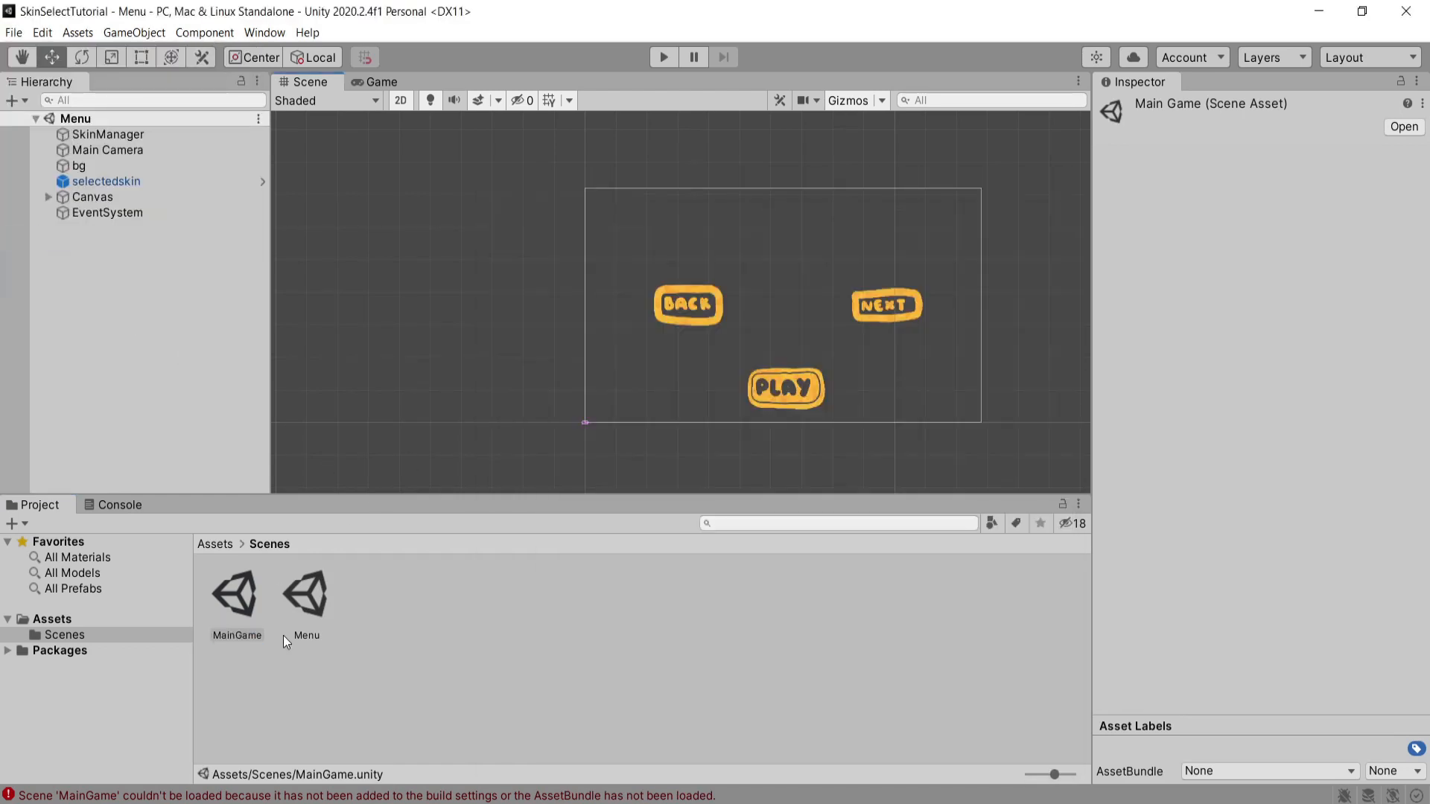
double_click(236, 594)
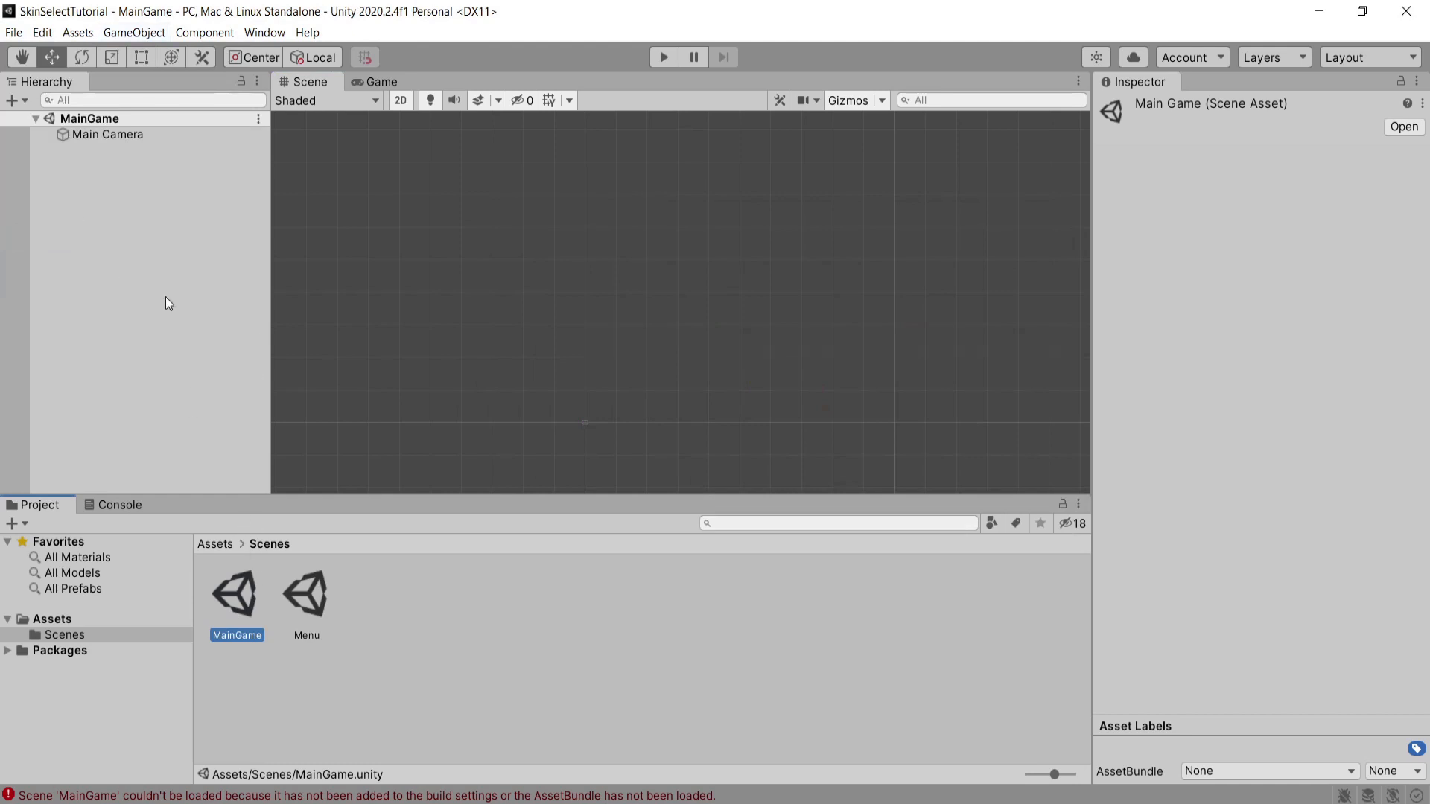
Create an empty object named MainPlayer and add a Sprite Renderer component to it.
click(214, 543)
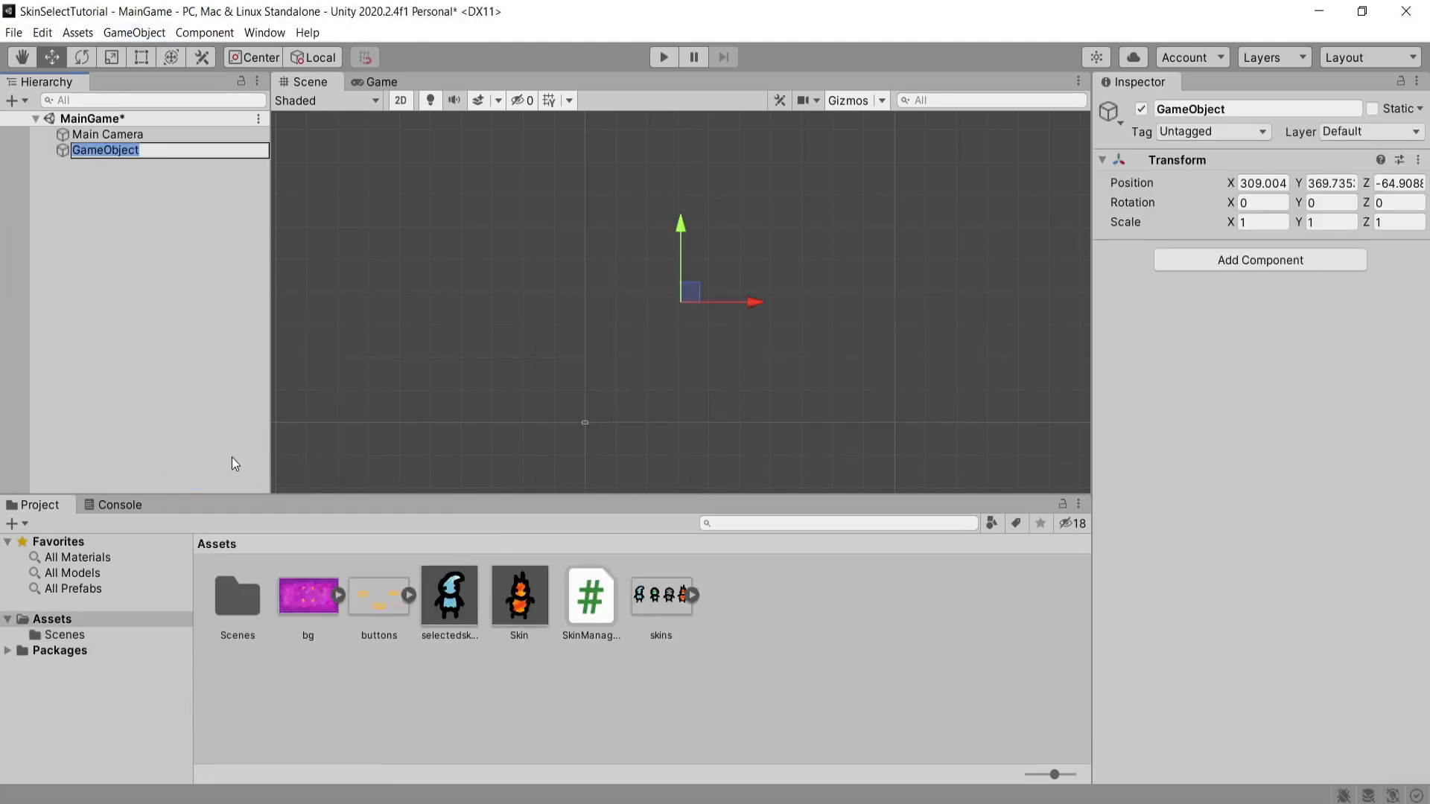
text(MainPlayer)
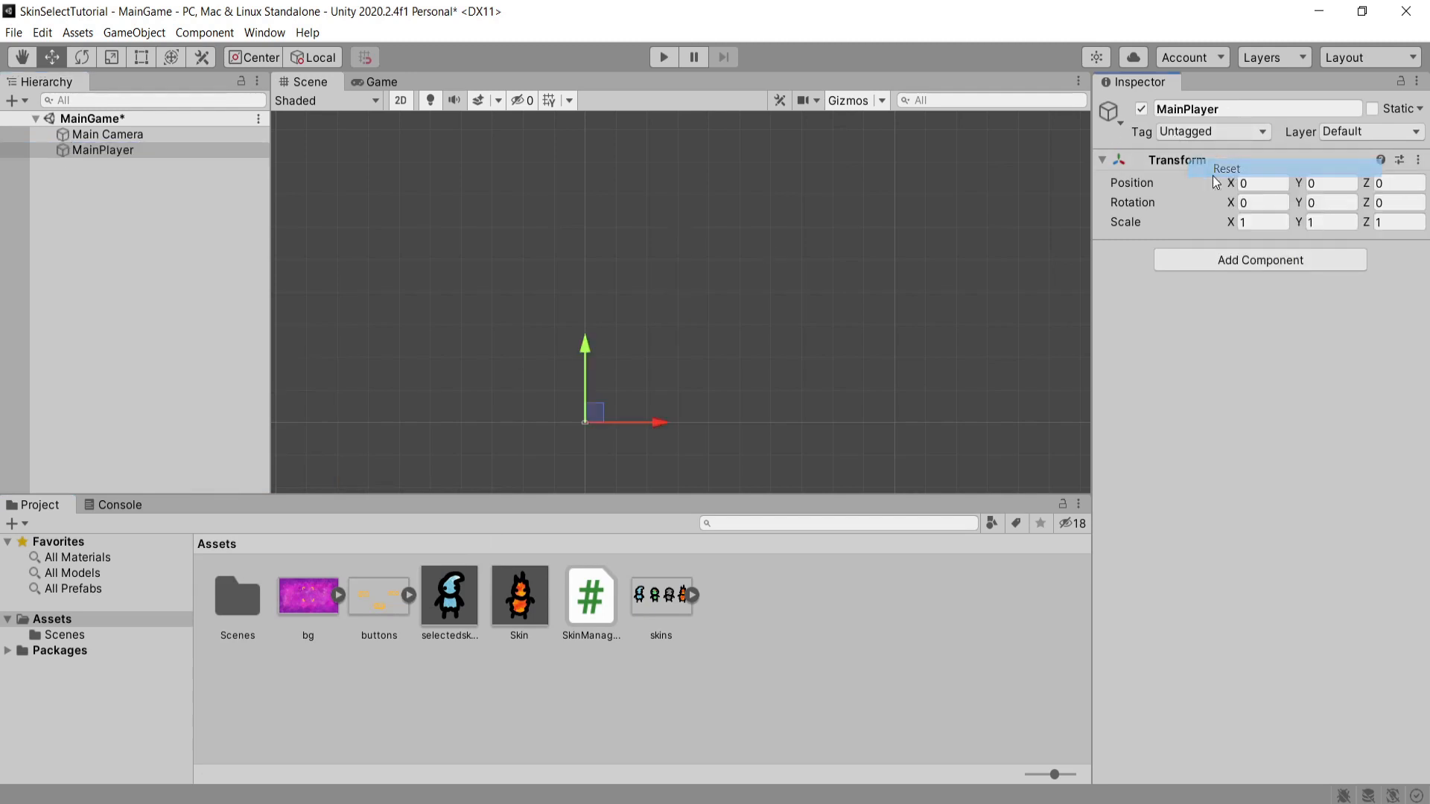
text(spr)
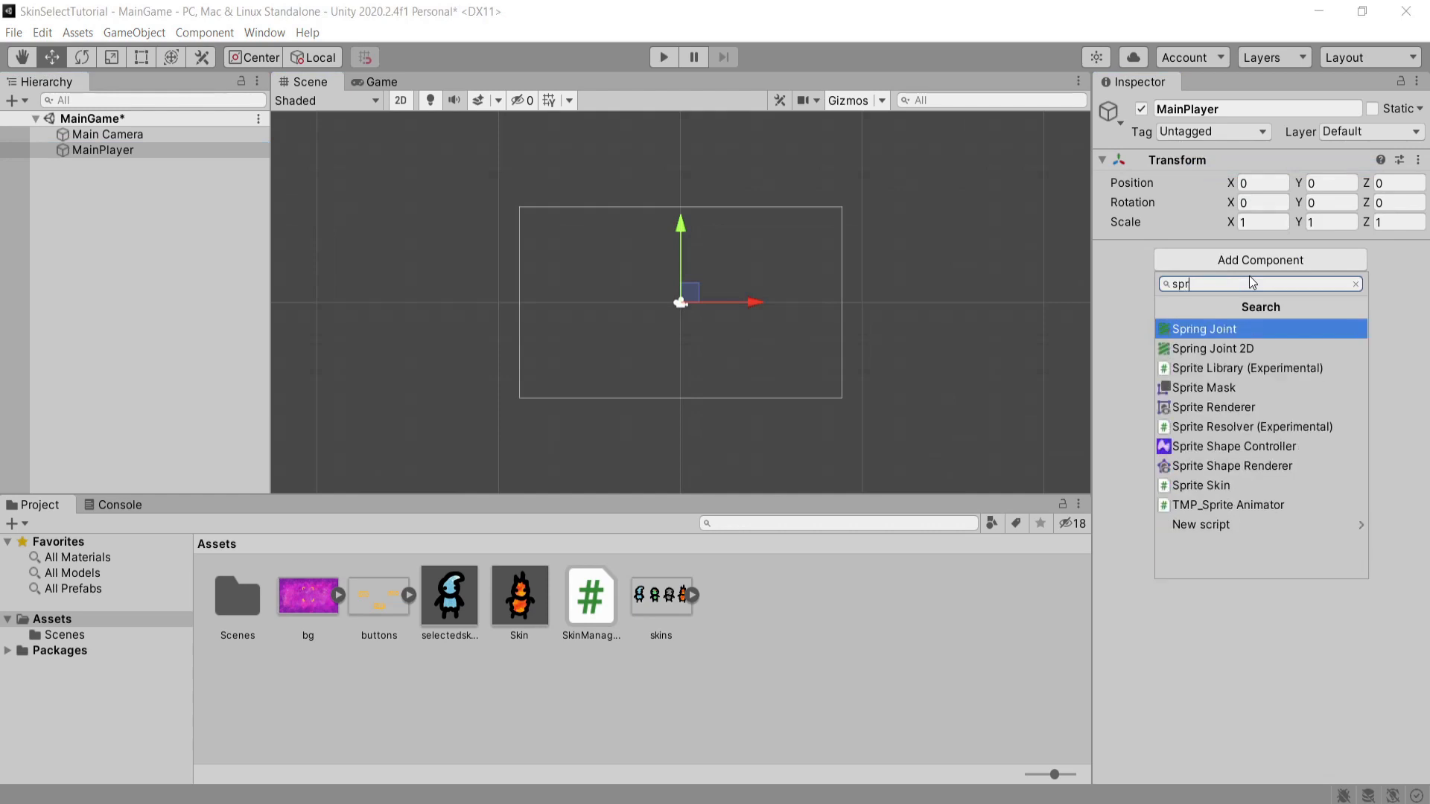
click(1214, 407)
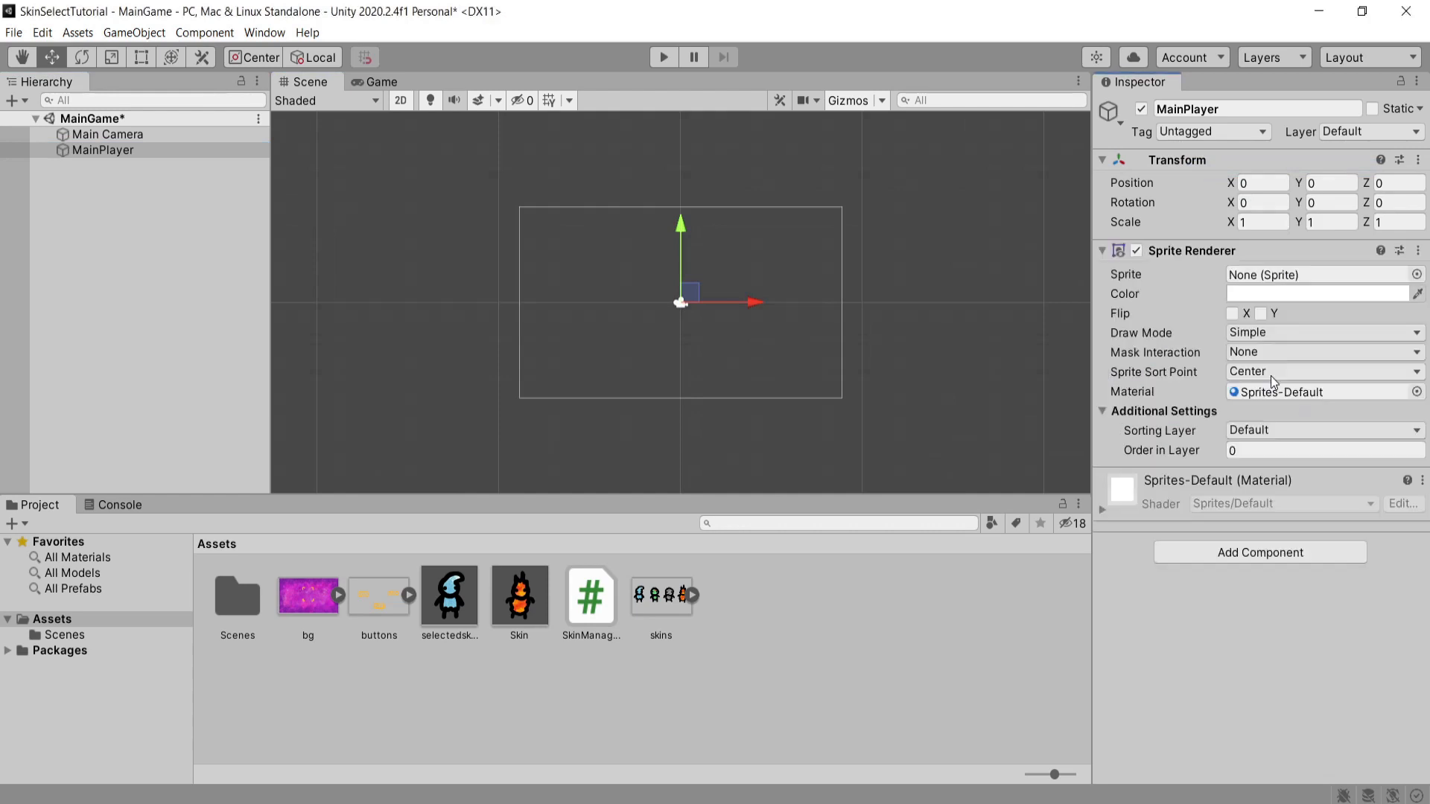
mouse_move(1348, 514)
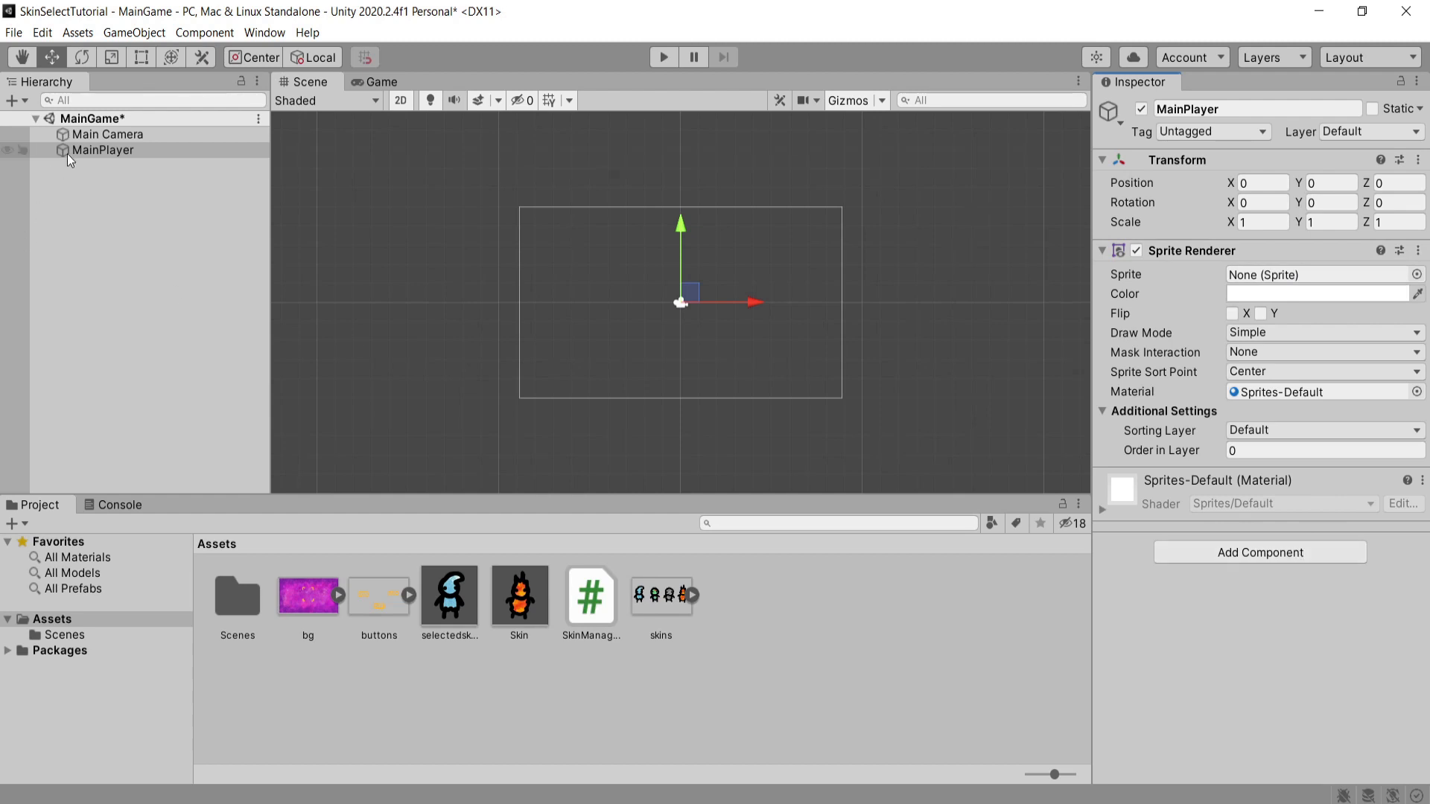
click(134, 32)
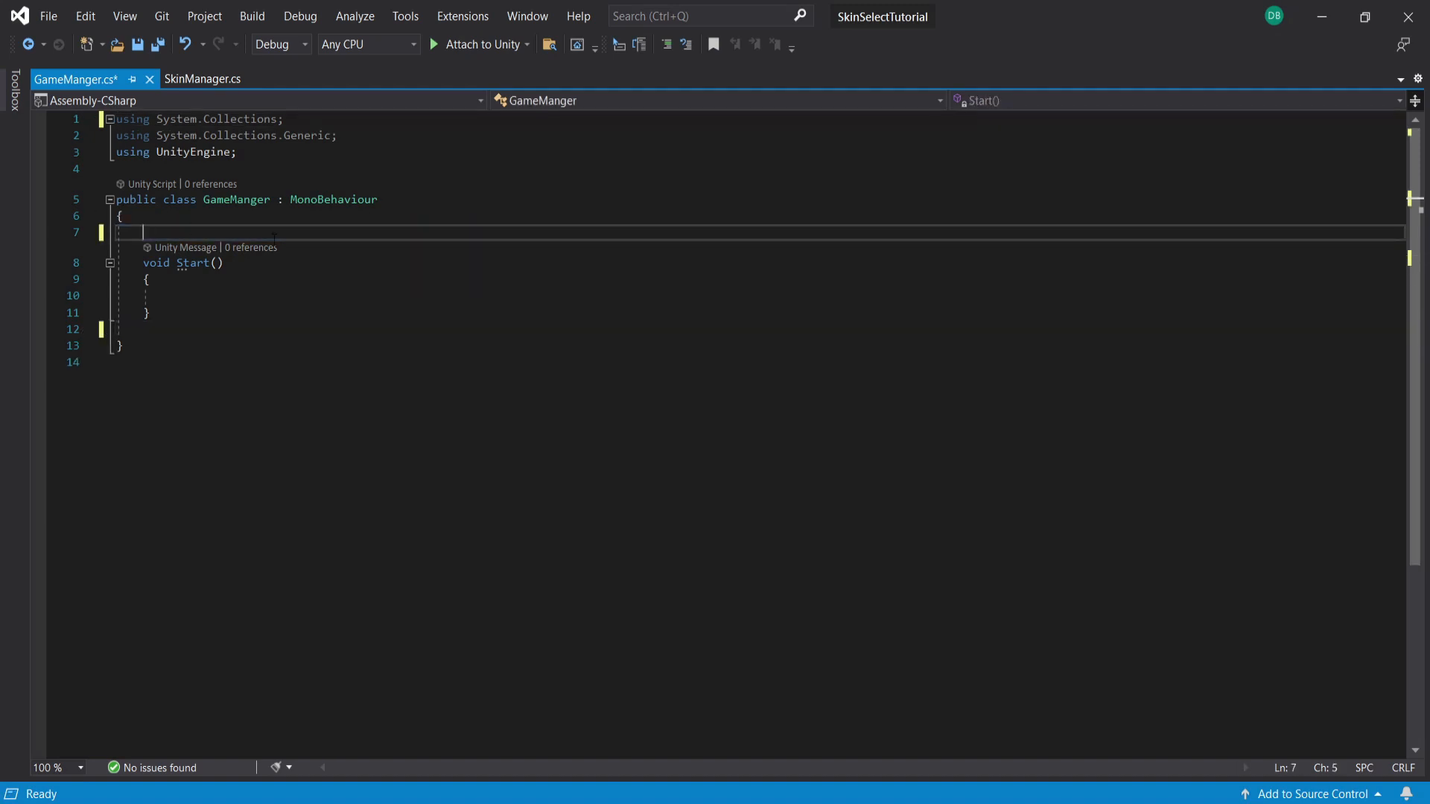
Declare selectedskin, Player and playersprite, and set Player's SpriteRenderer sprite in Start().
text(public GameObject)
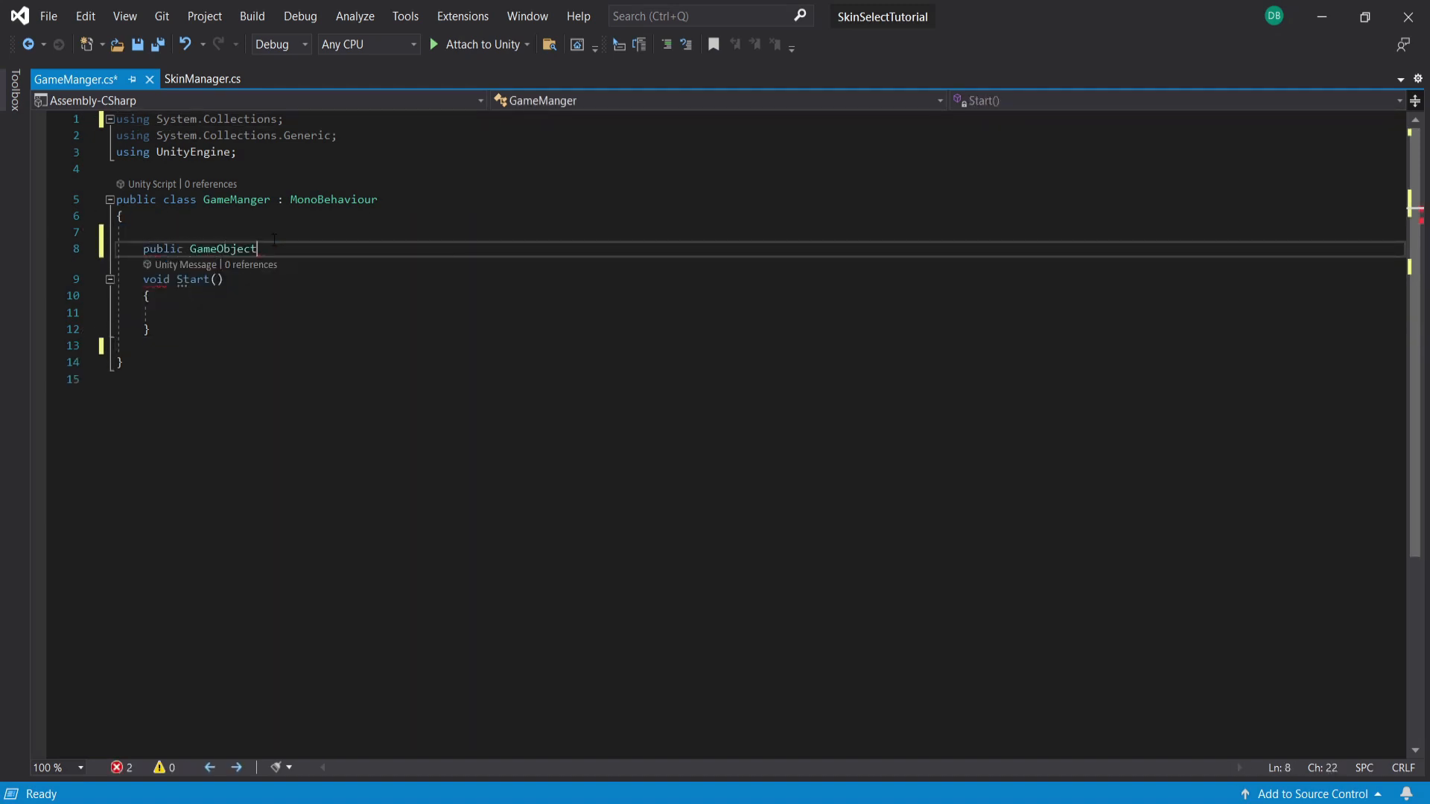
text(selectedskin;)
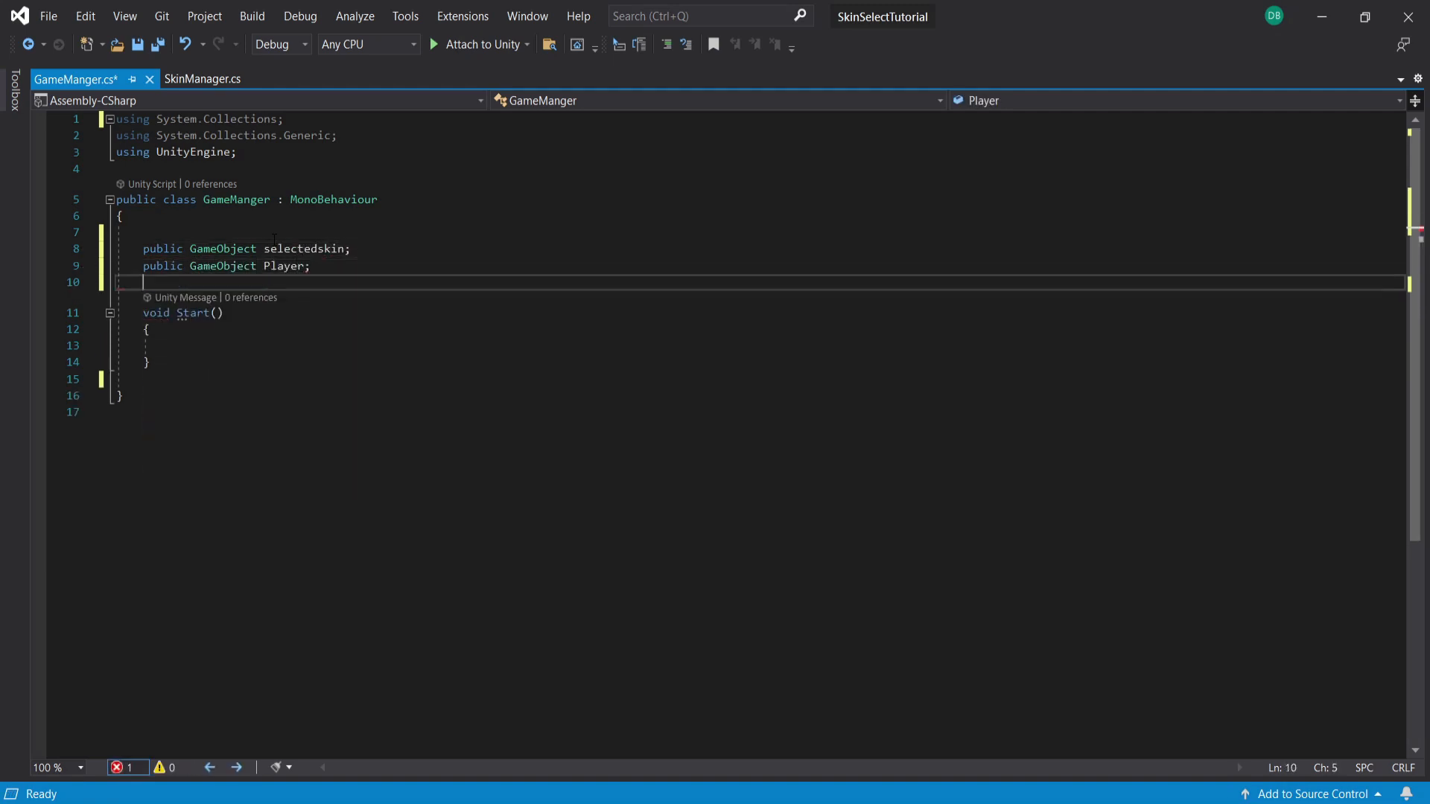
text(private S)
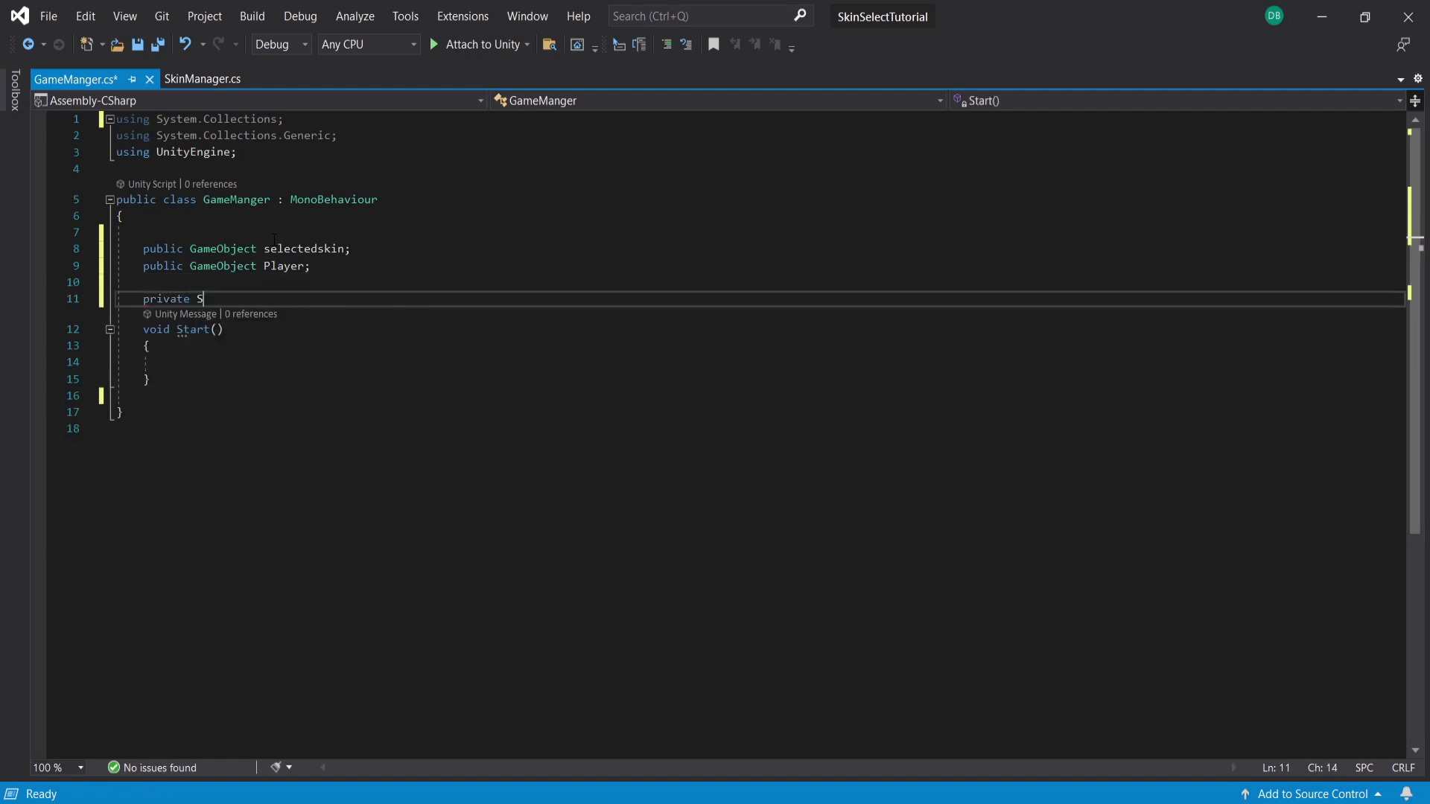
text(prite playersprite;)
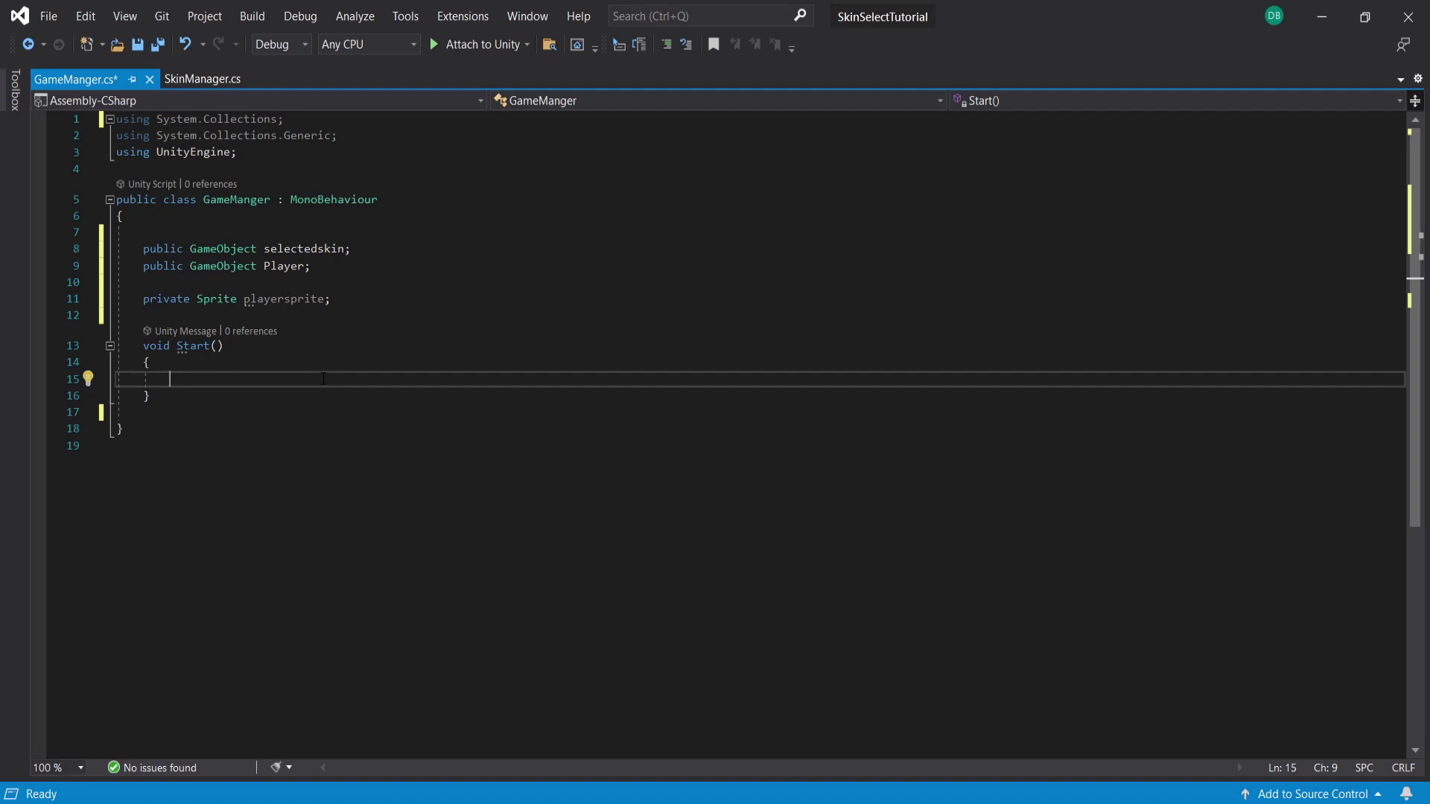
text(playersprite = selectedskin.GetComponent)
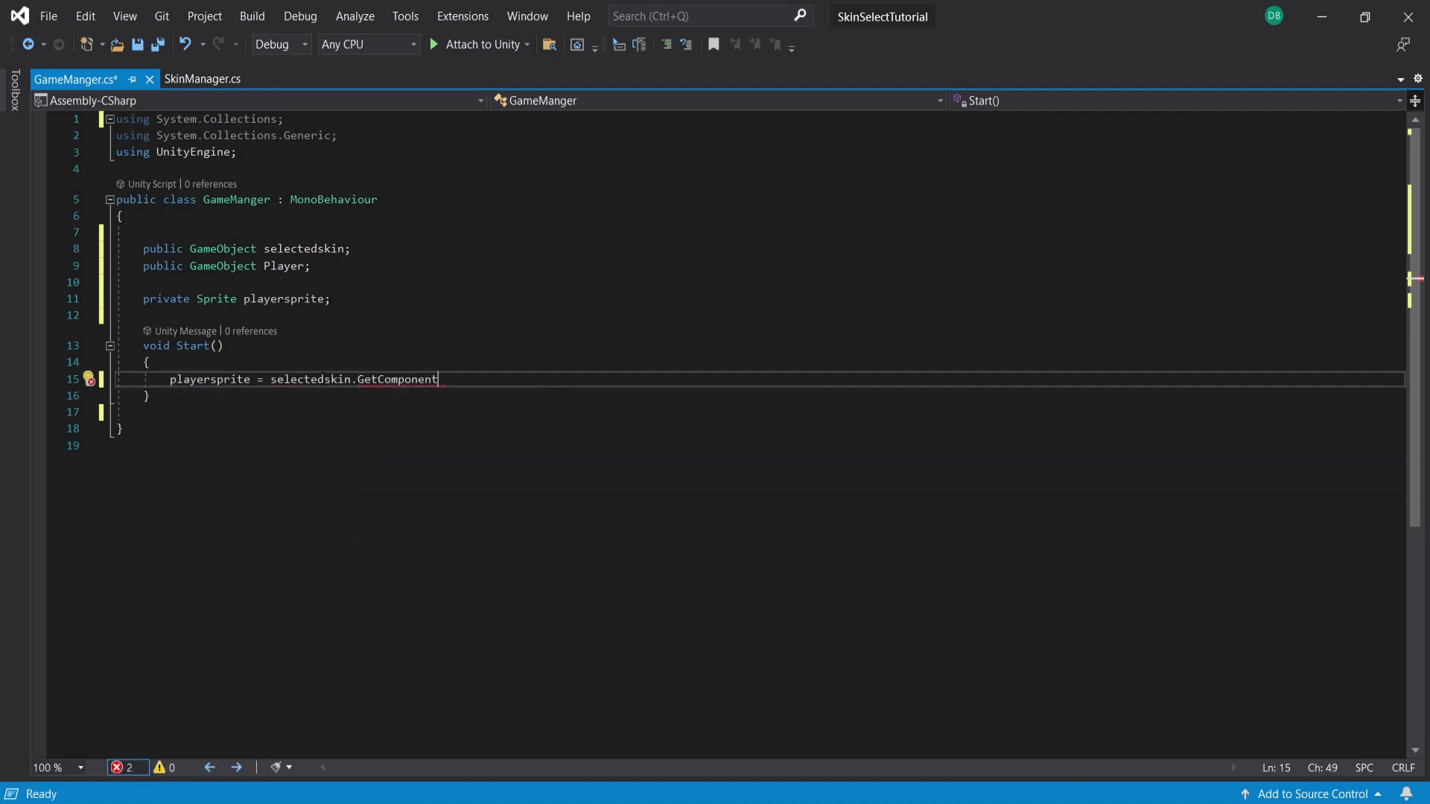
text(<SpriteRenderer>().sprite;)
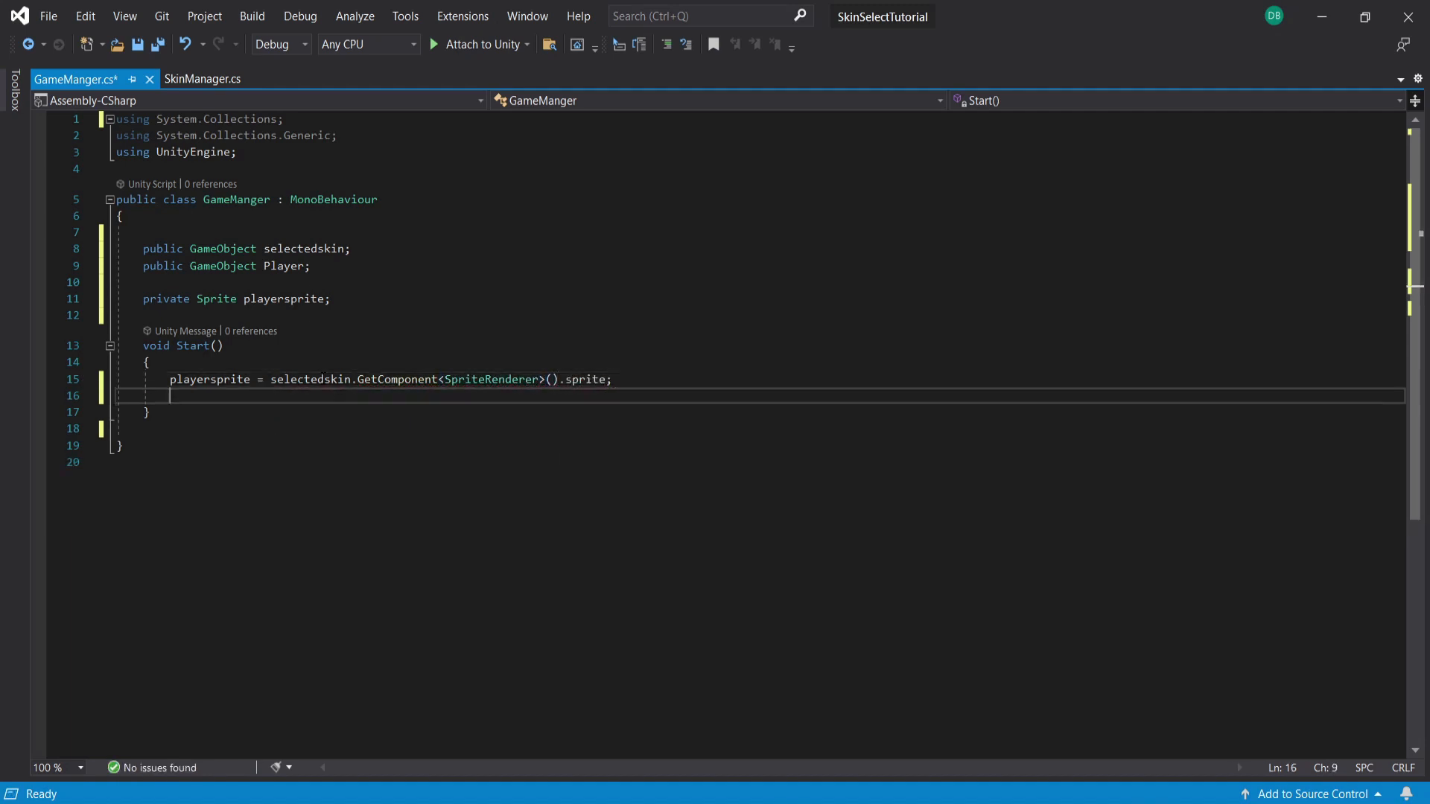
text(Player)
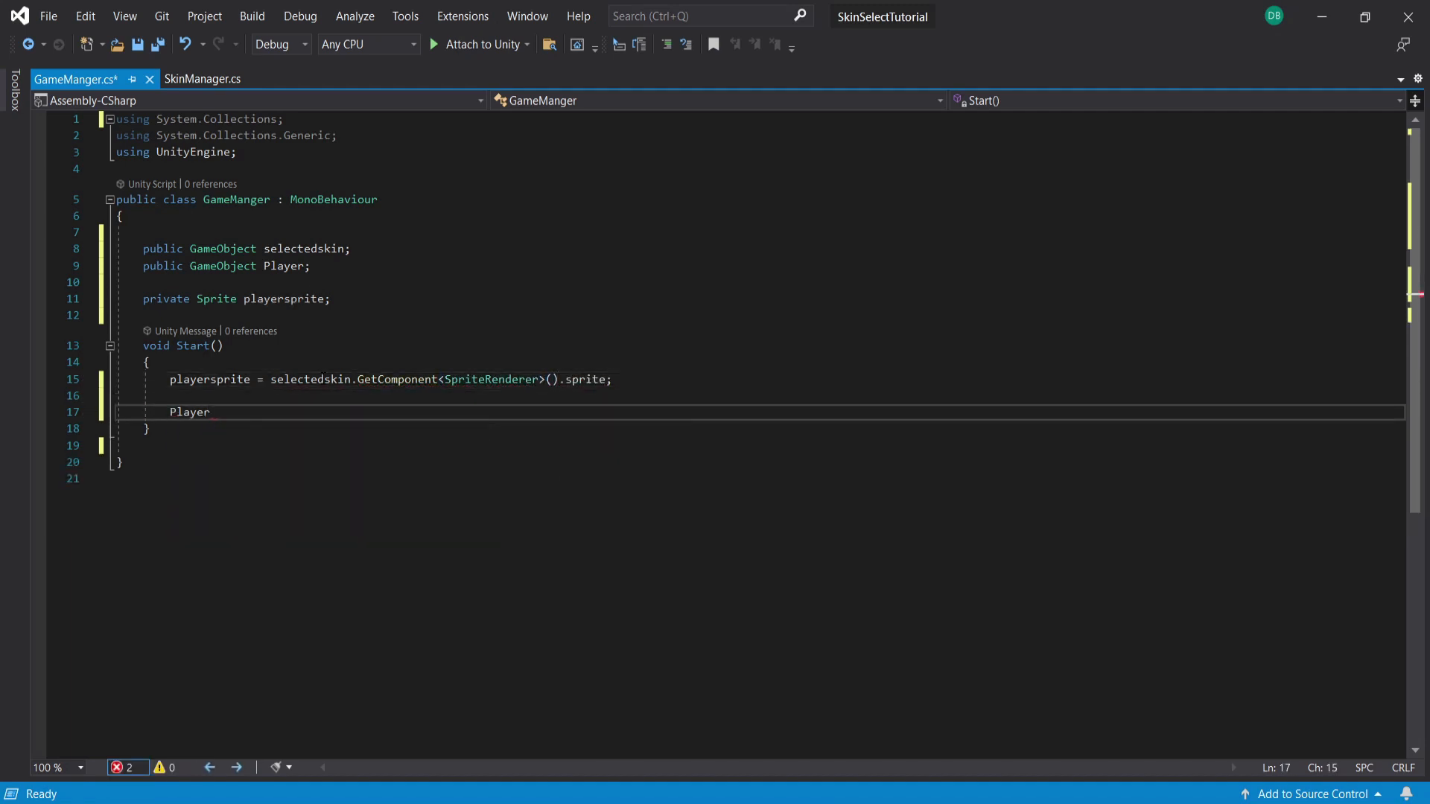
text(.GetComponent<SpriteRenderer>()
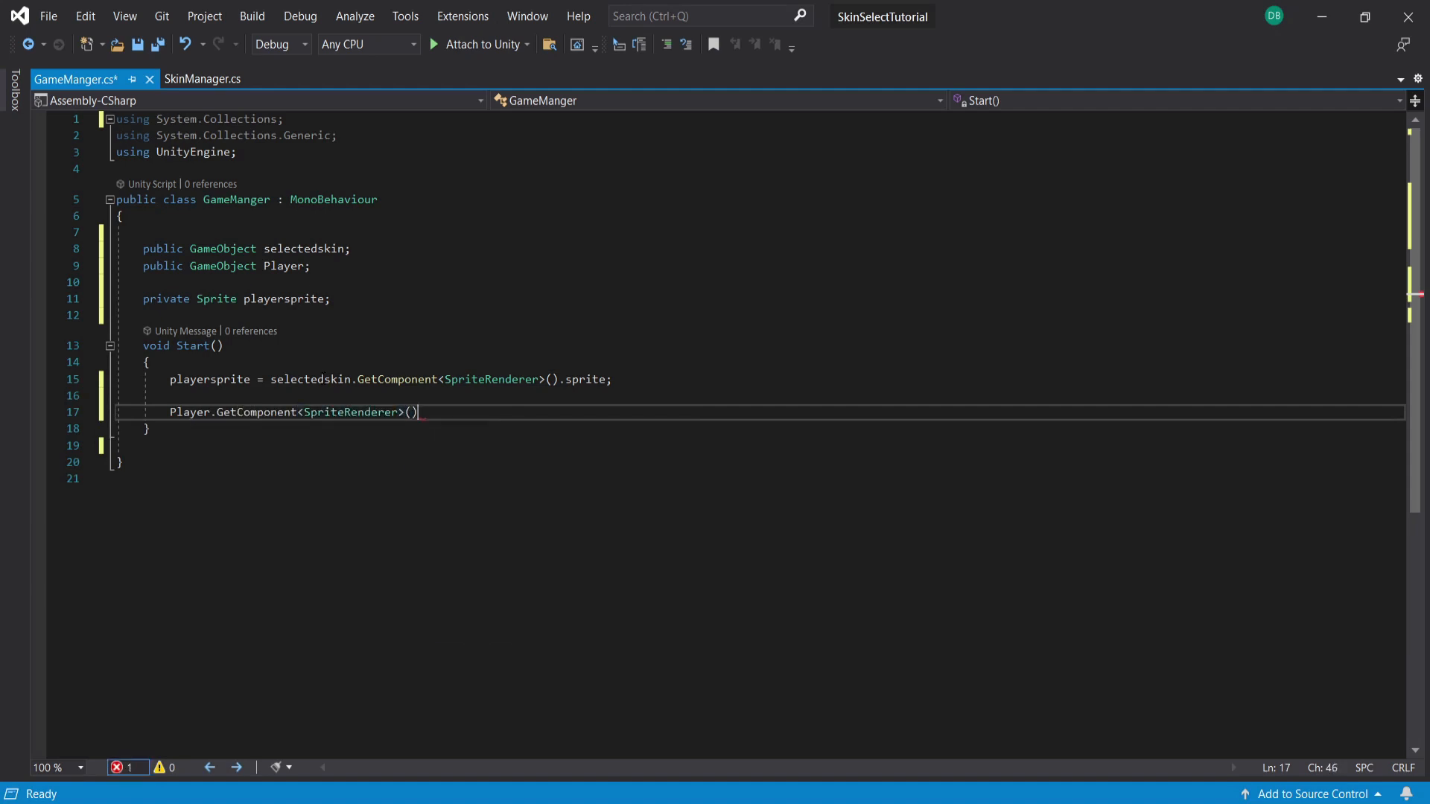
text(.sprite = pl)
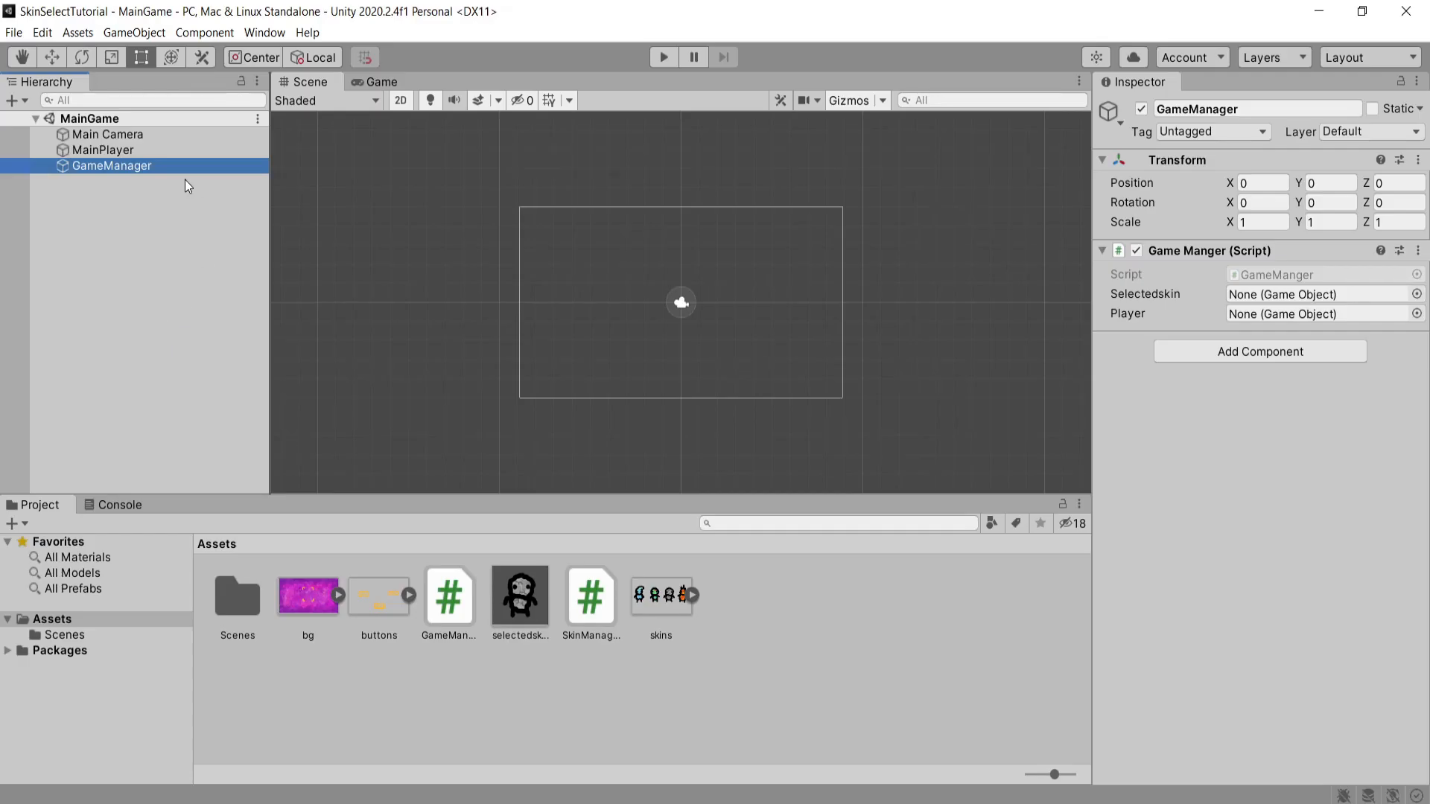
Add the GameManager object with the GameManger script, make MainPlayer a prefab, and open Menu.
click(1416, 293)
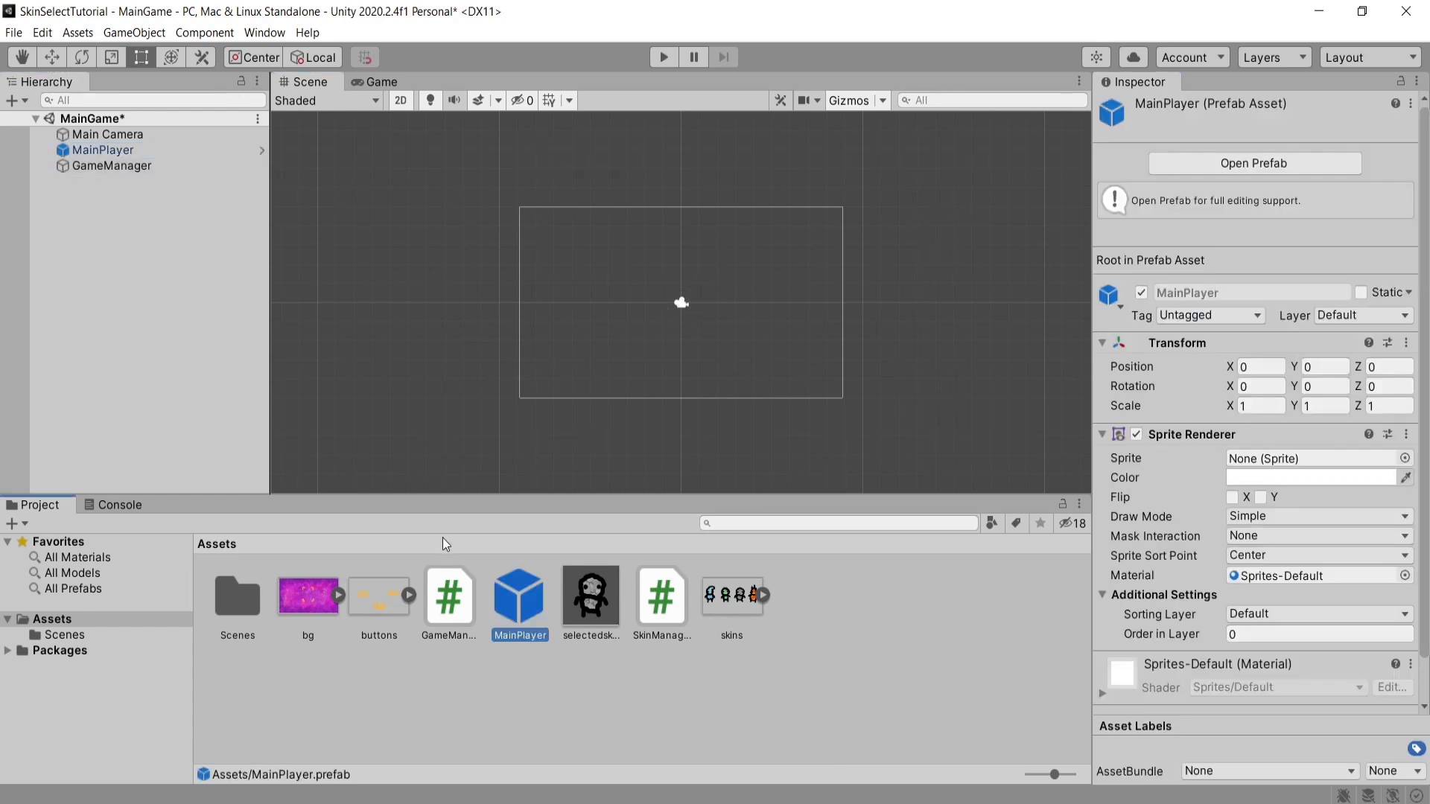
click(111, 165)
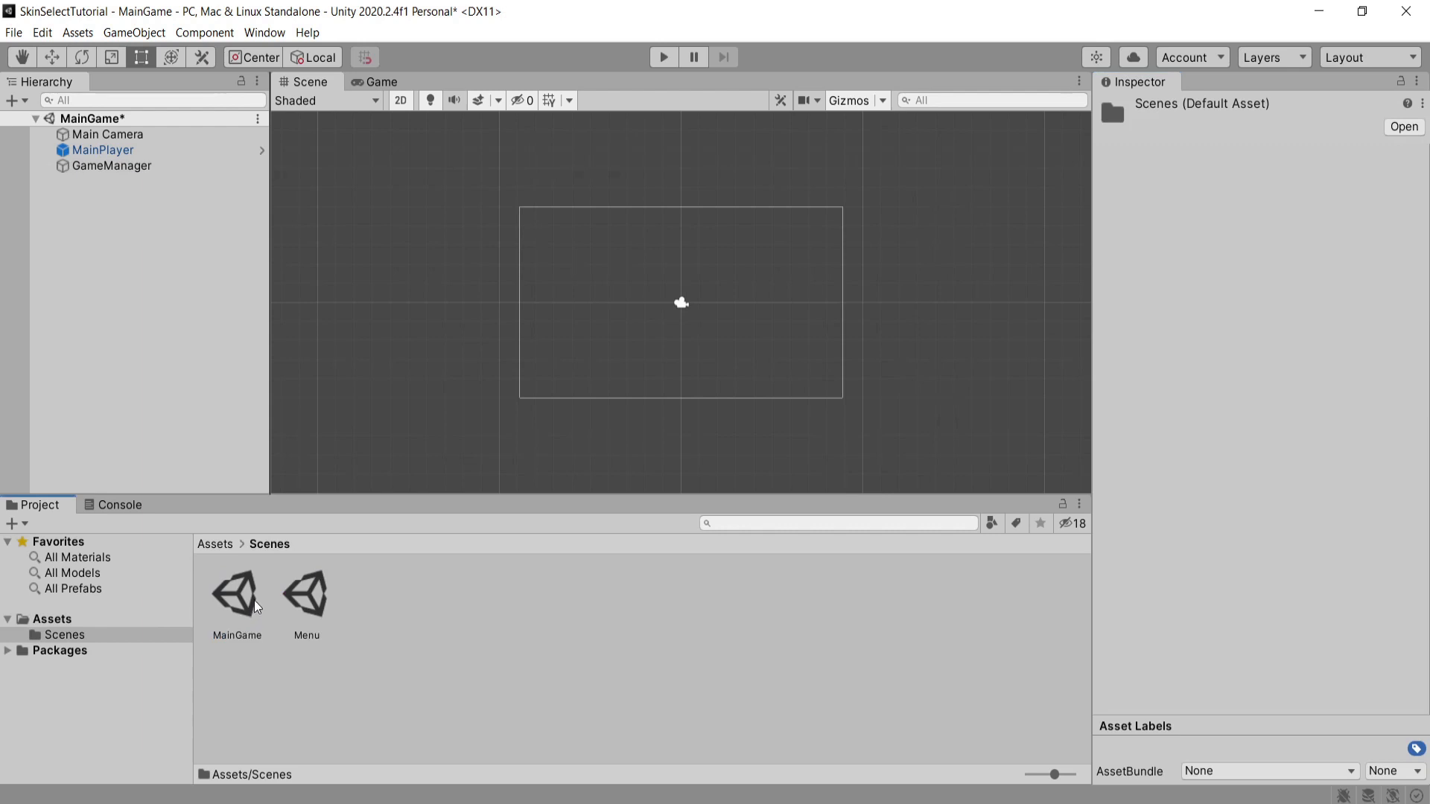
click(236, 593)
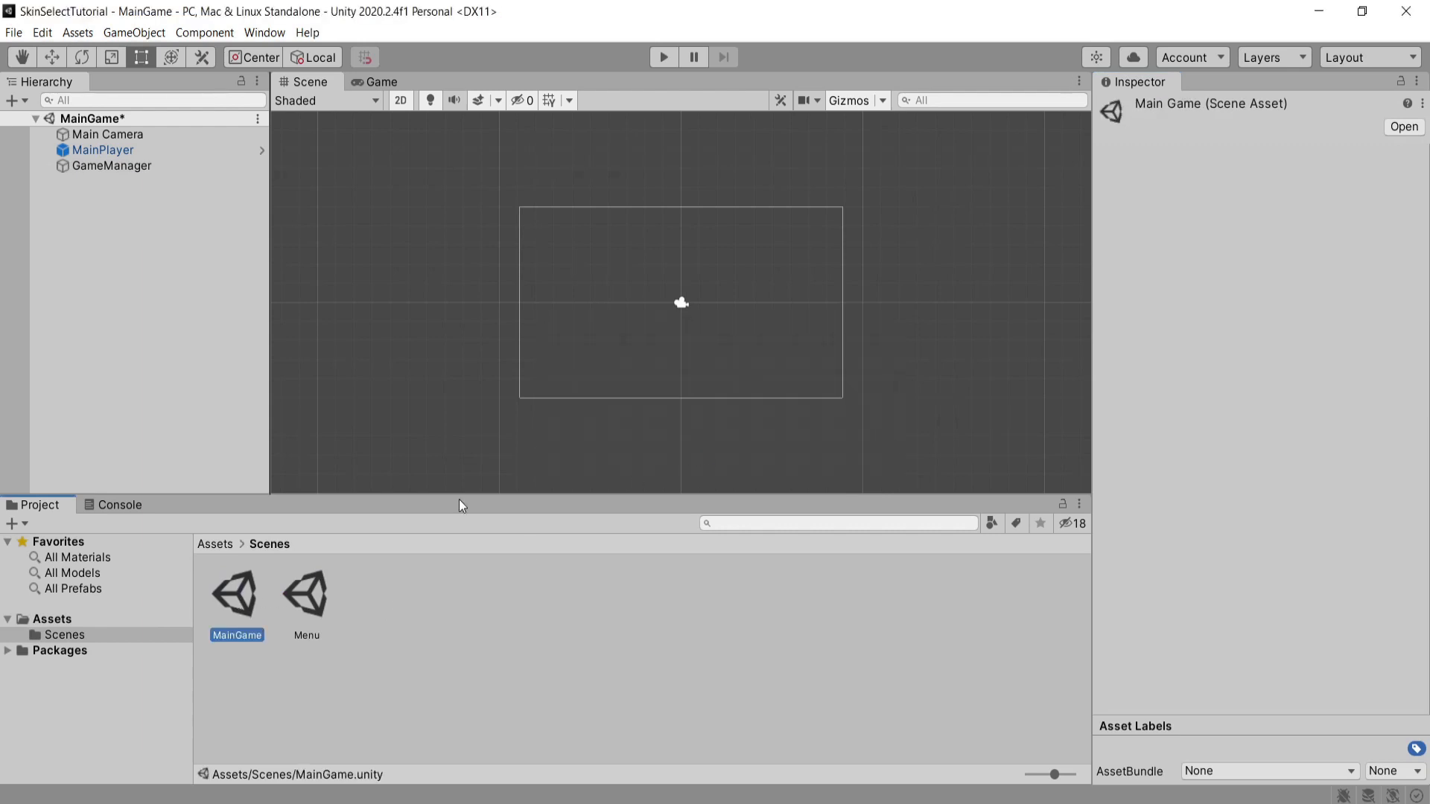
double_click(306, 590)
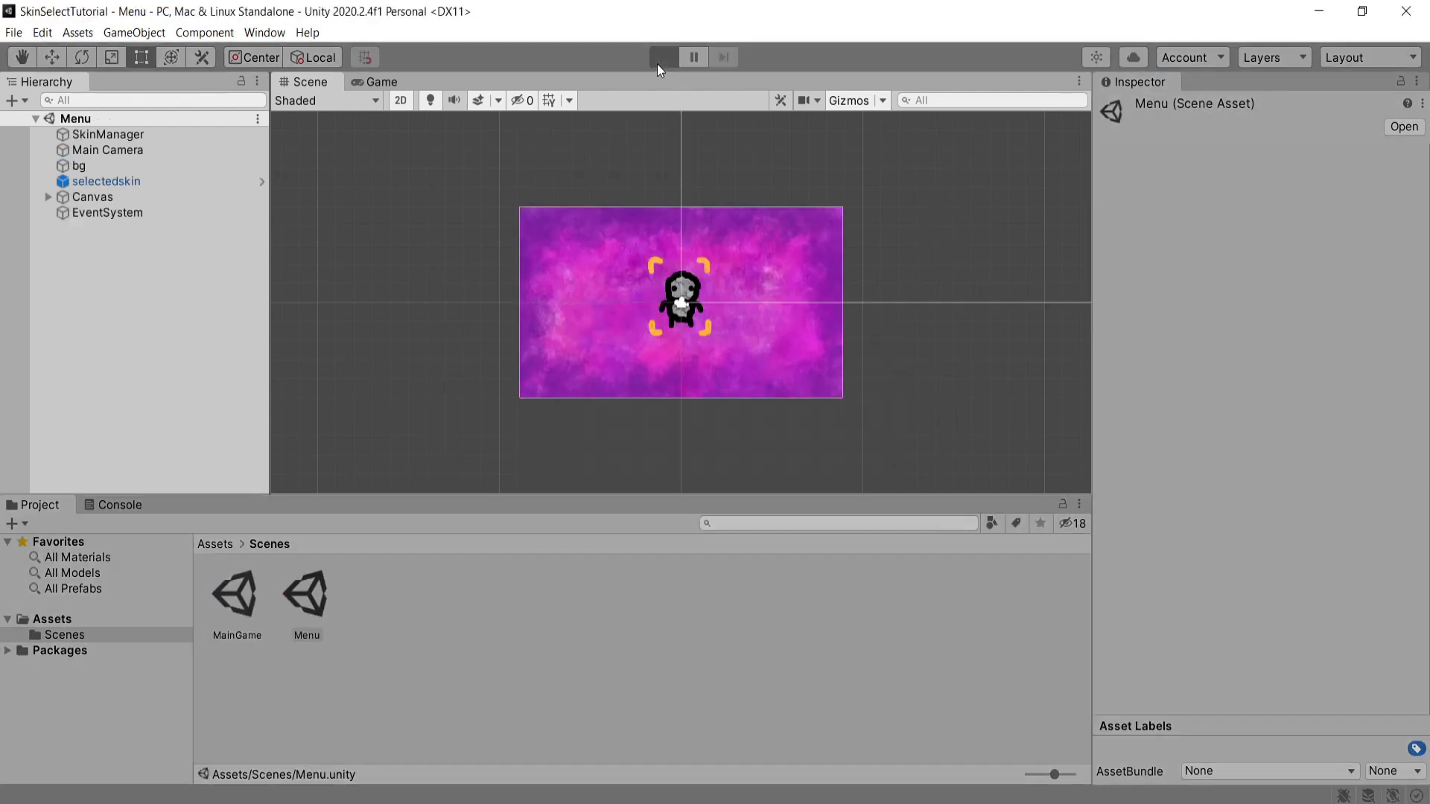
Run the Menu scene and cycle skins forward and back with the Next and Back buttons.
click(663, 57)
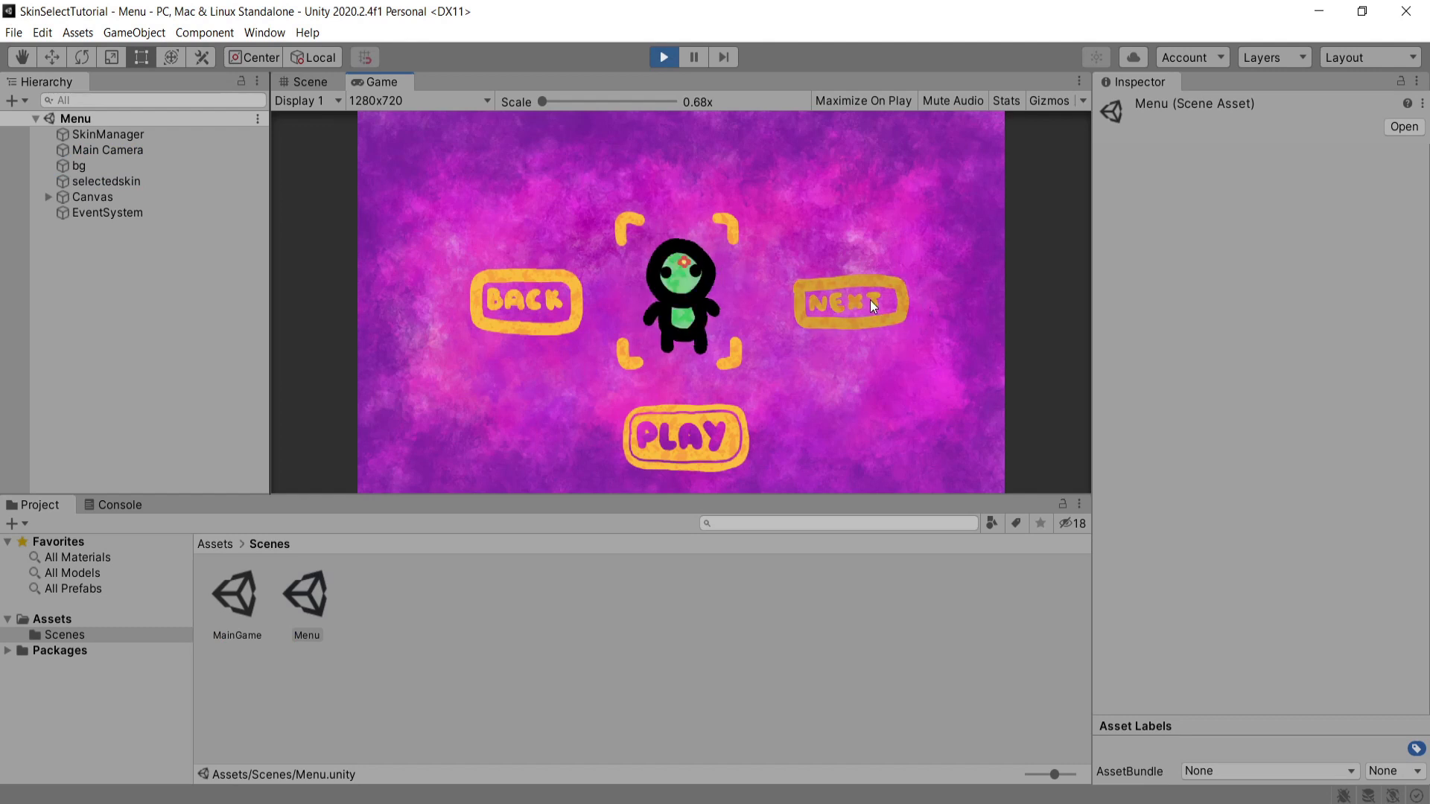
click(527, 301)
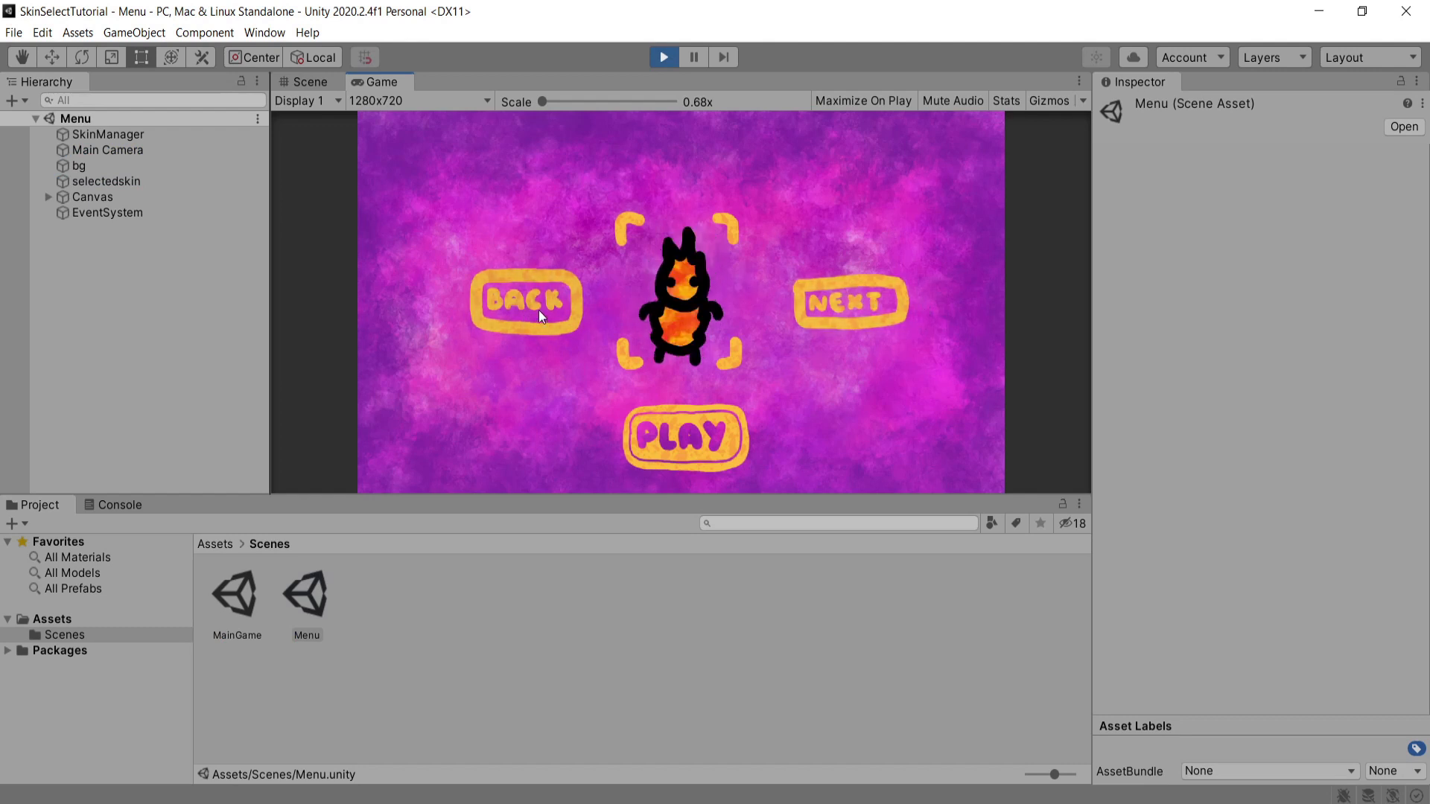
click(683, 436)
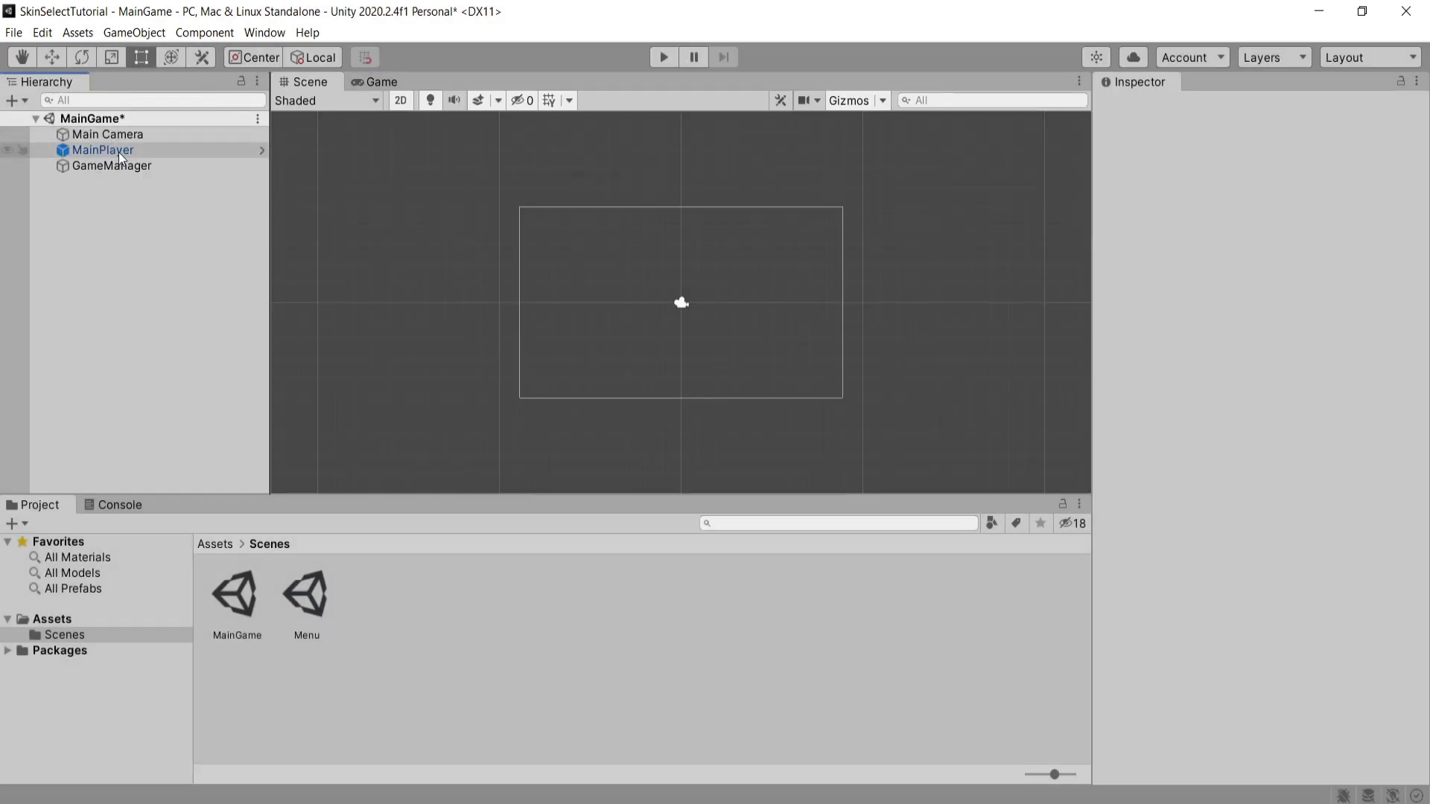
Select the MainPlayer object in the MainGame scene.
click(102, 150)
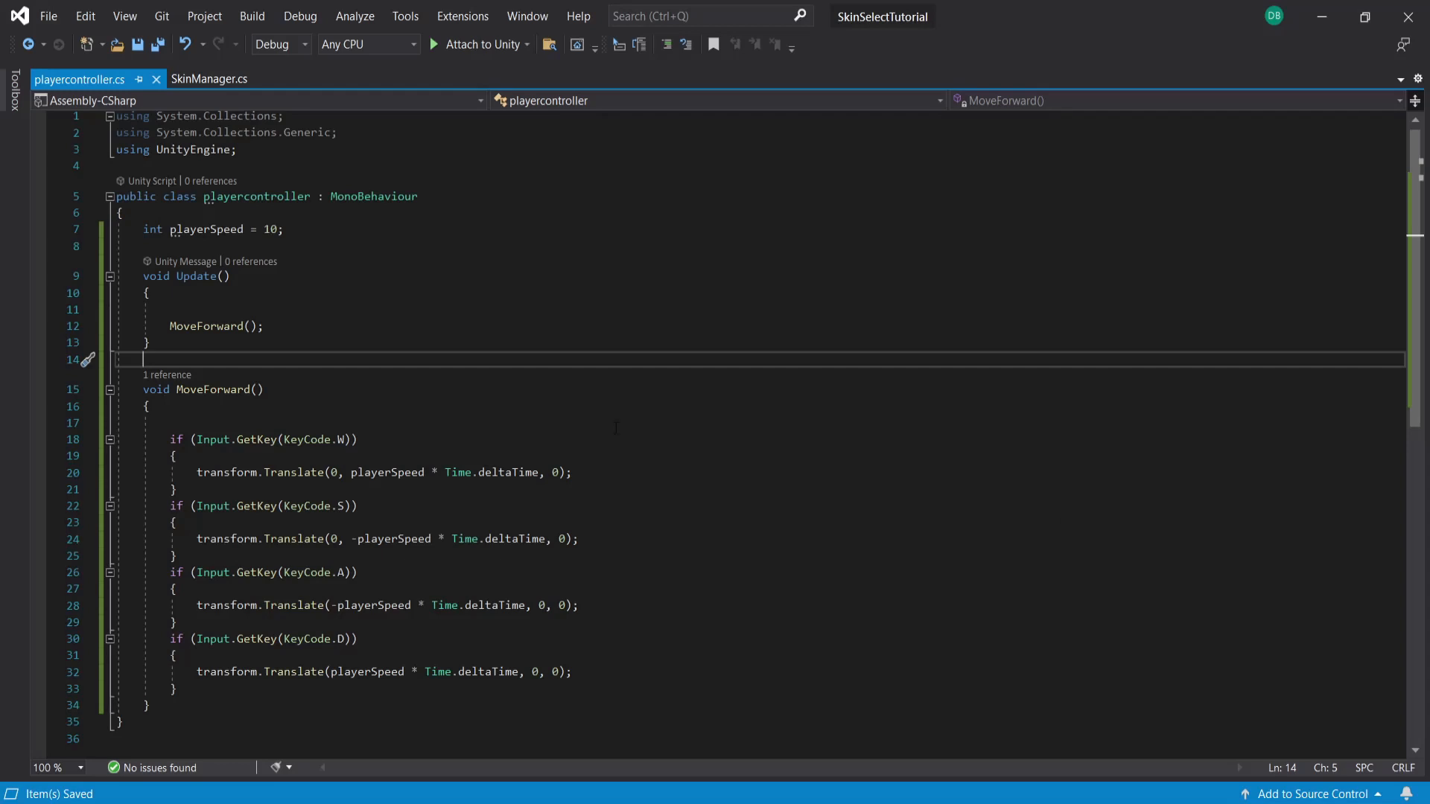
mouse_move(422, 379)
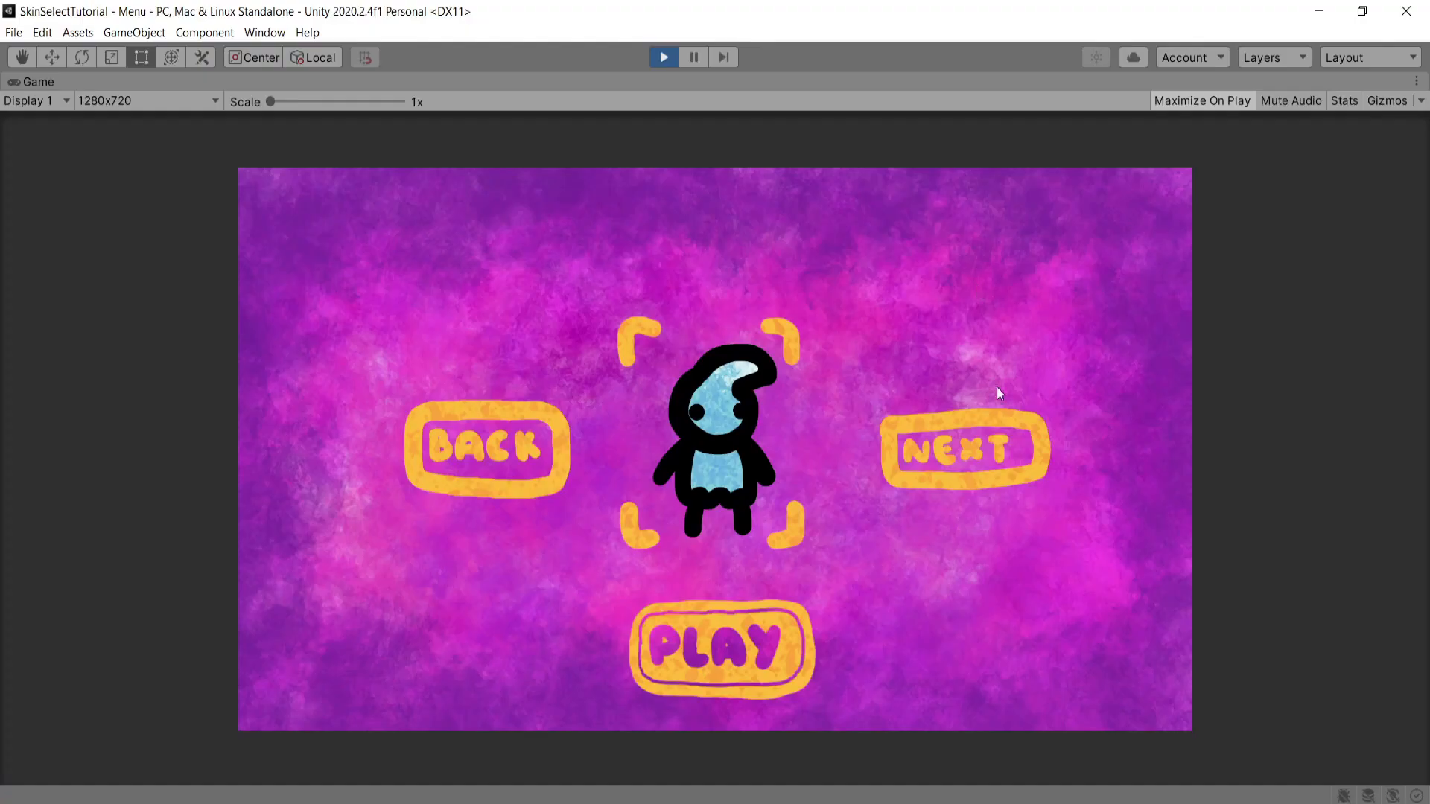
Advance twice to the grey stone skin and press Play to load MainGame.
click(963, 448)
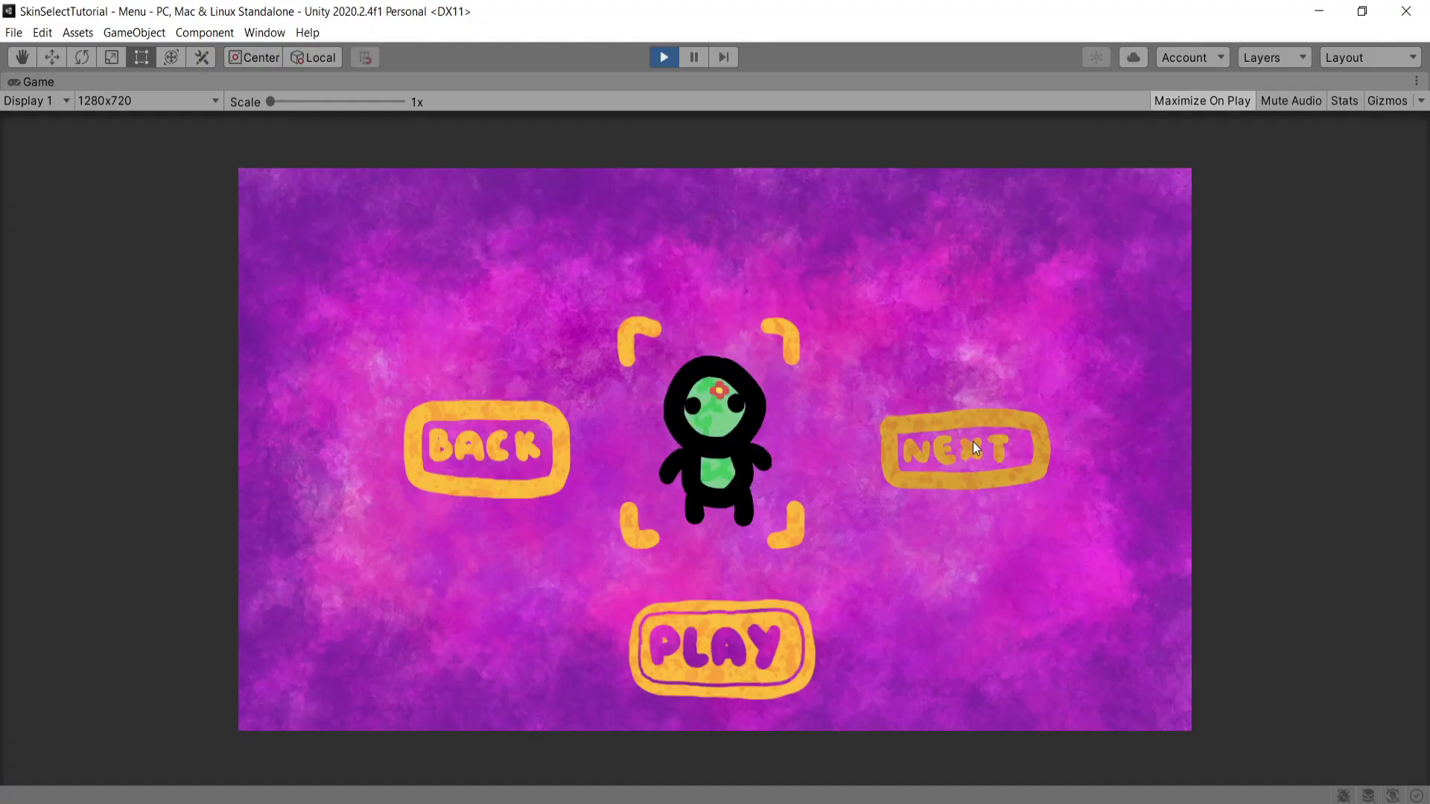
click(963, 447)
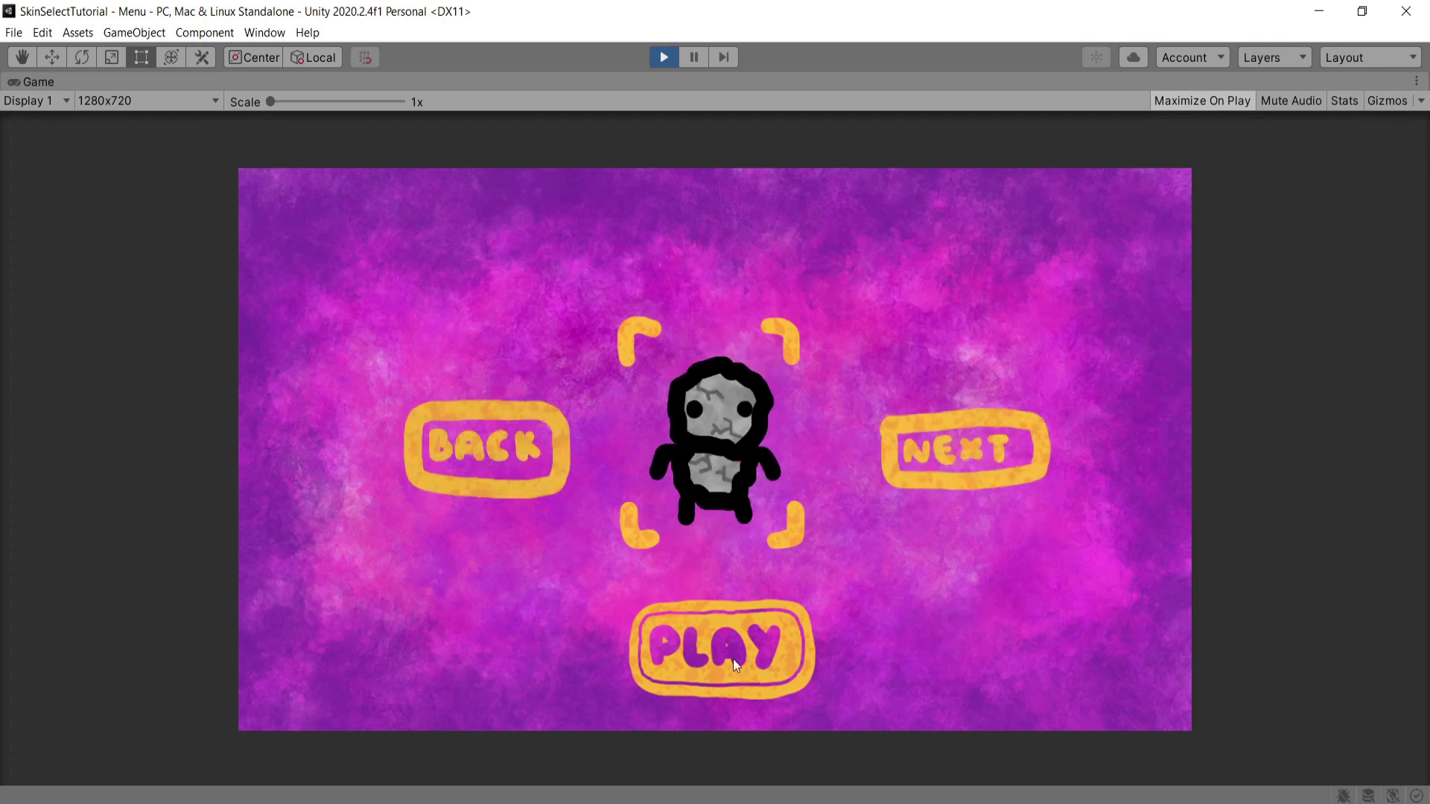
click(719, 647)
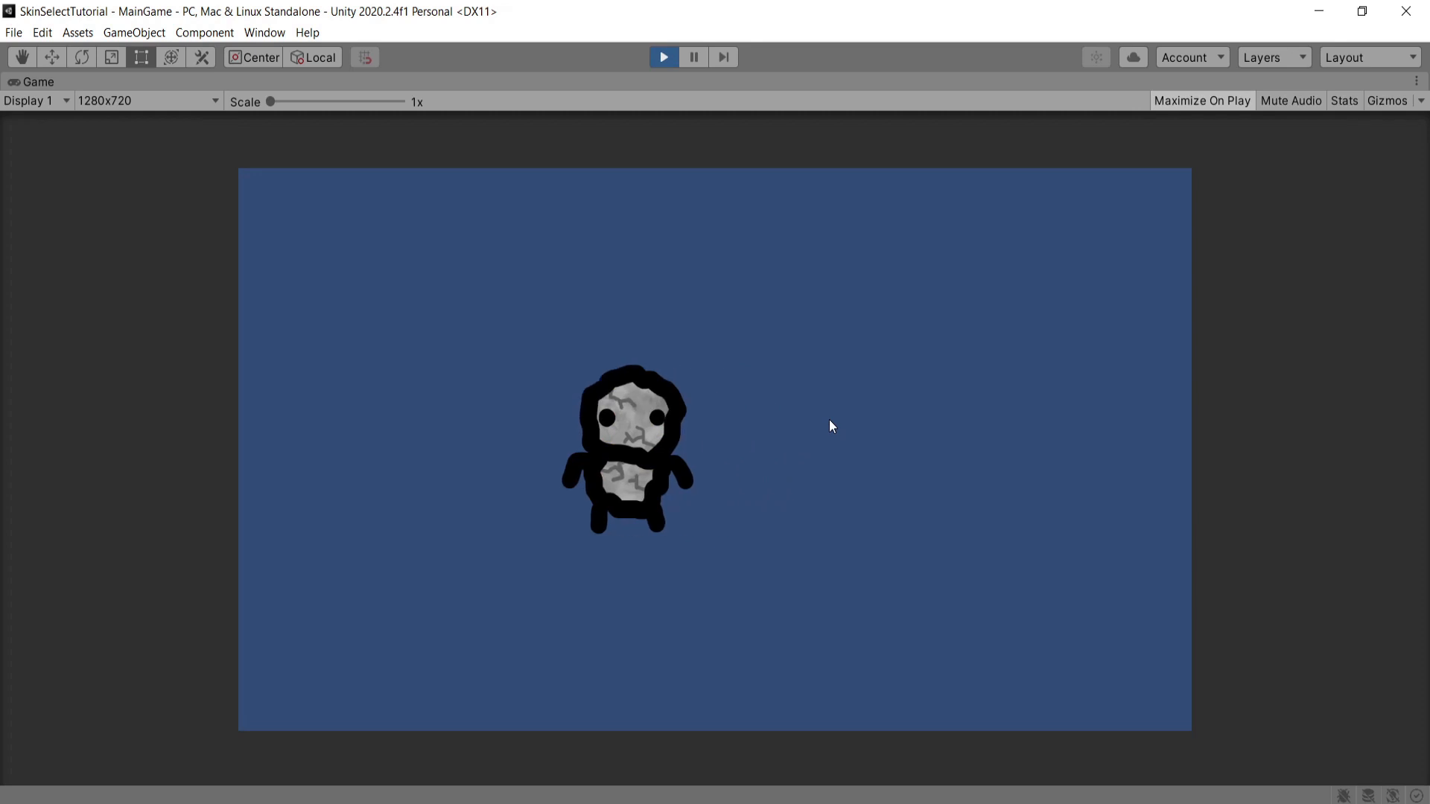